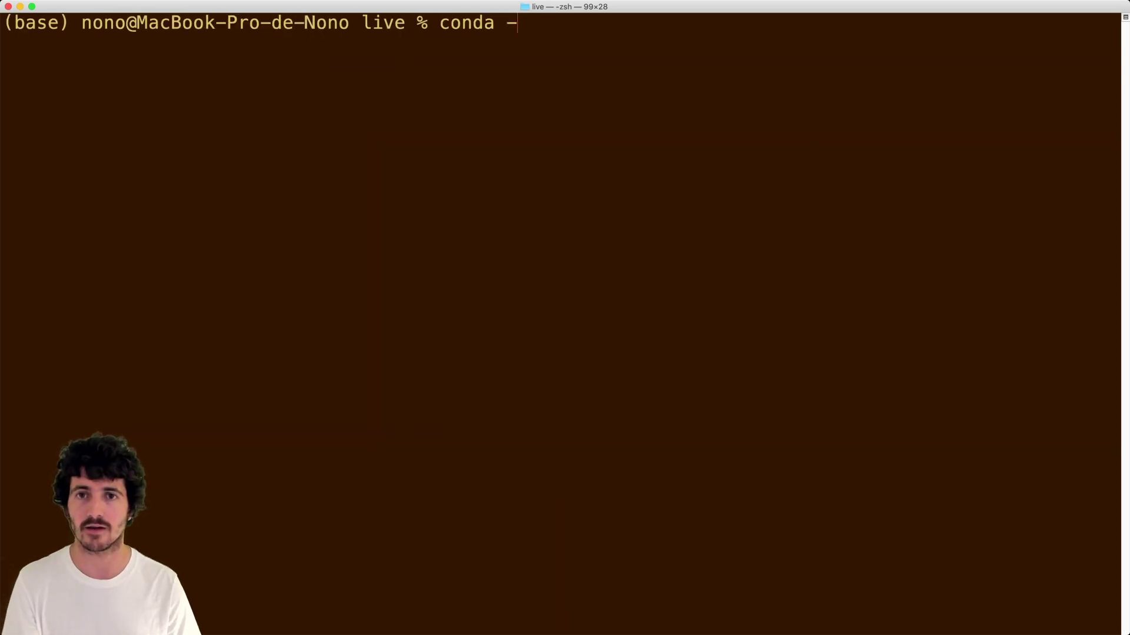
- Check the installed conda, Python and Jupyter component versions, then clear the screen
key(Return)
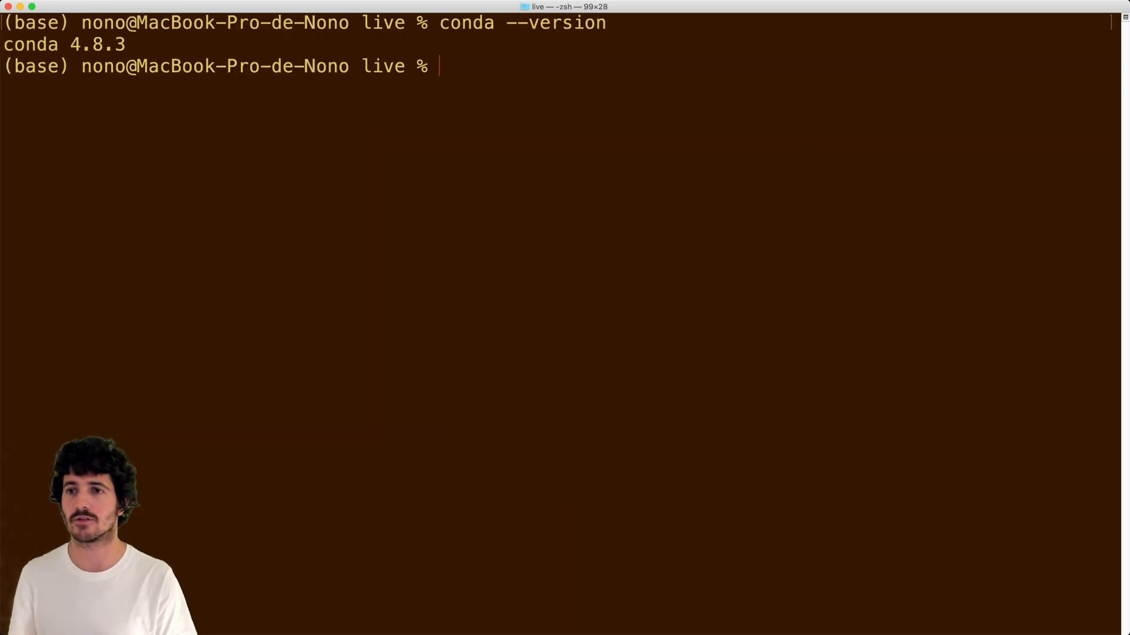
text(python)
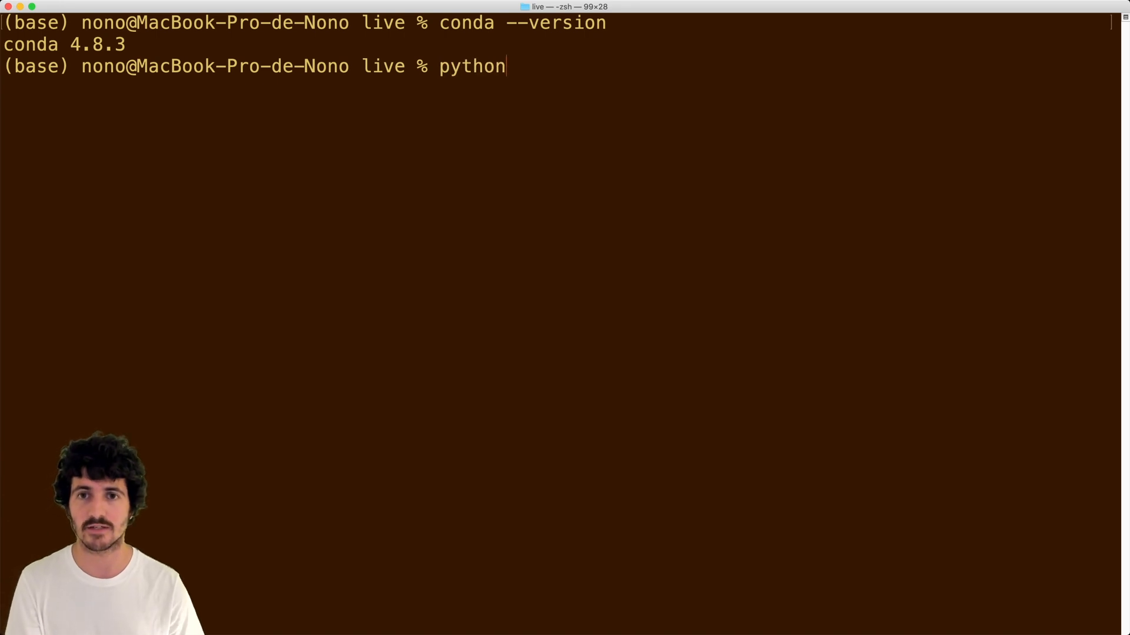
text(--v)
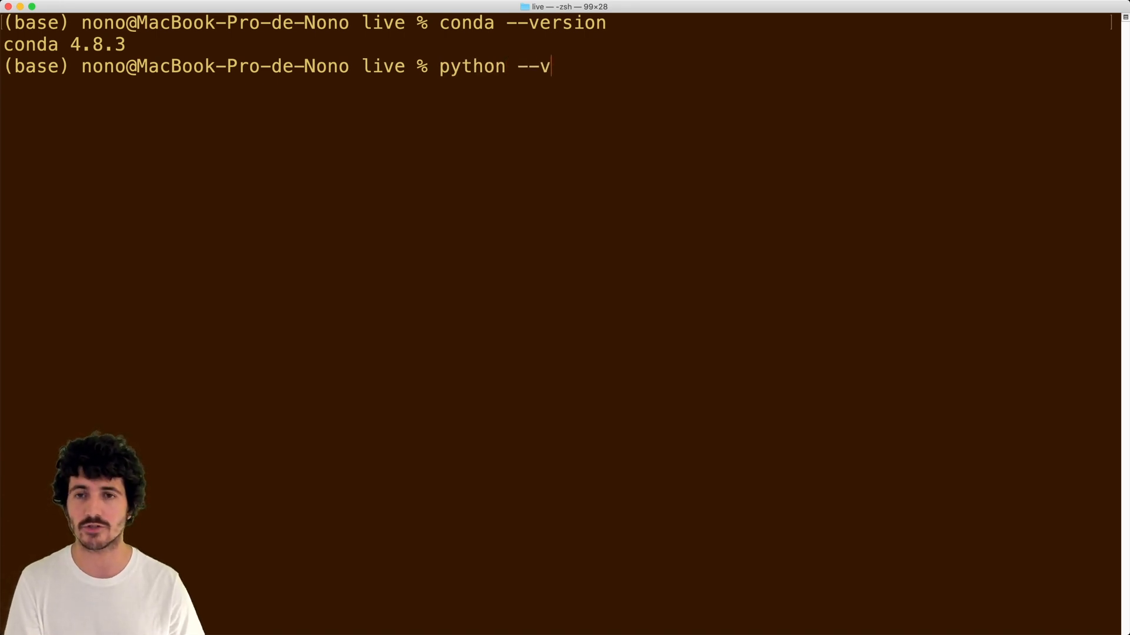
key(Return)
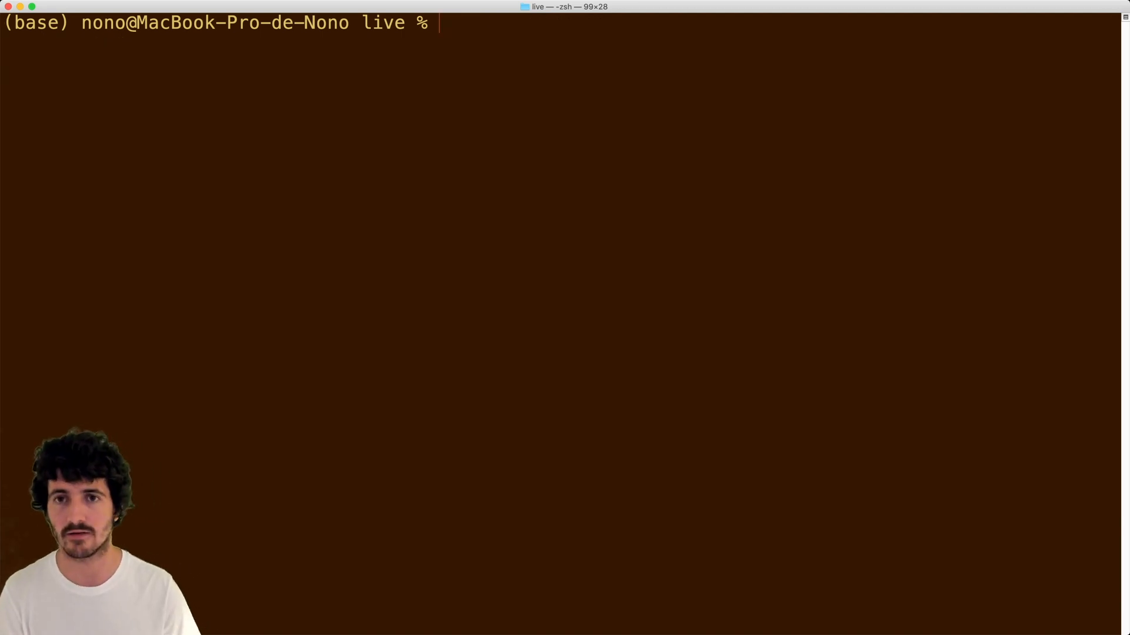
text(jupyter --ve)
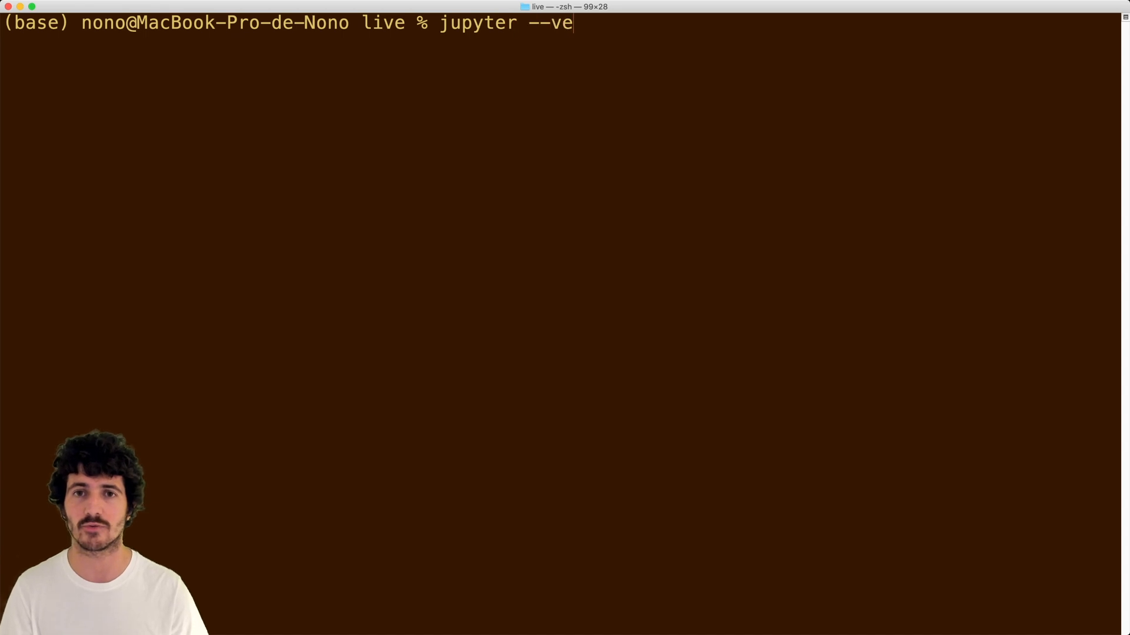
key(Return)
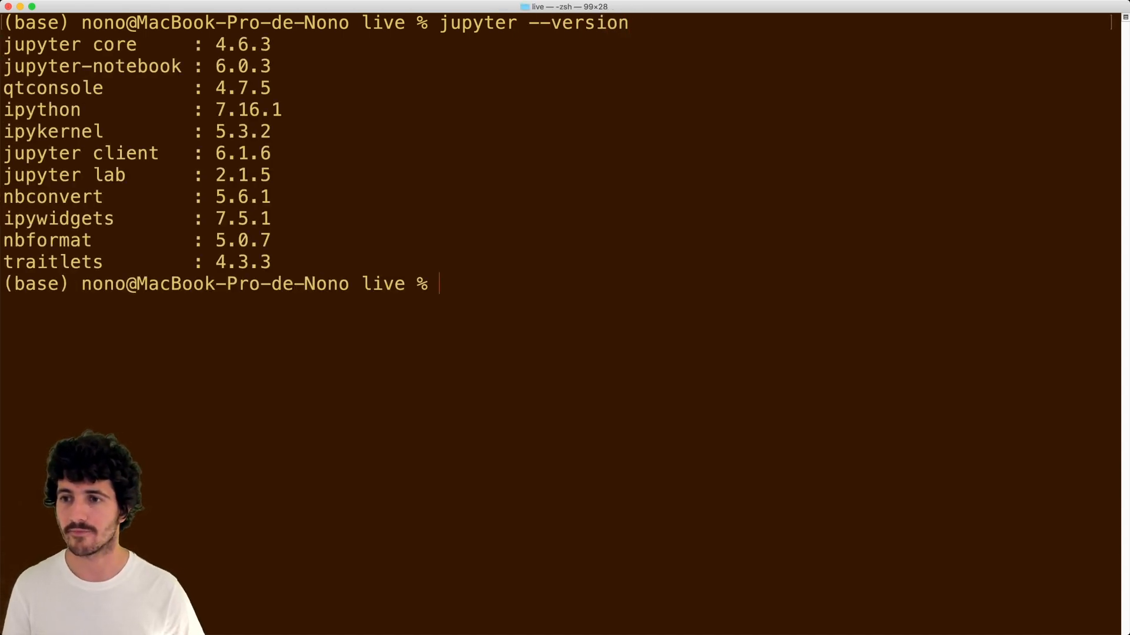
text(clear)
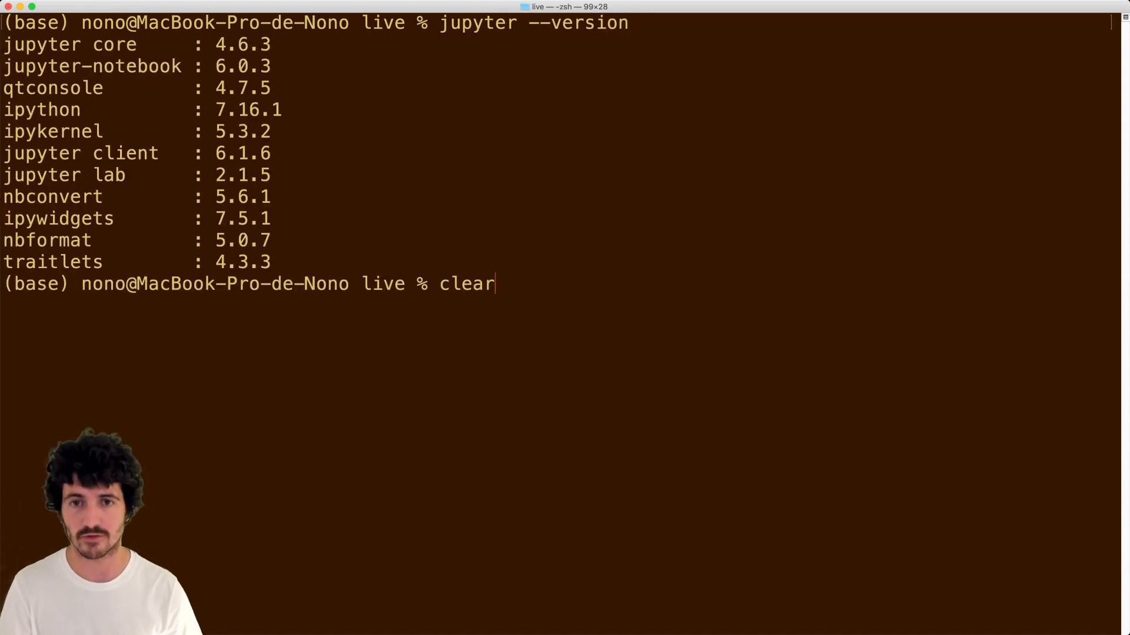
key(Return)
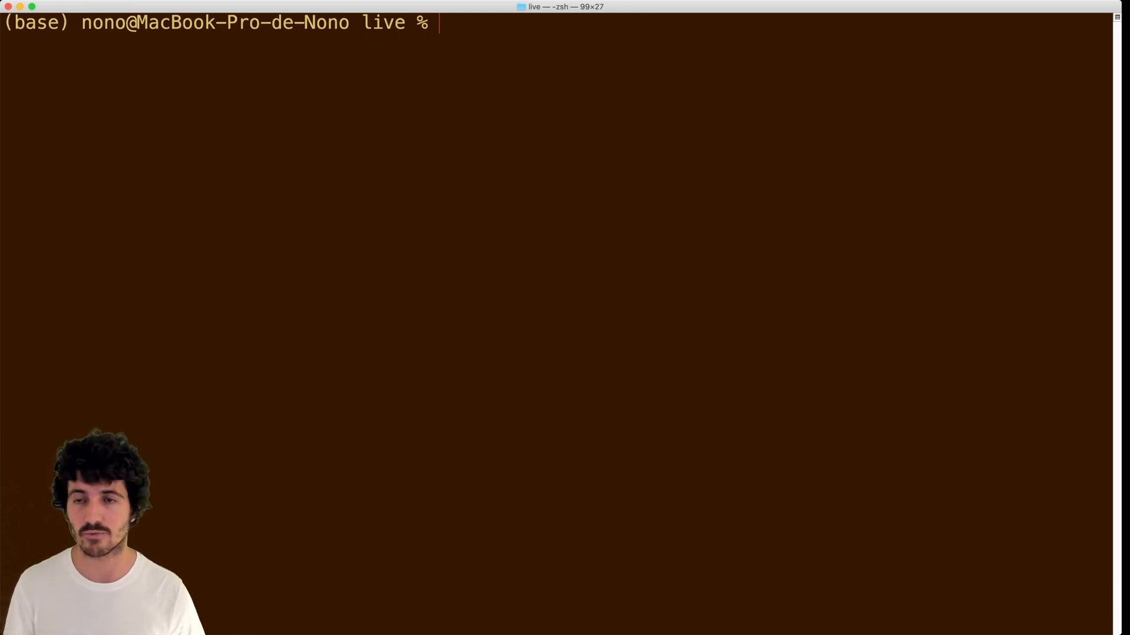
- Enter conda create for environment tf-2.2.1 with ipykernel and the -y flag
text(conda)
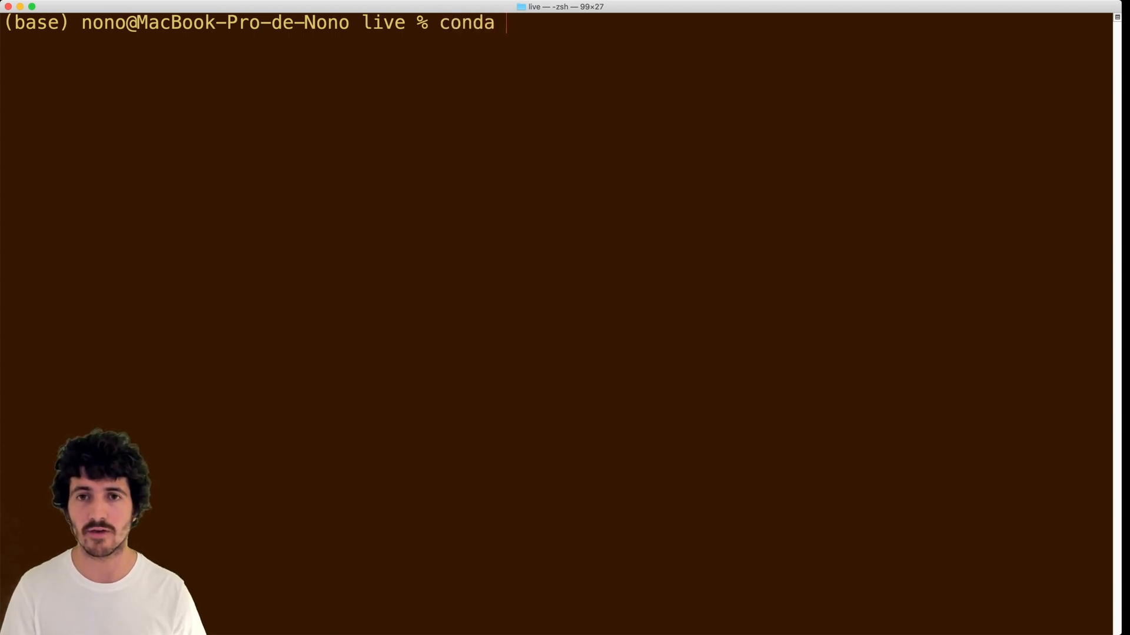
text(create)
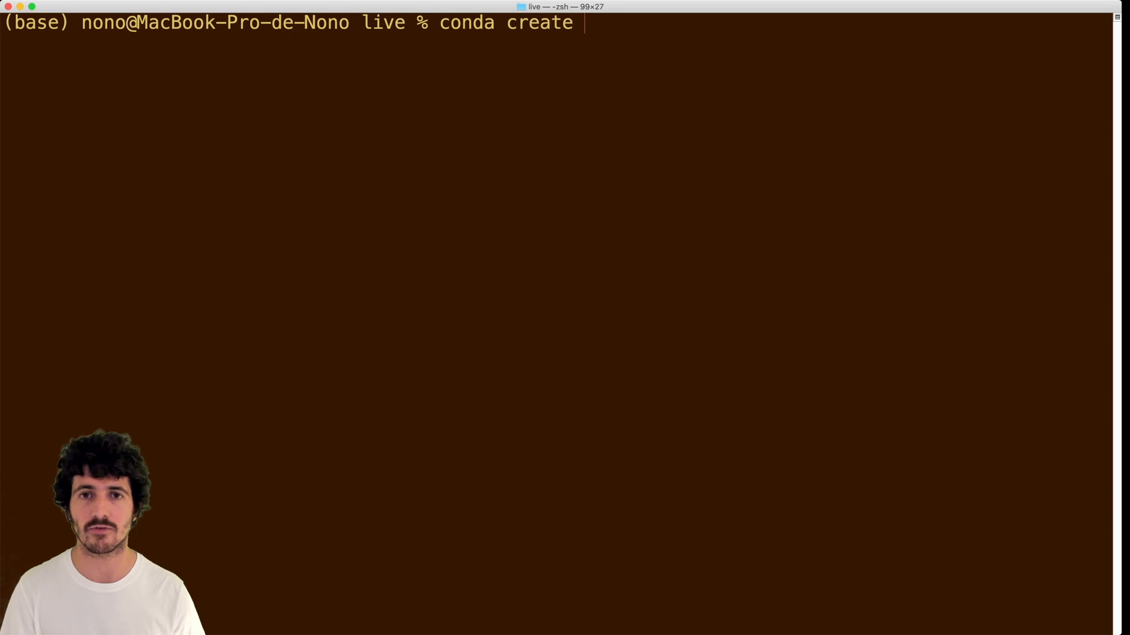
text(-n)
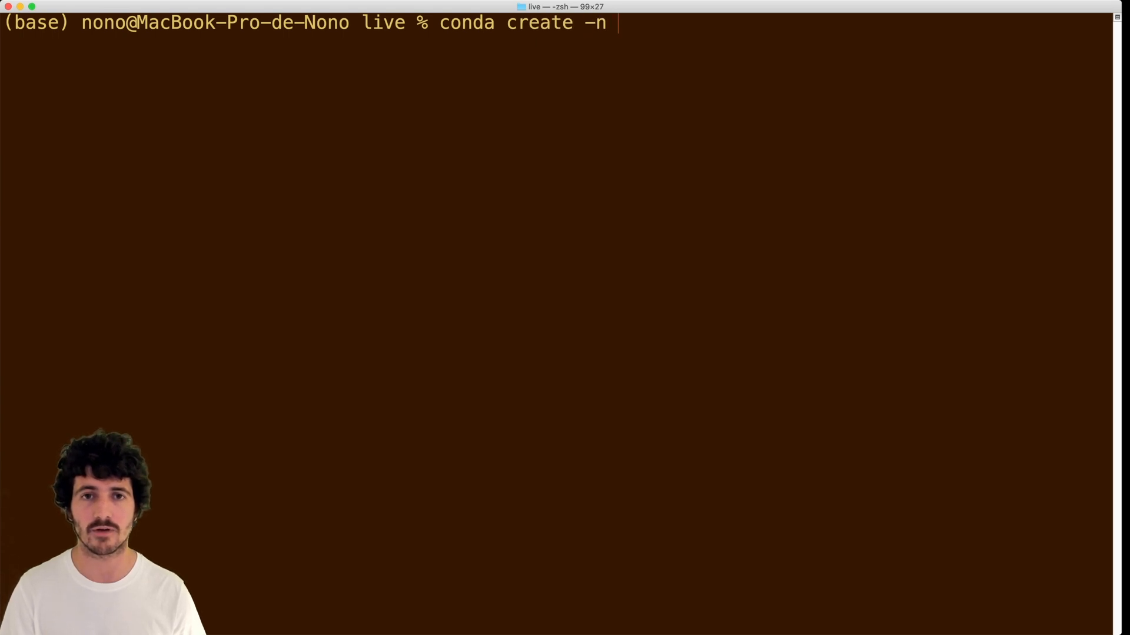
text(t)
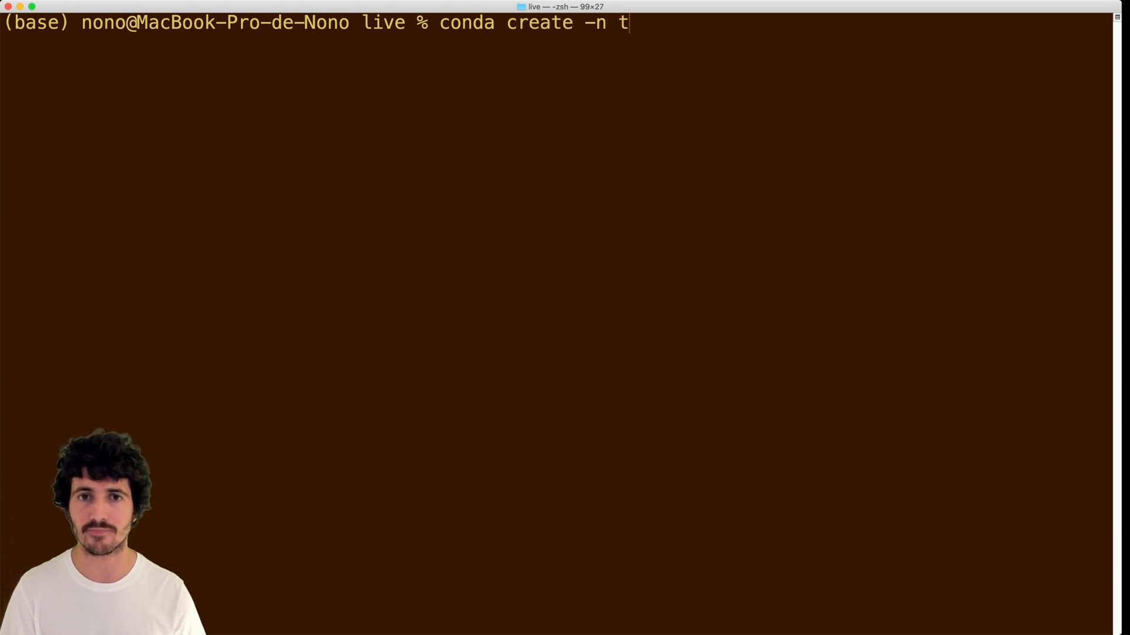
text(f-v)
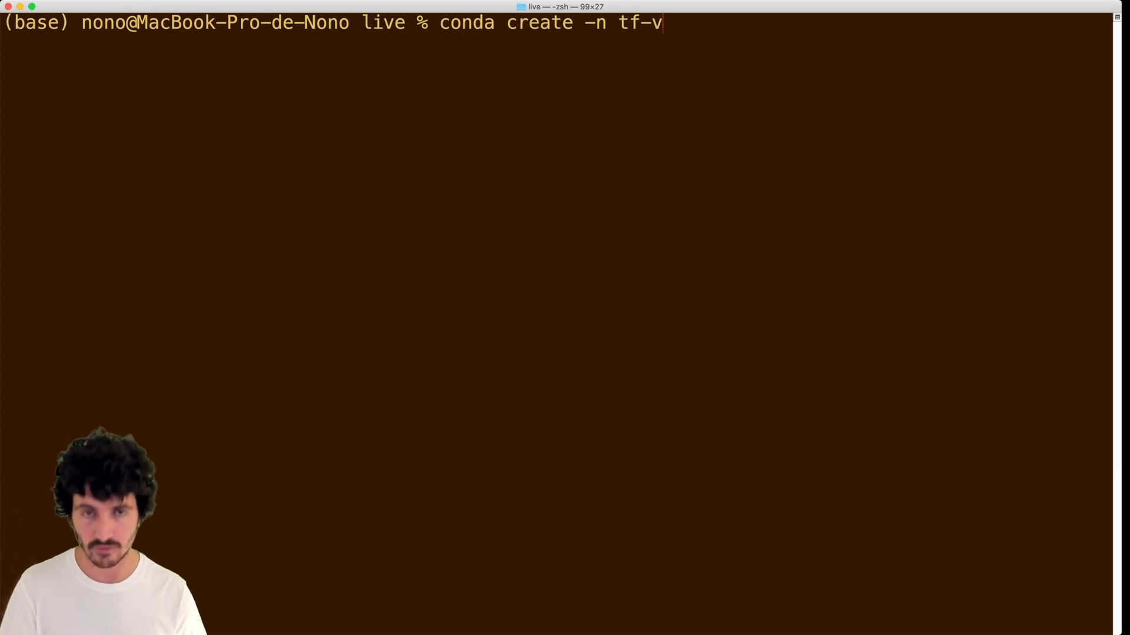
text(2)
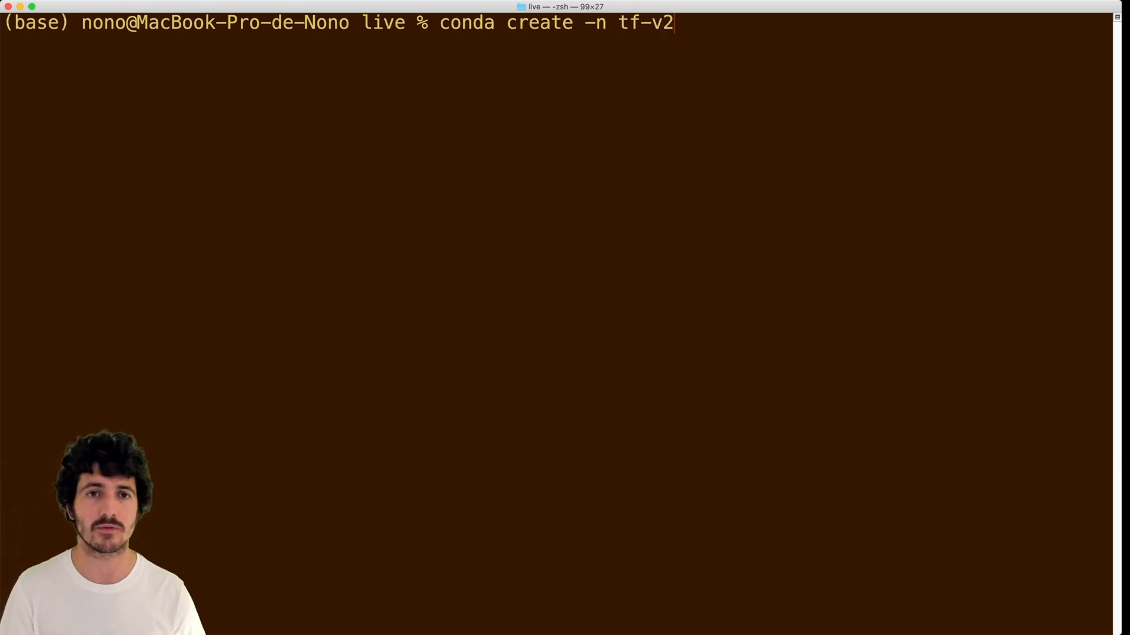
text(21)
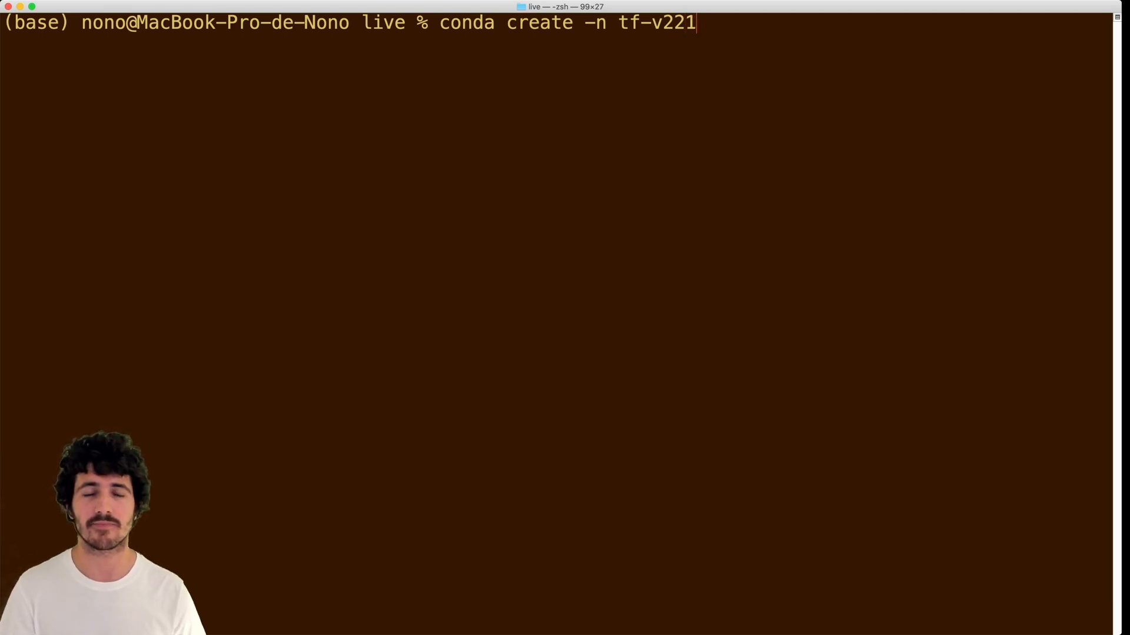
text(ipy)
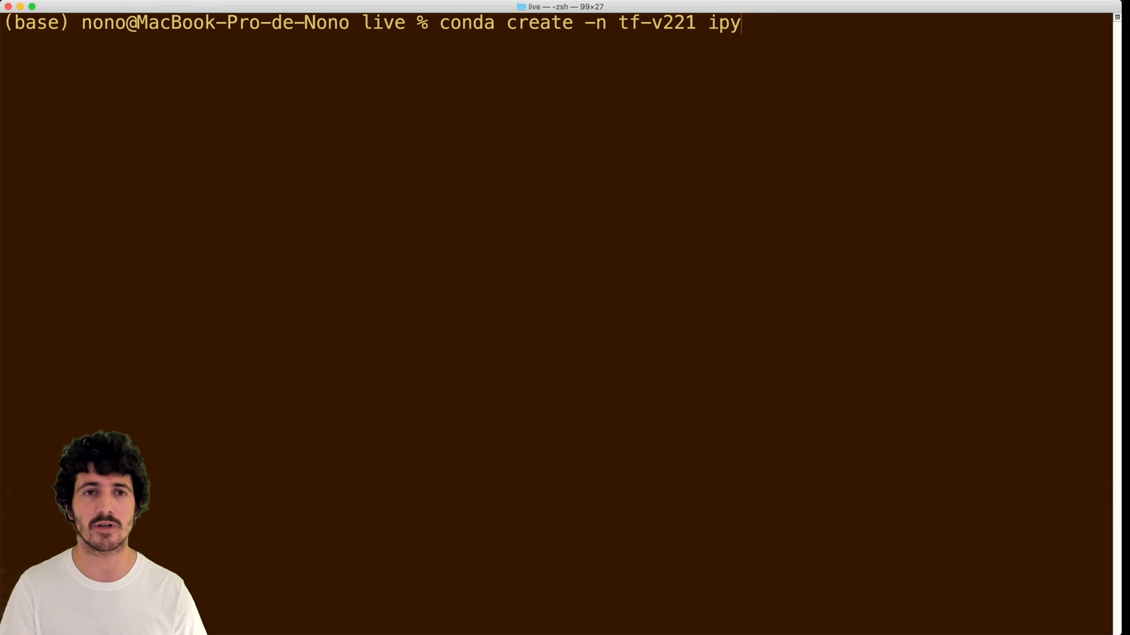
text(kernel -)
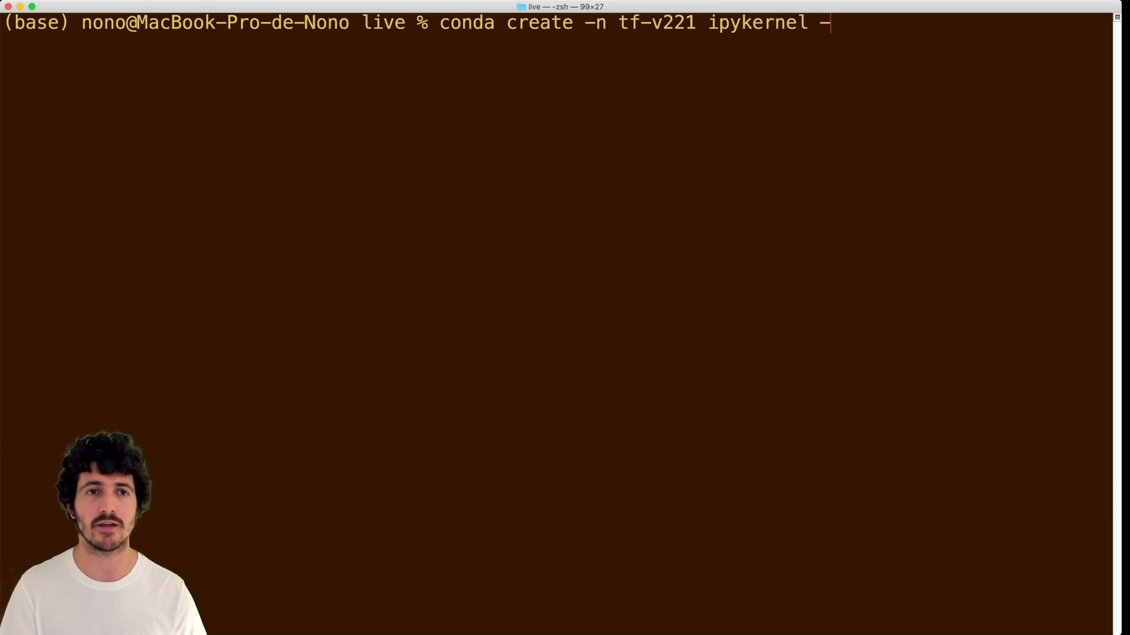
text(y)
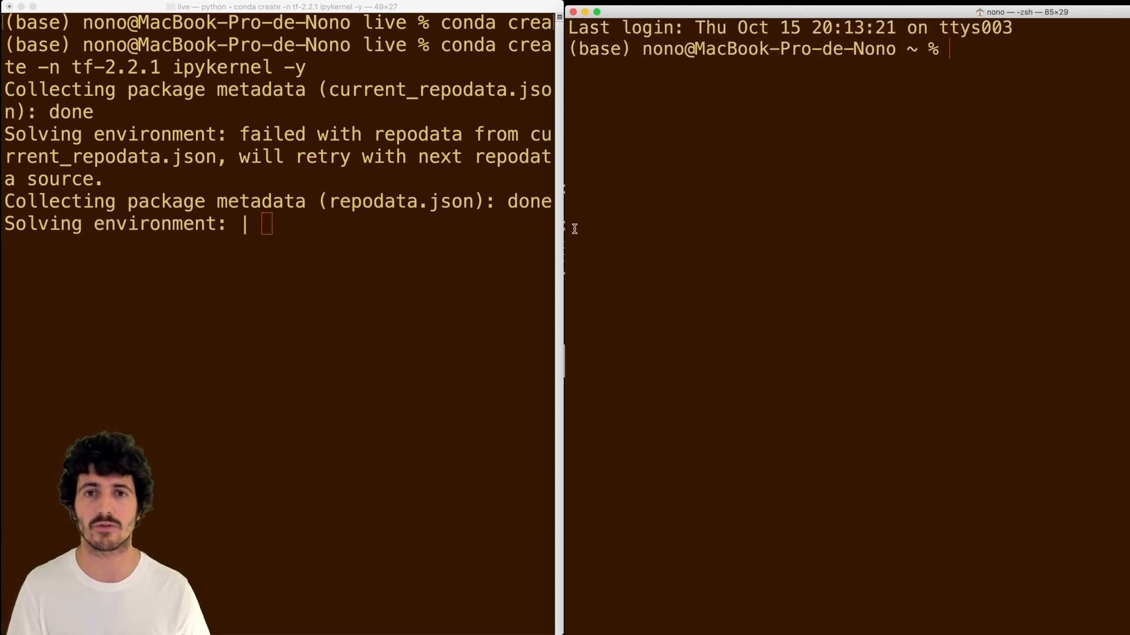
- In the second window, create conda environment tf-2.3.1 with ipykernel using -y
text(conda)
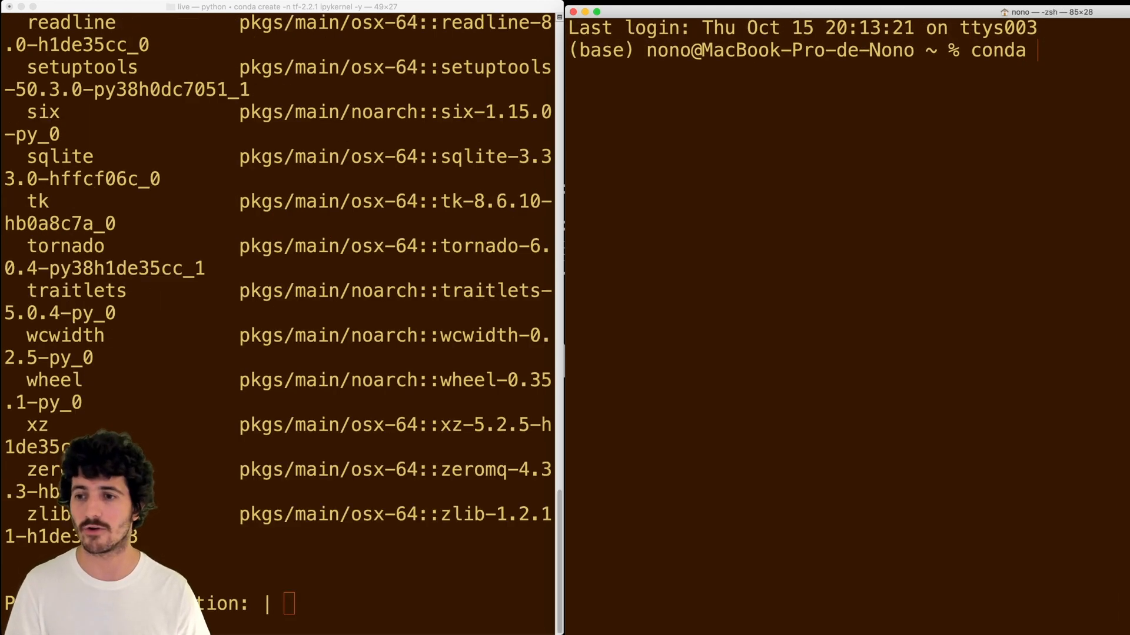
text(eate -n tf-)
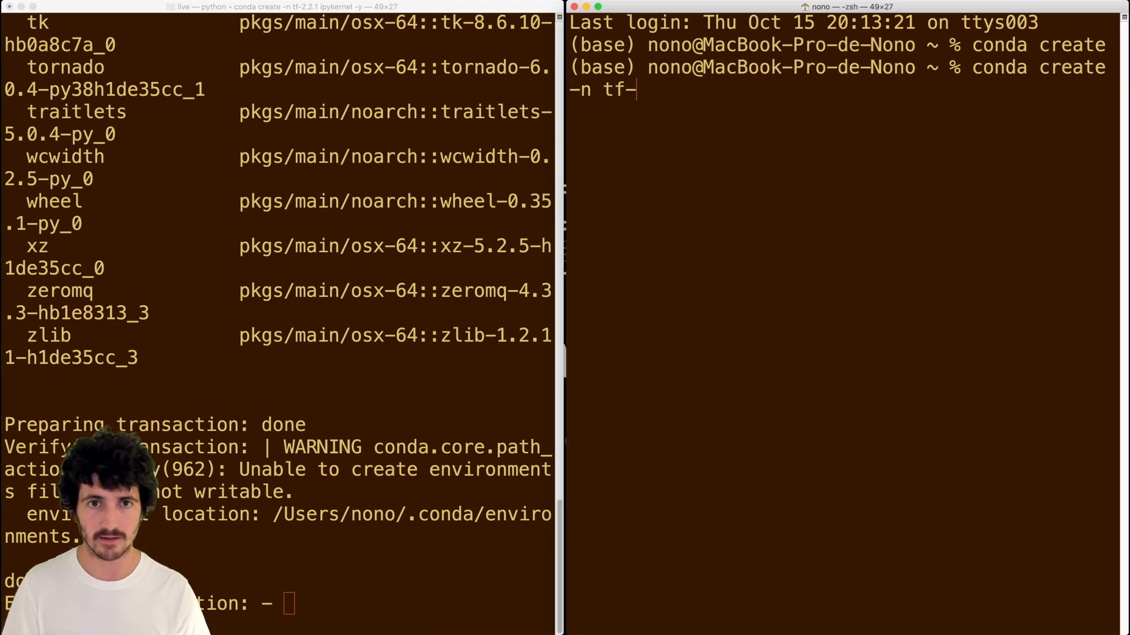
text(2.3.1)
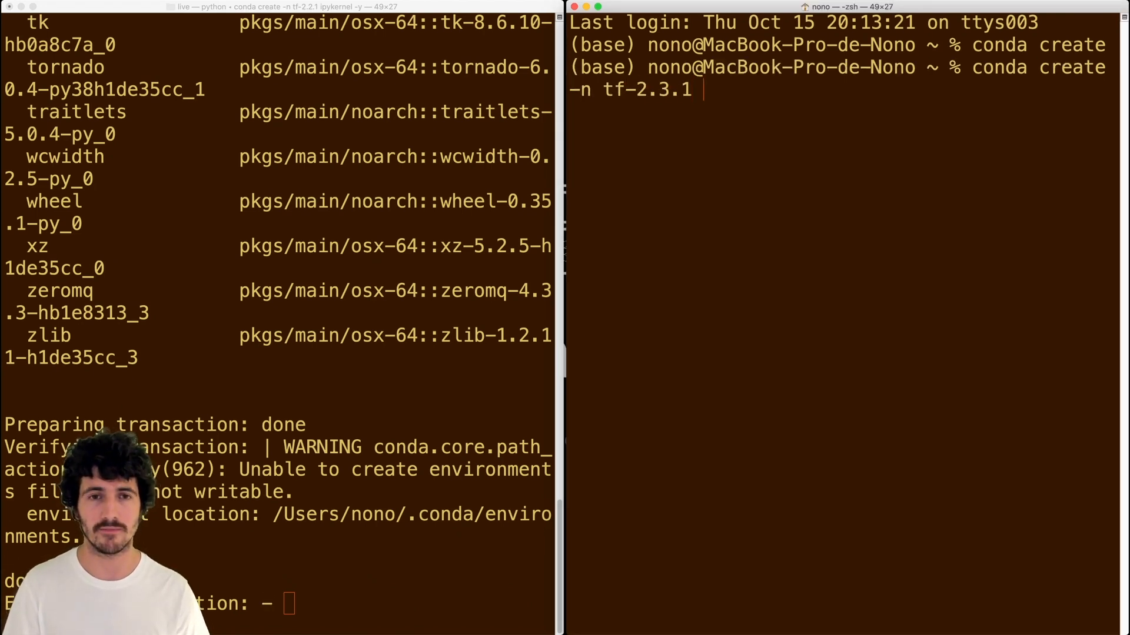
text(ipyke)
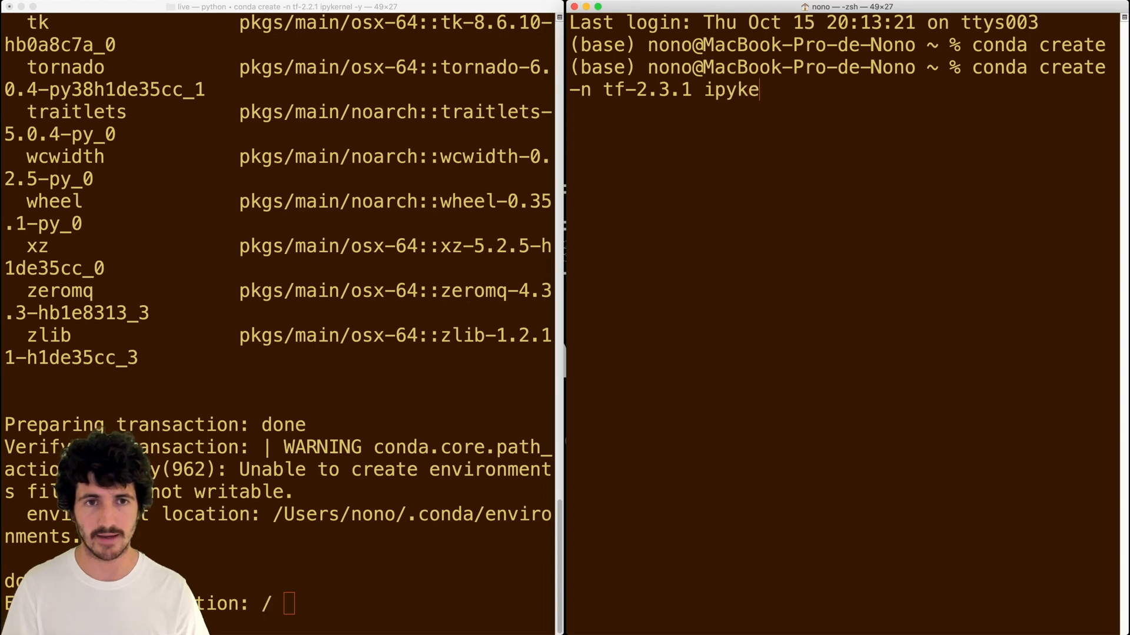
text(rnel -y)
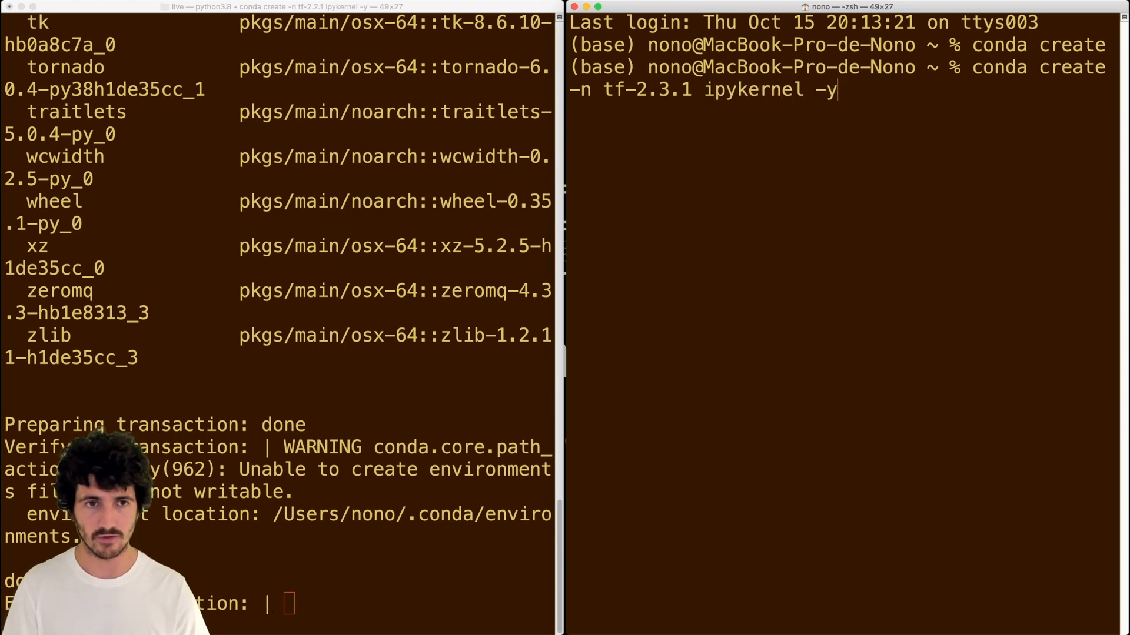
key(Return)
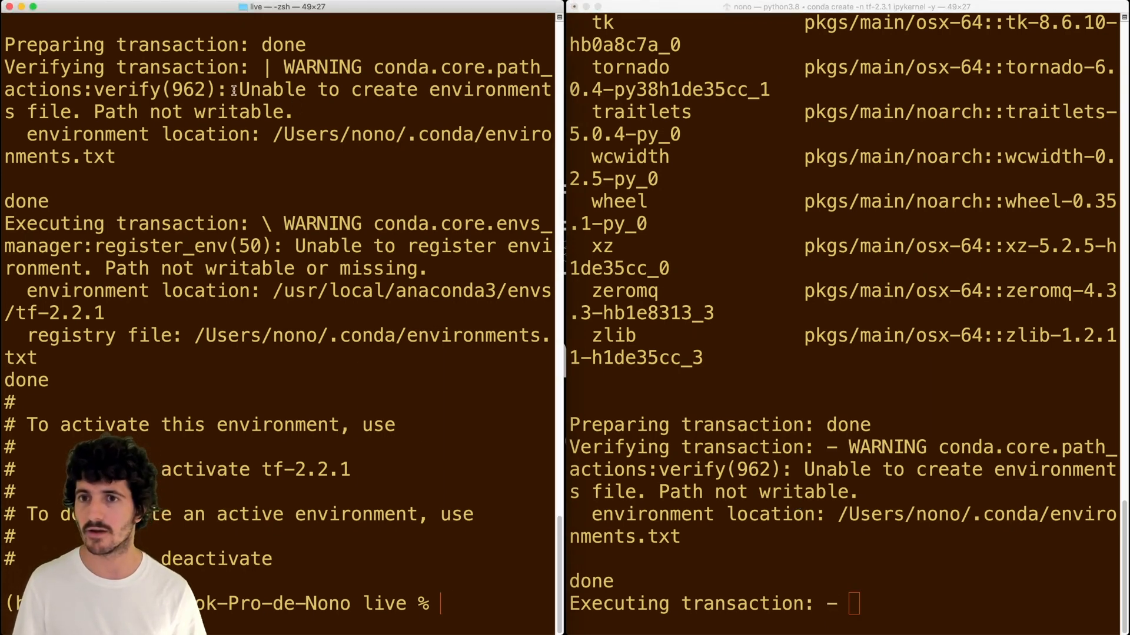
- Activate tf-2.2.1 in the left window and tf-2.3.1 in the right window
drag(240, 89, 292, 112)
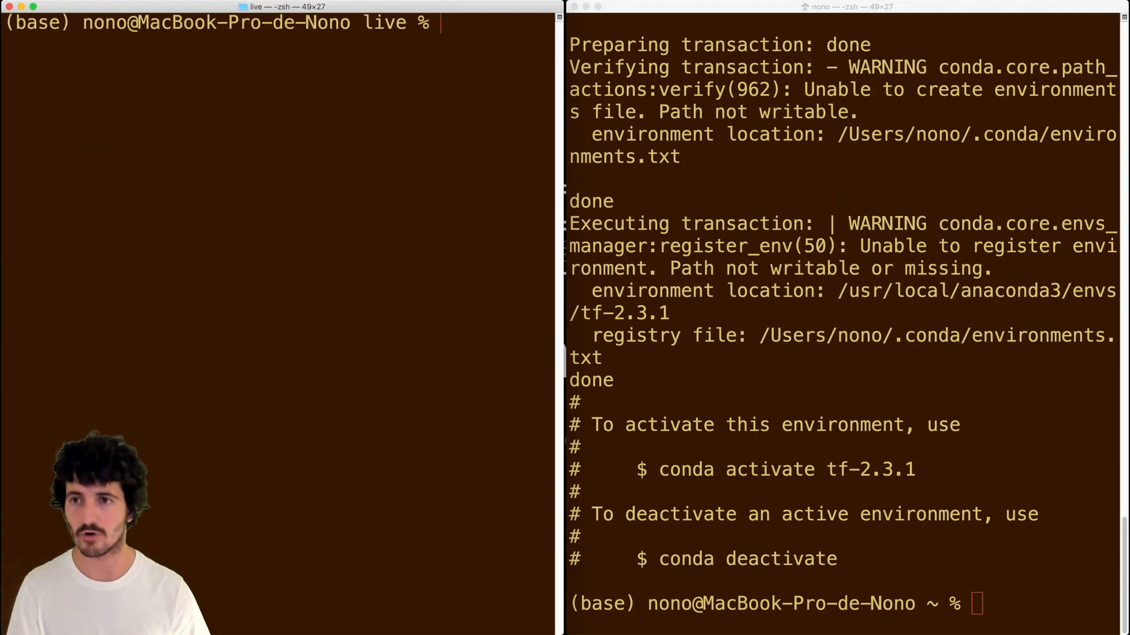
text(conda activate tf-2.2.1)
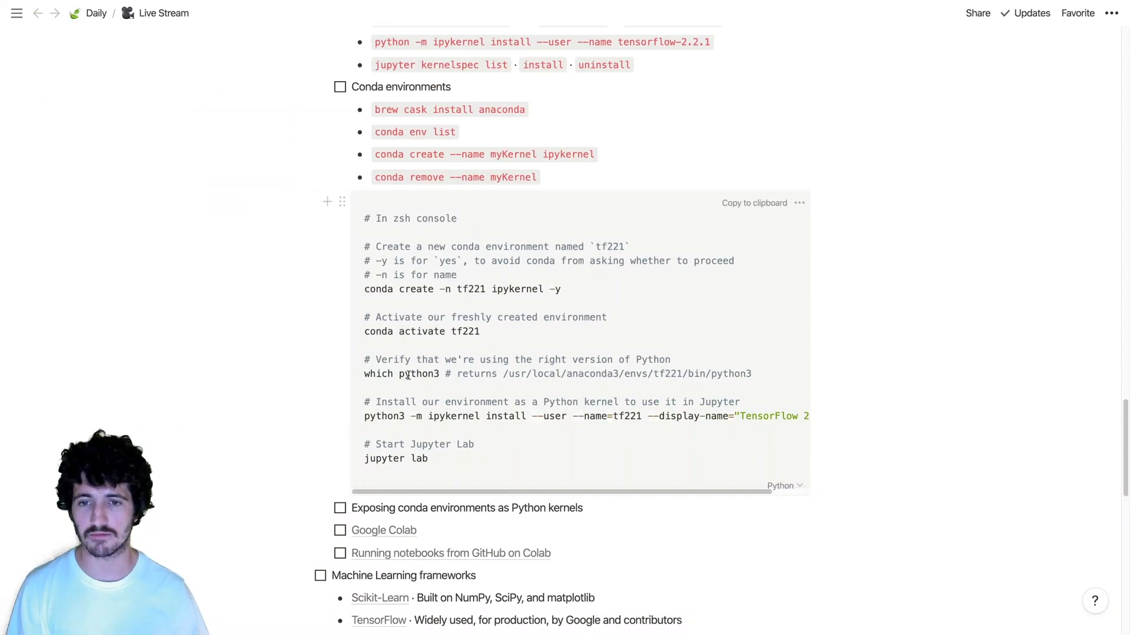
double_click(384, 416)
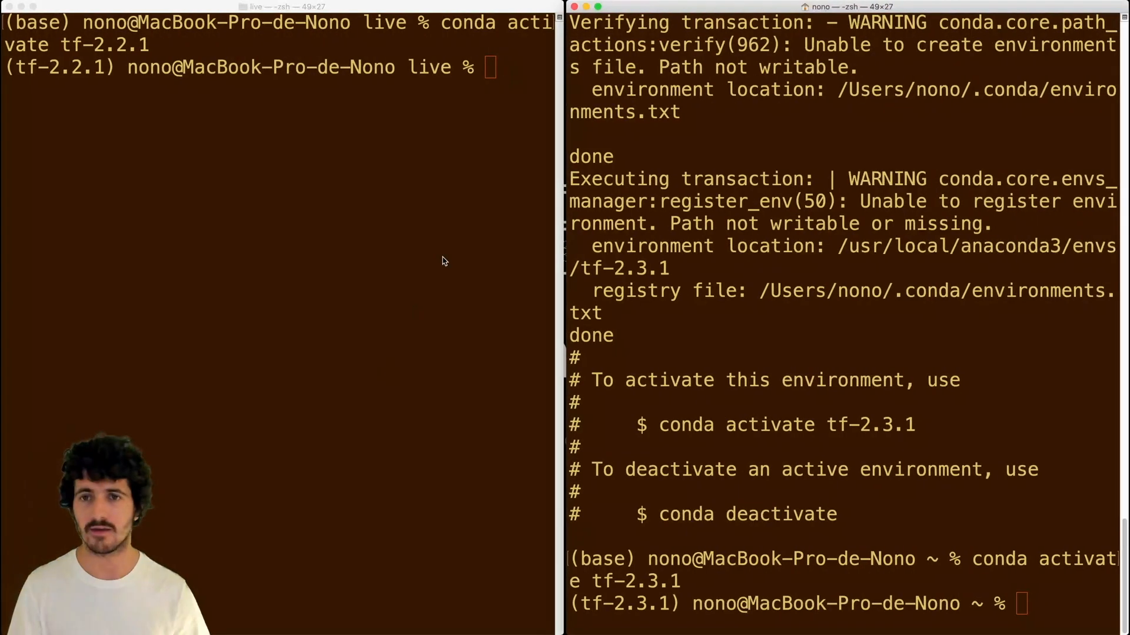
text(python)
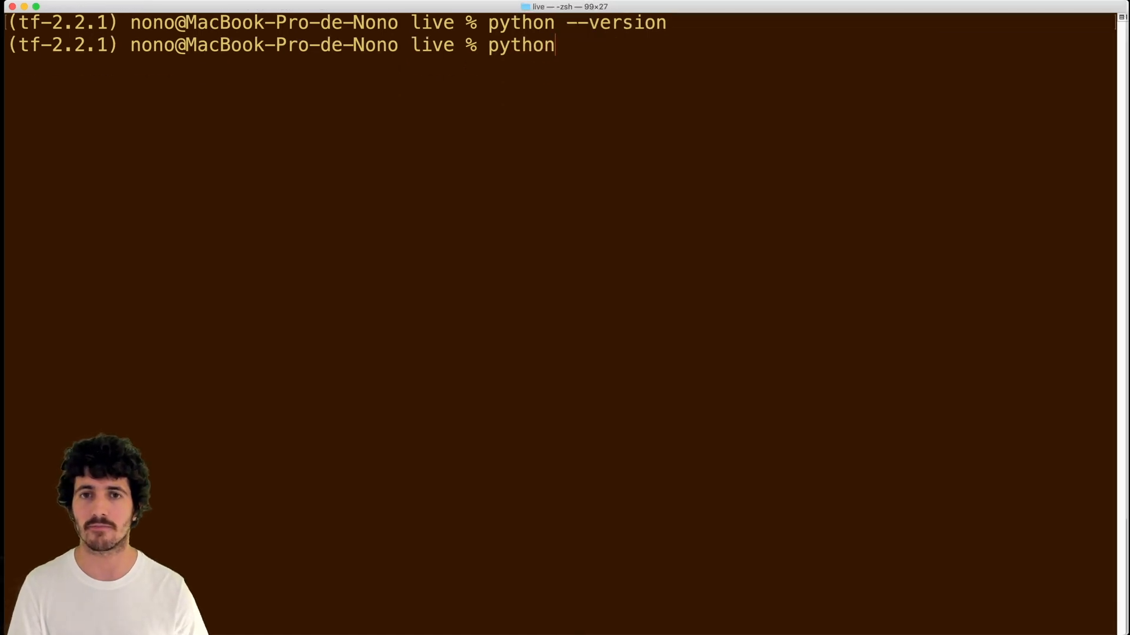
- Compare python and python3 versions and paths, showing python3 comes from tf-2.2.1, then clear
text(3 --)
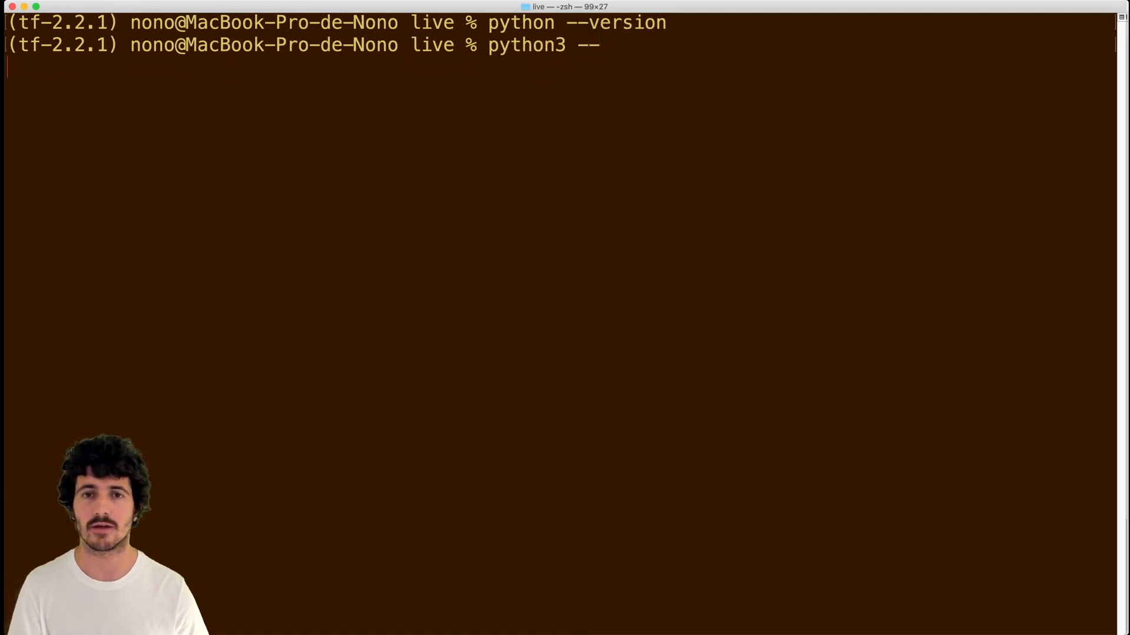
key(Return)
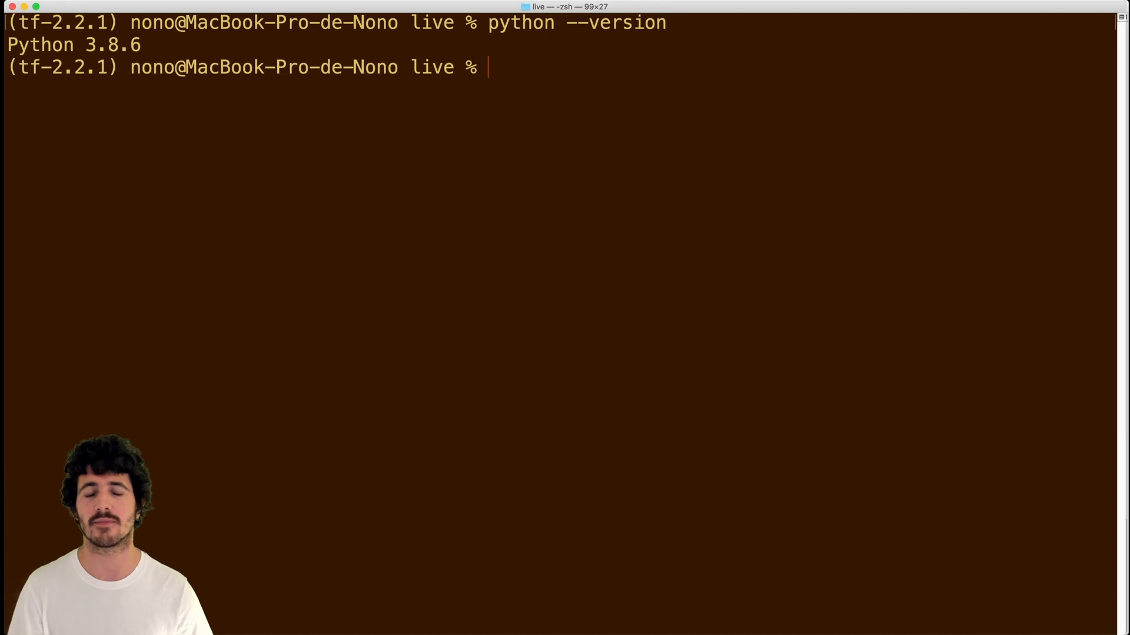
text(python -)
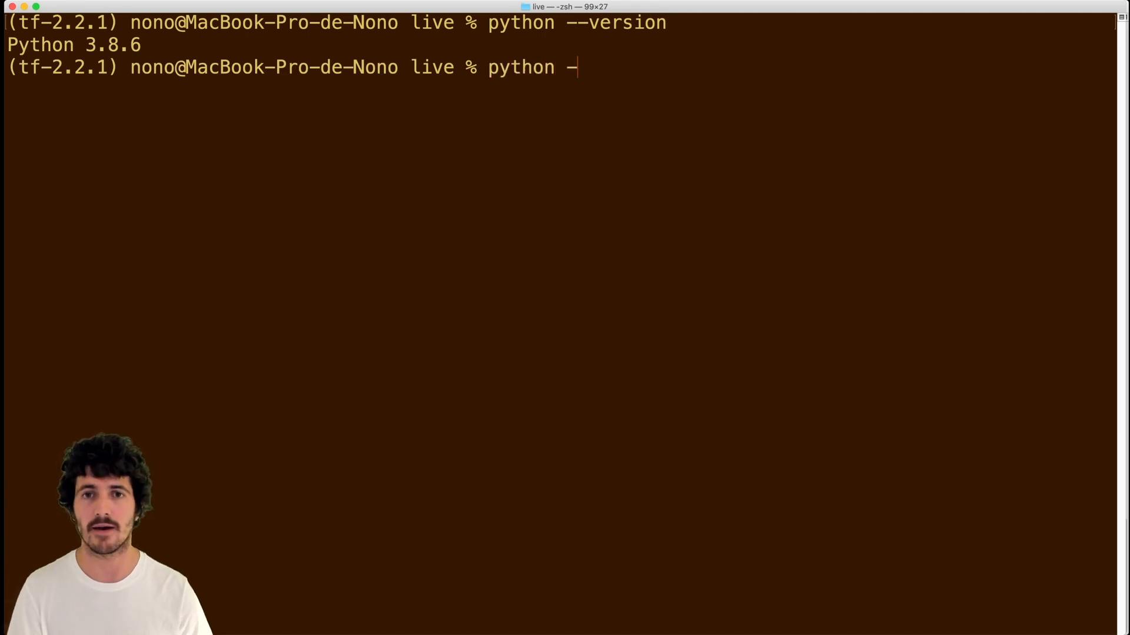
text(-version)
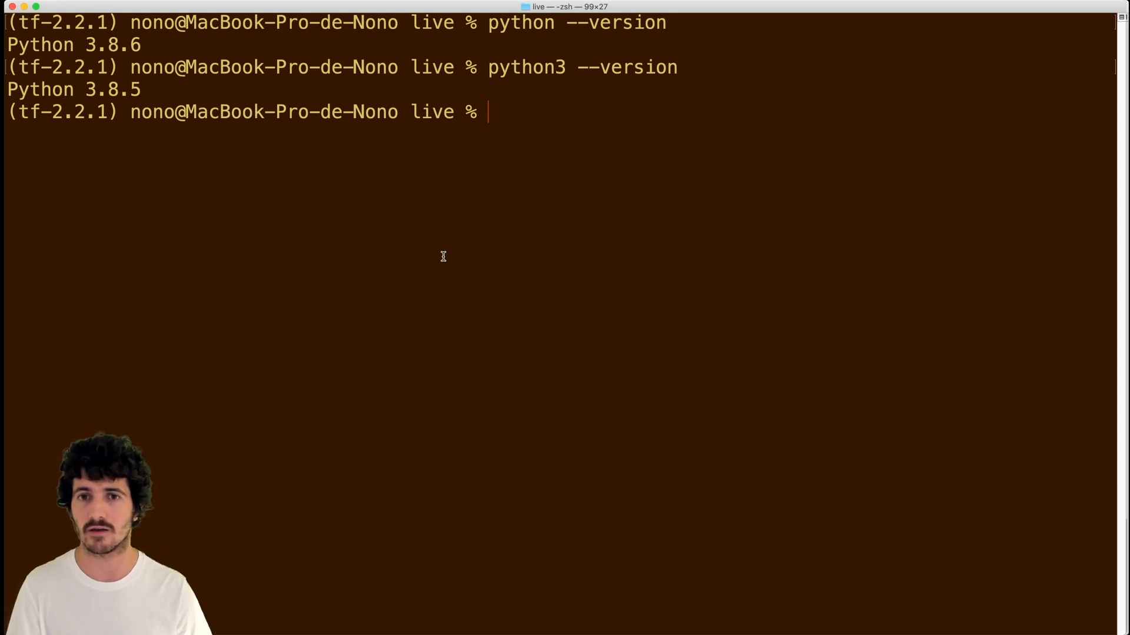
text(which p)
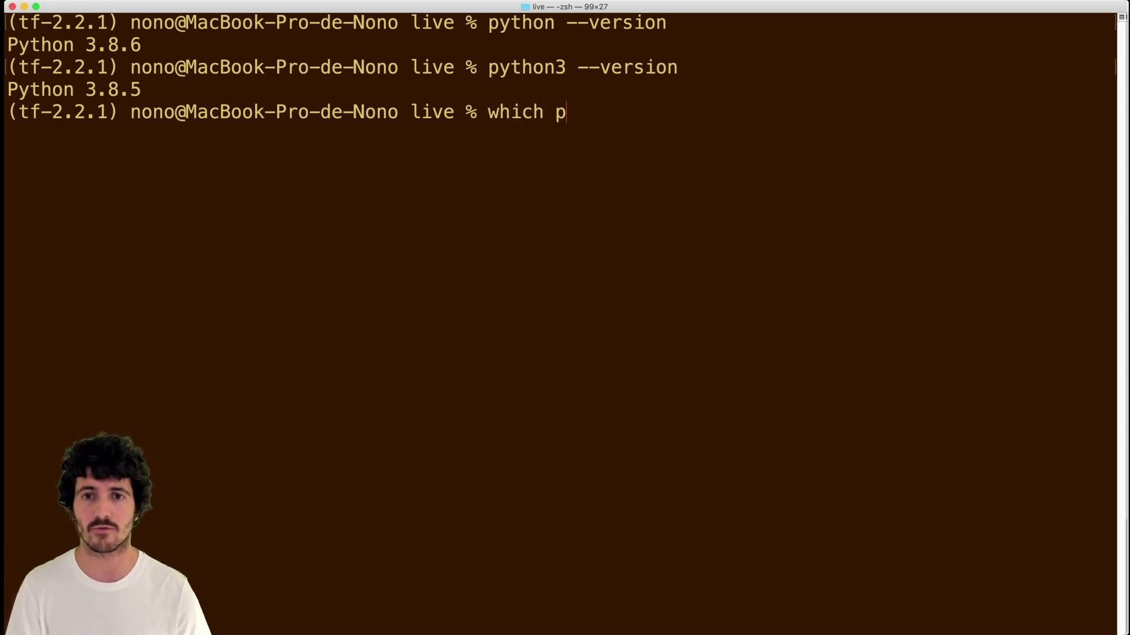
key(Return)
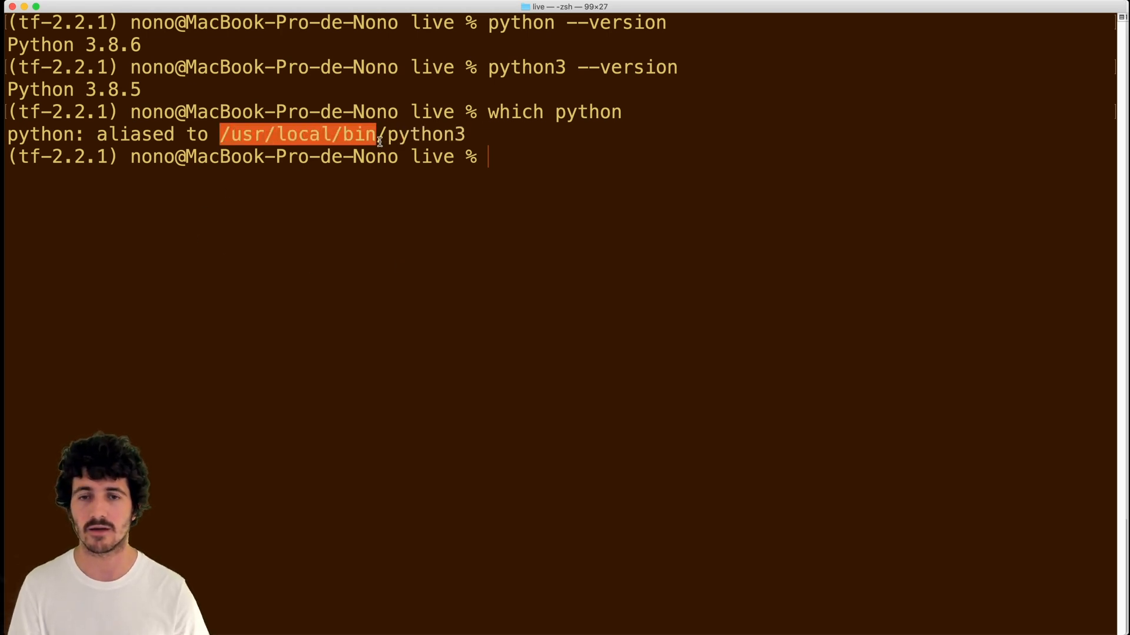
text(which python3)
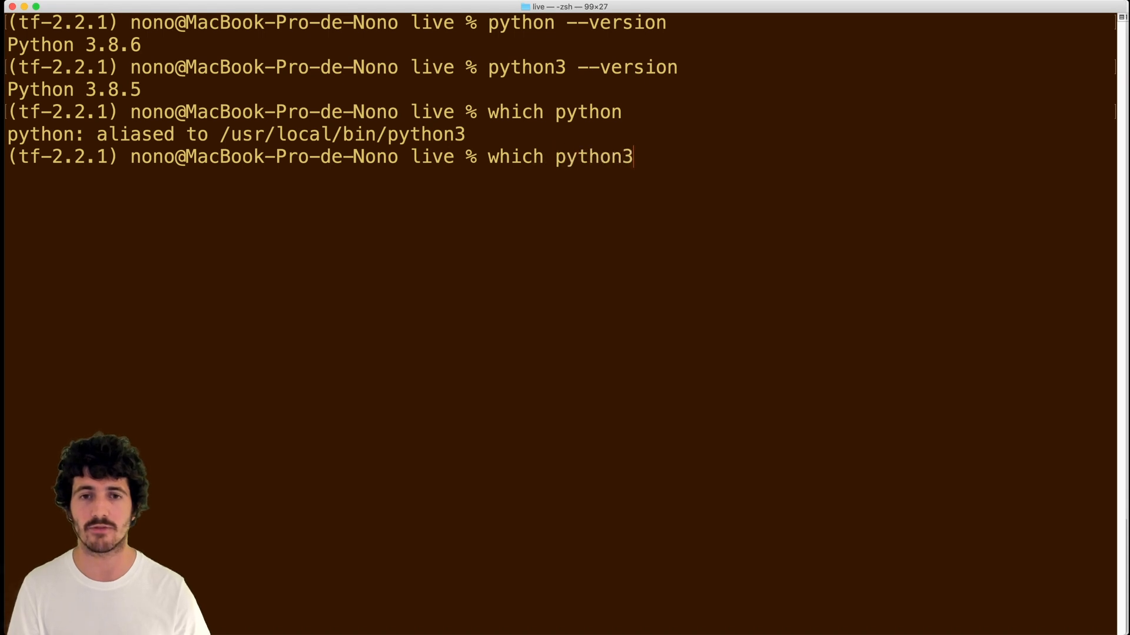
key(Return)
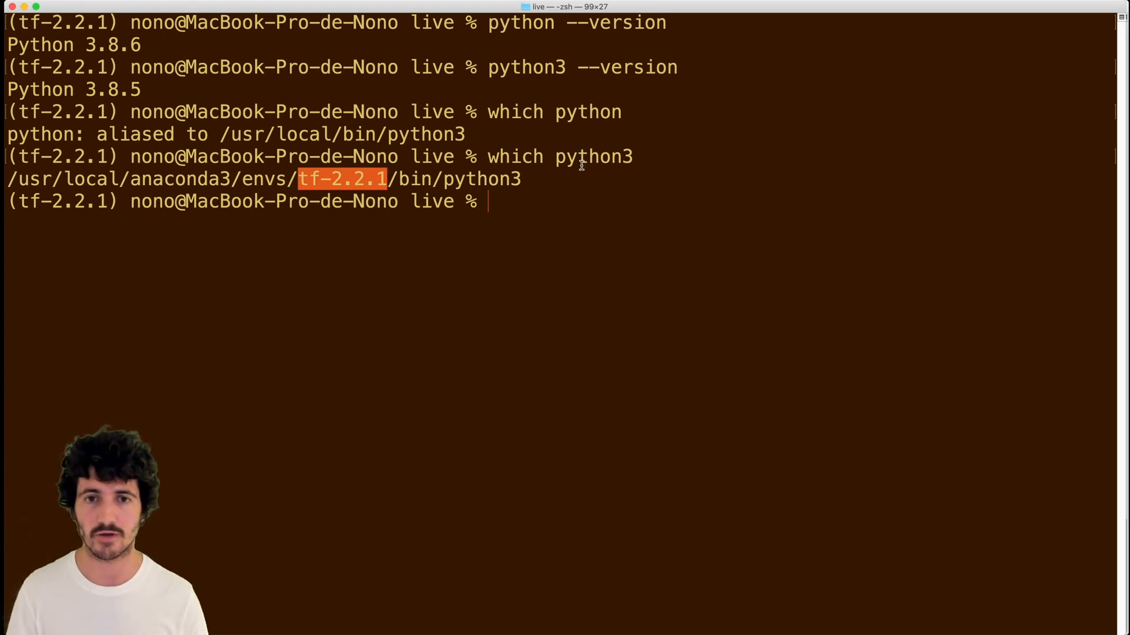
double_click(593, 157)
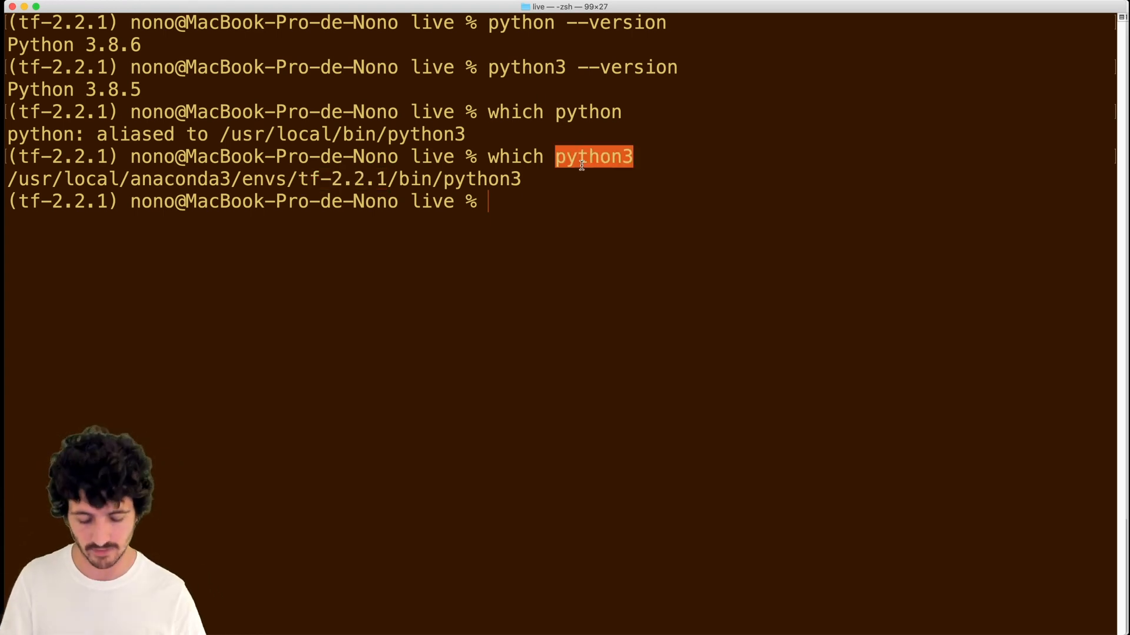
text(cl)
text(python3 -)
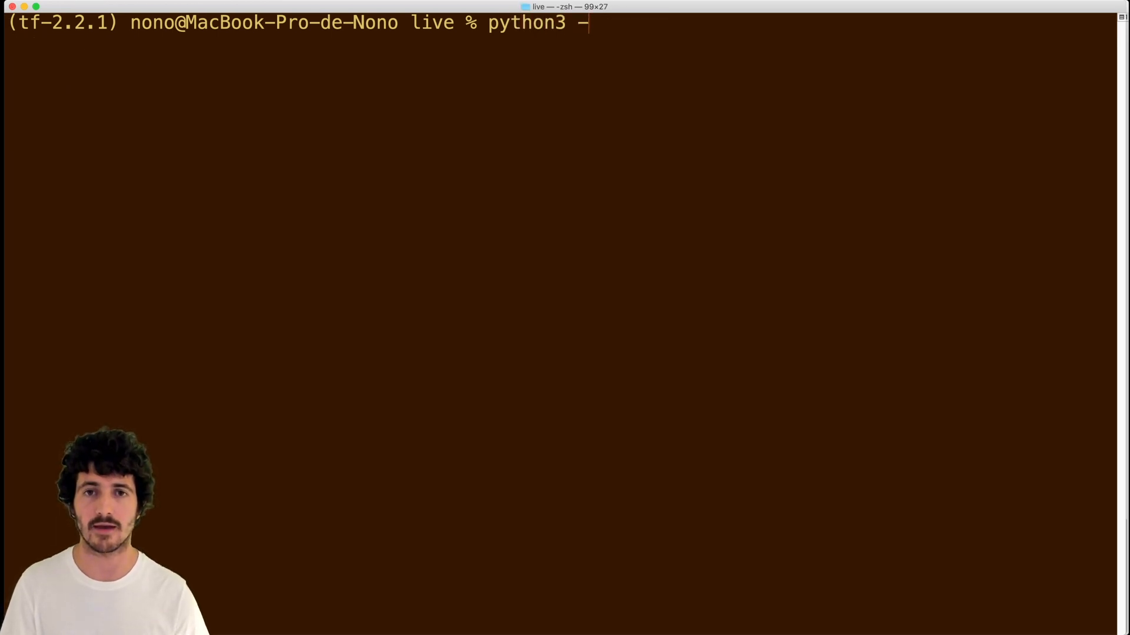
- Install kernelspec tf-2.2.1 with display name "TensorFlow 2.2.1 ML" via python3 -m ipykernel
text(m)
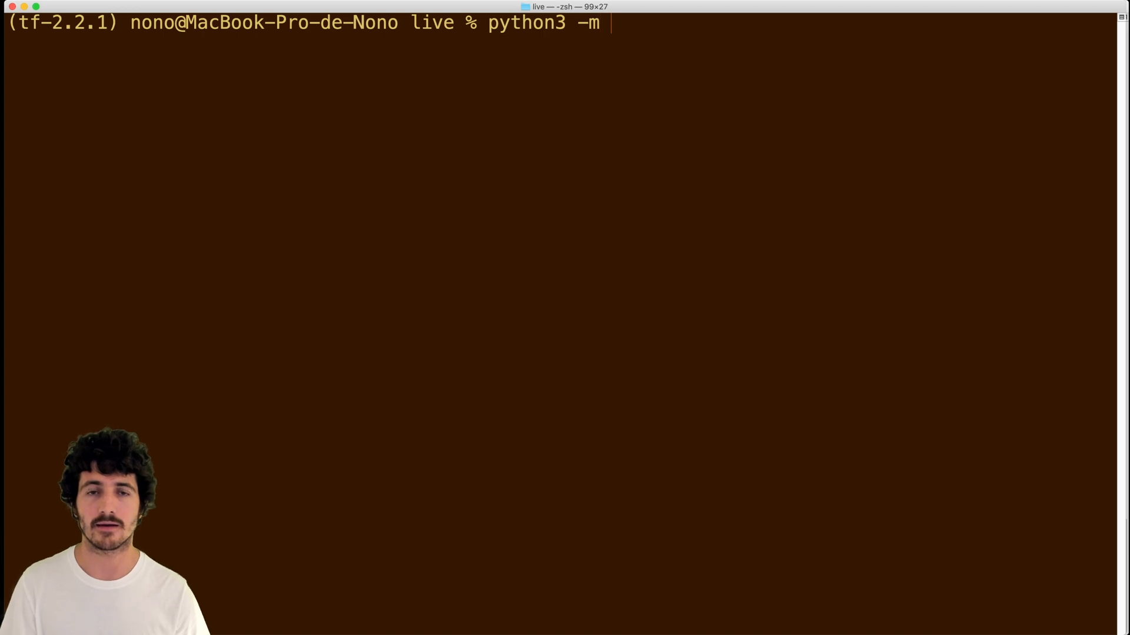
text(ipykernel i)
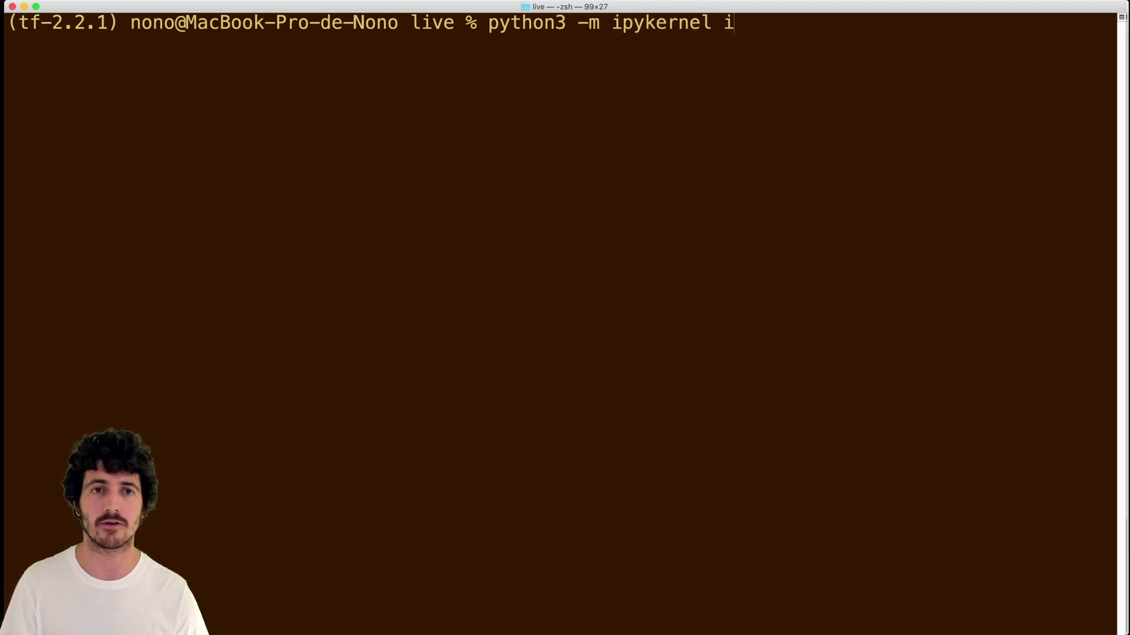
text(nstall --user --)
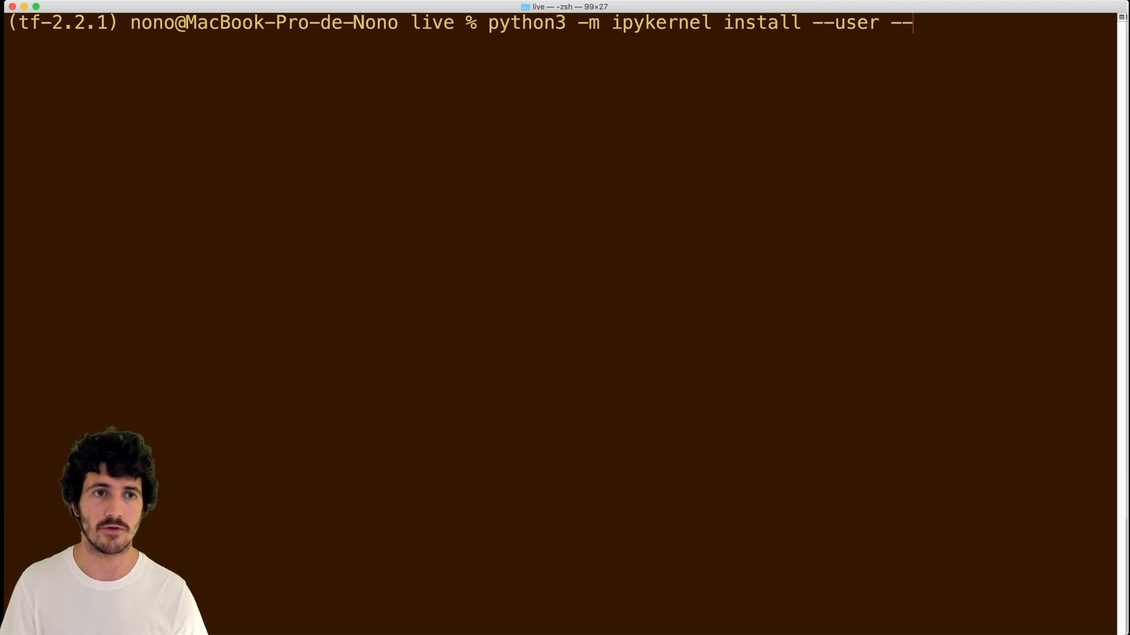
text(name=)
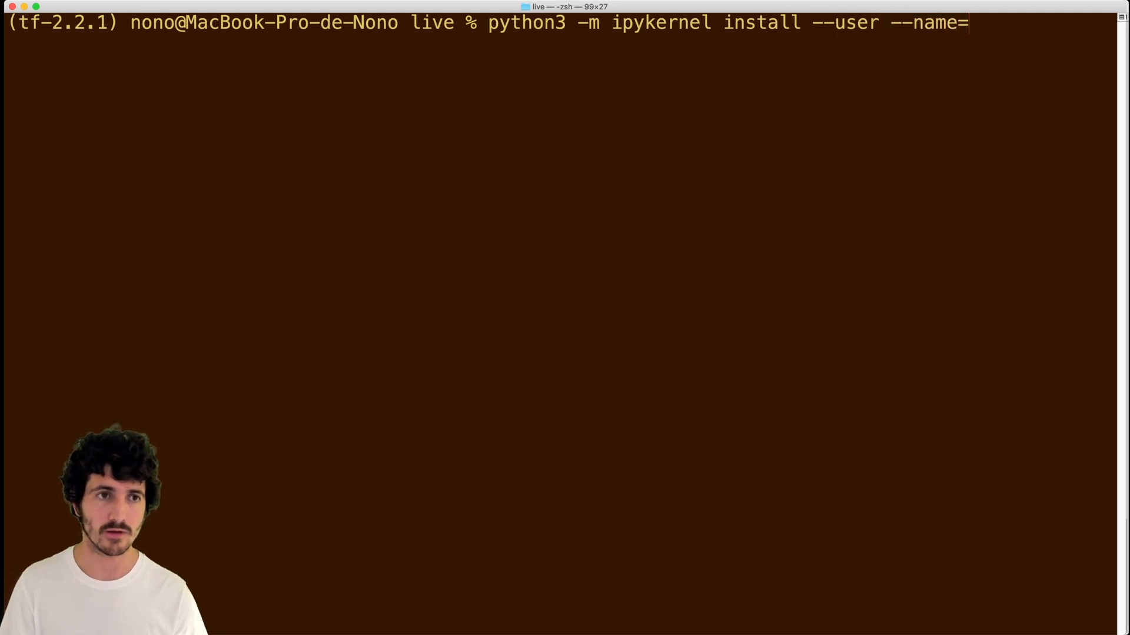
text(tf)
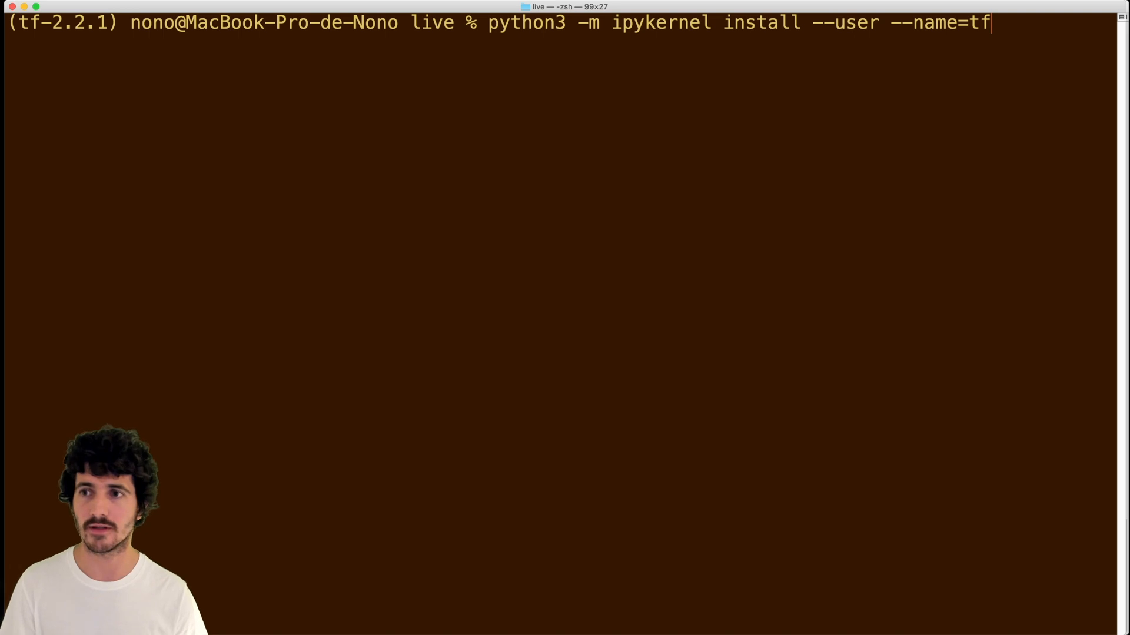
text(-2.2.1)
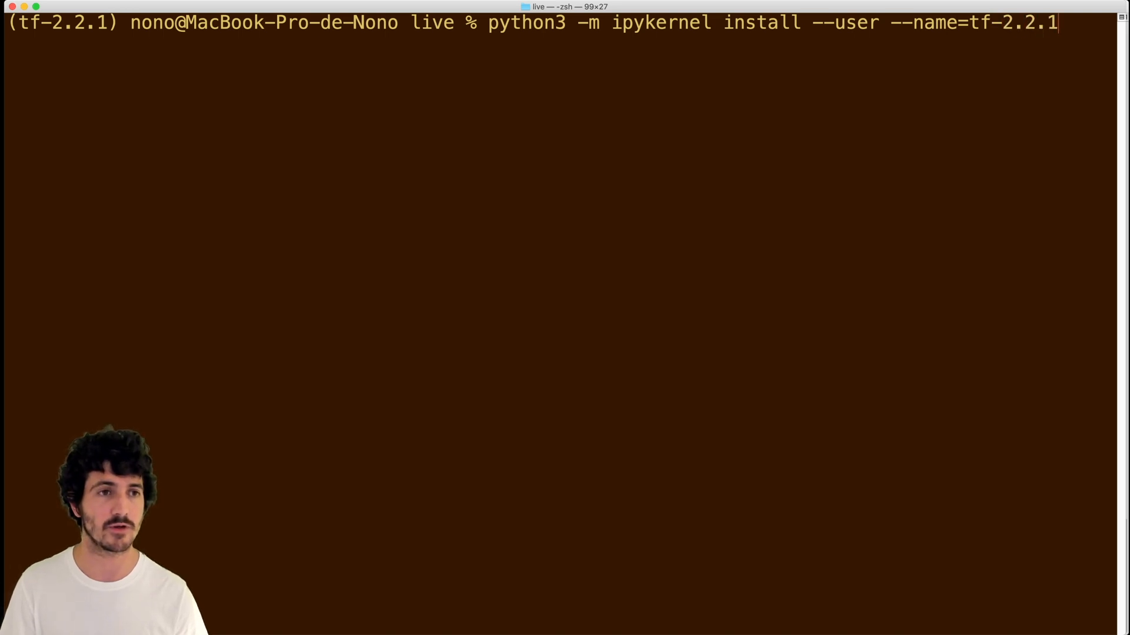
text(--display-name)
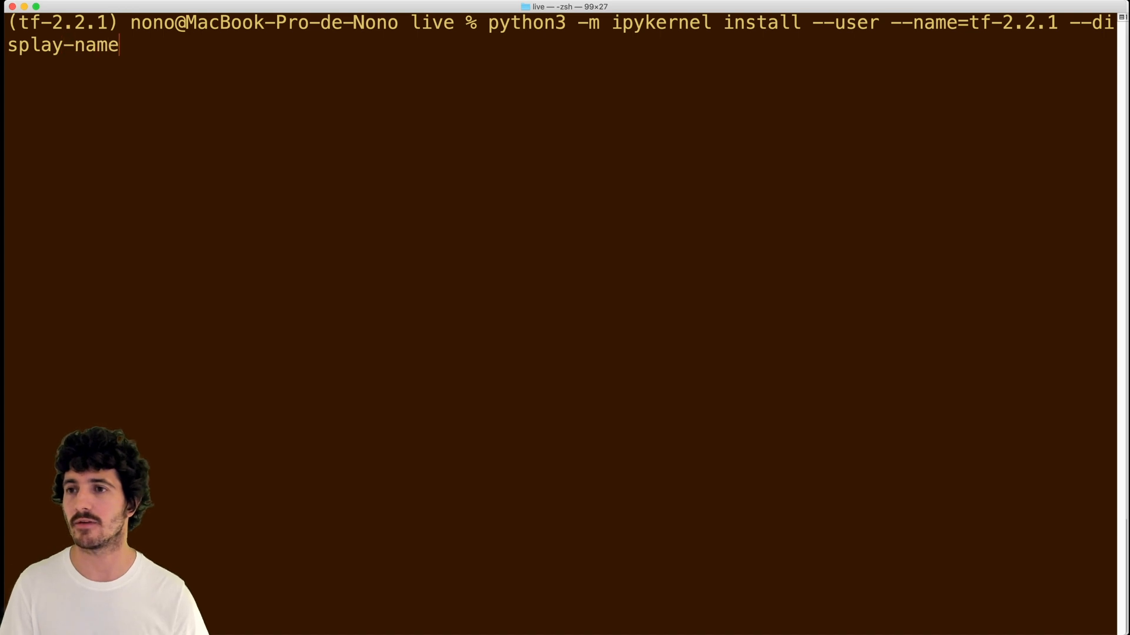
text(="Te)
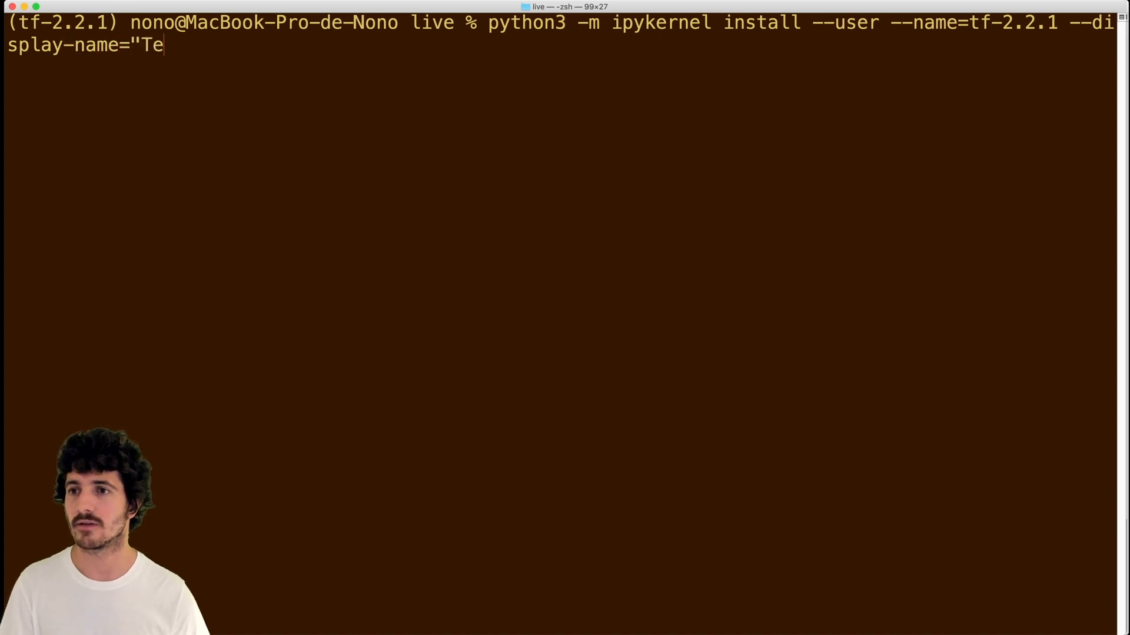
text(nsorFlow 2)
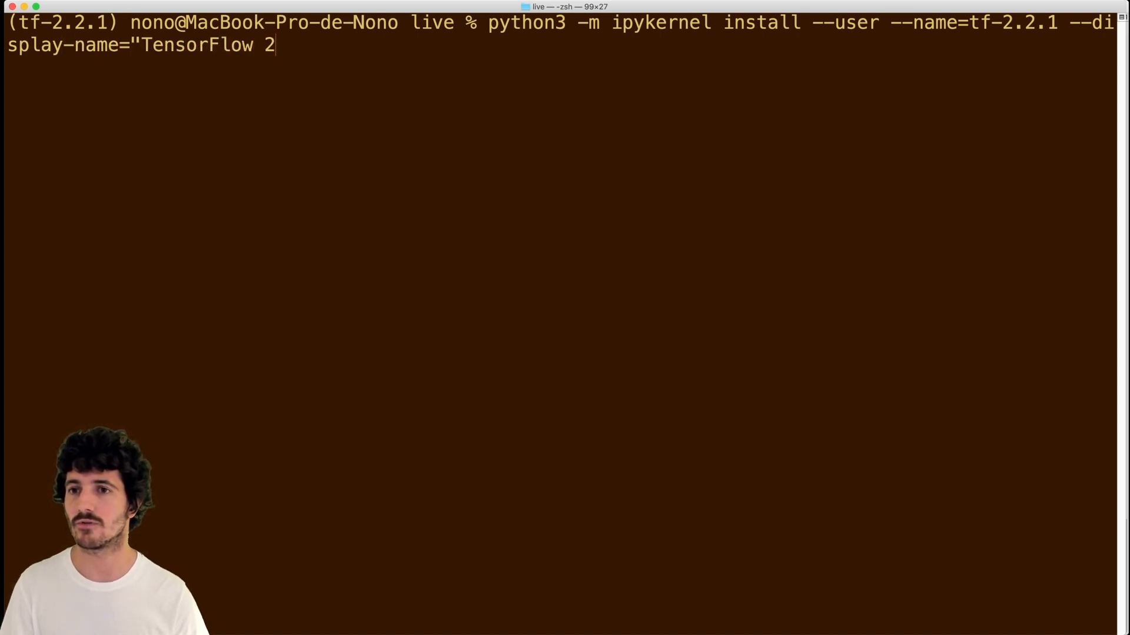
text(.2.1)
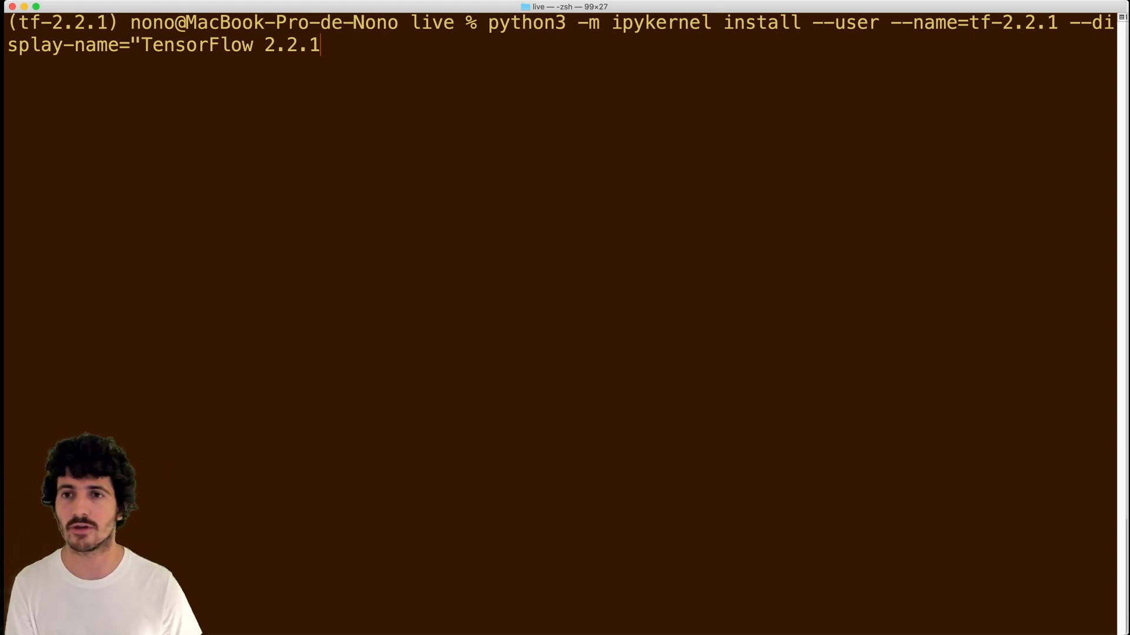
text(ML)
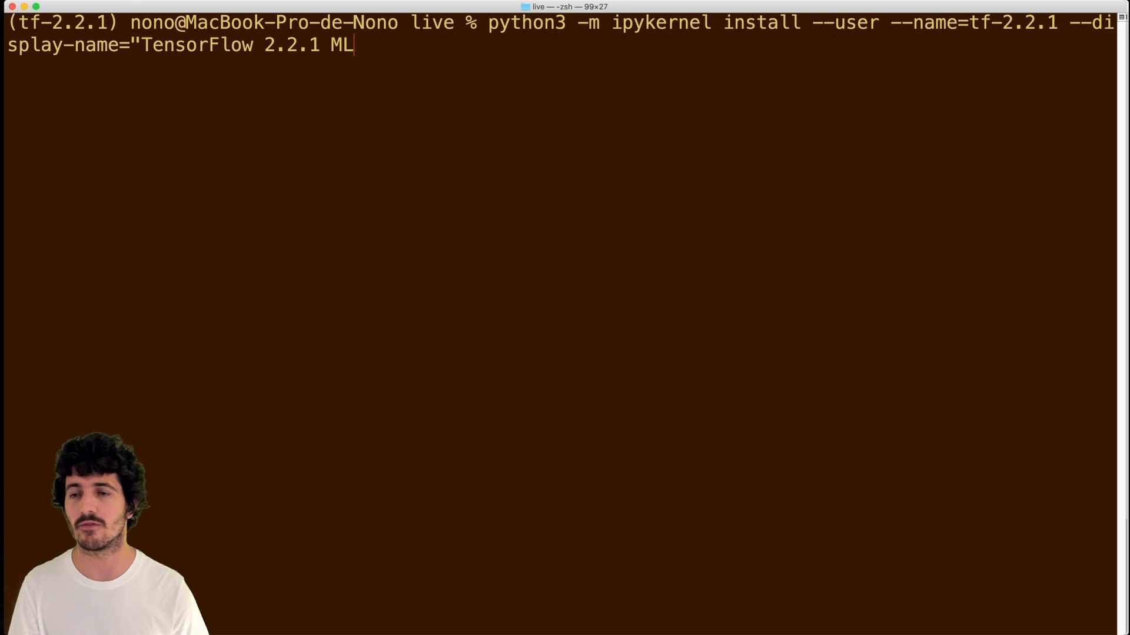
text(")
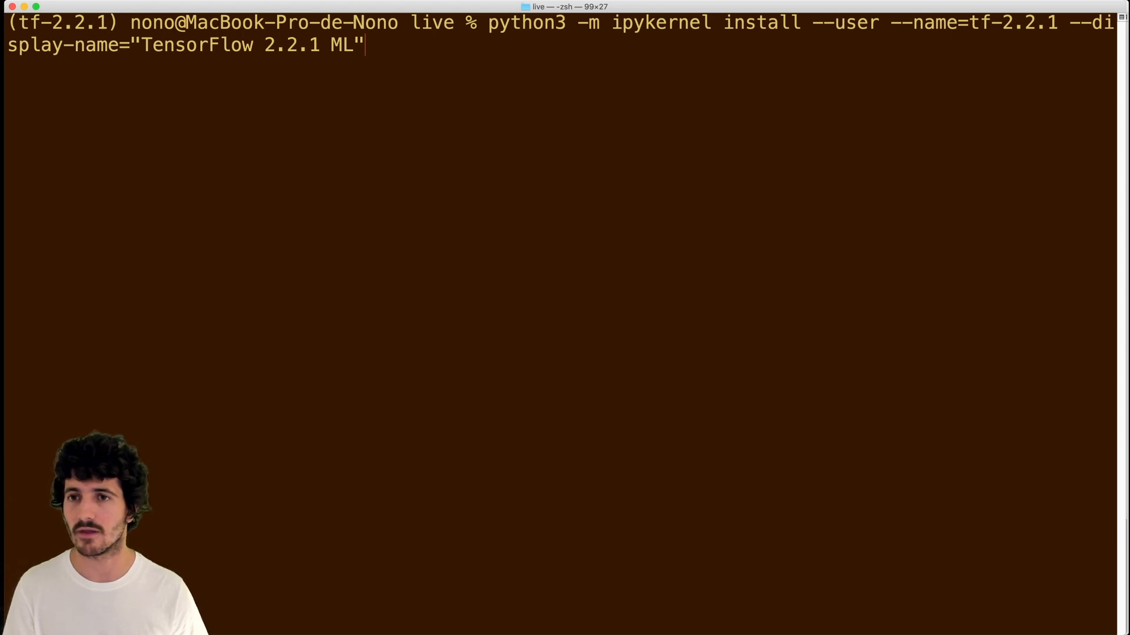
key(Return)
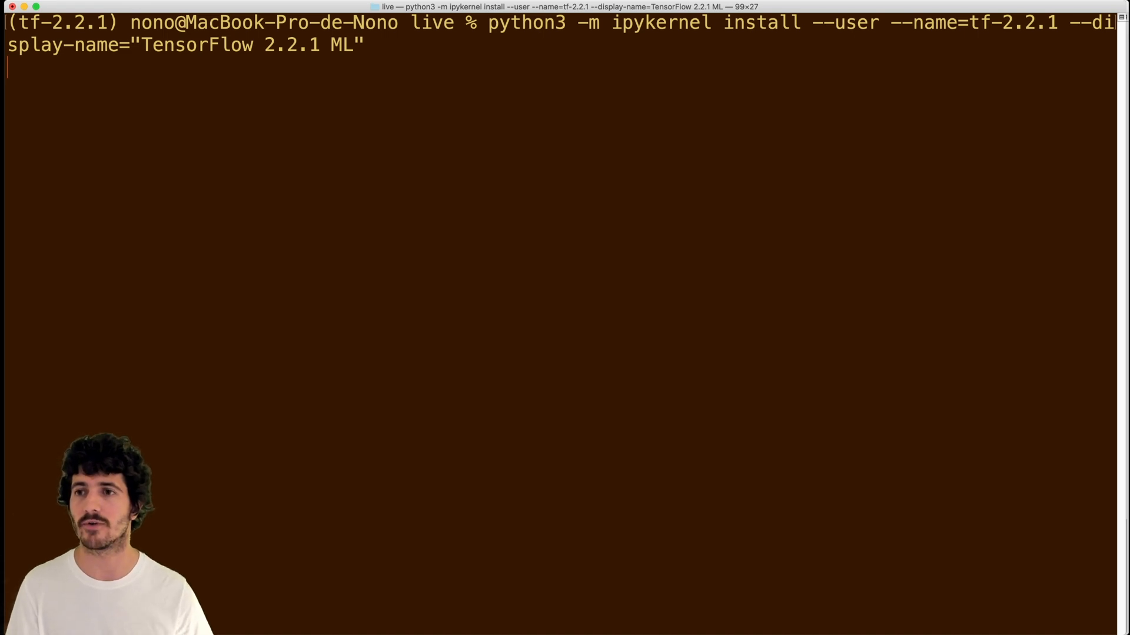
mouse_move(324, 142)
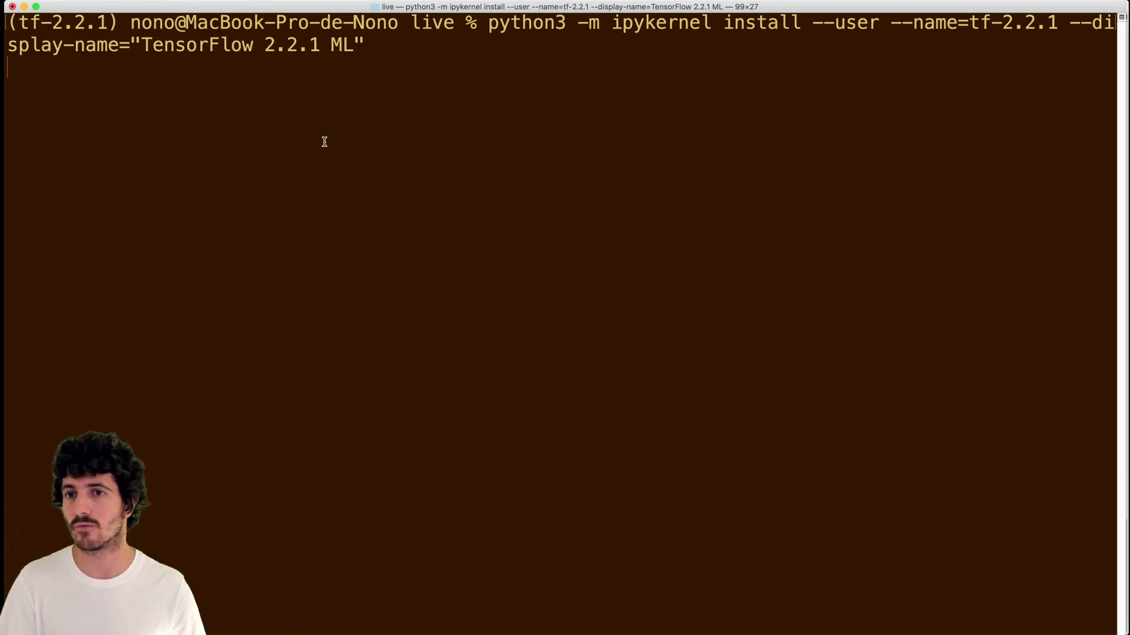
key(Return)
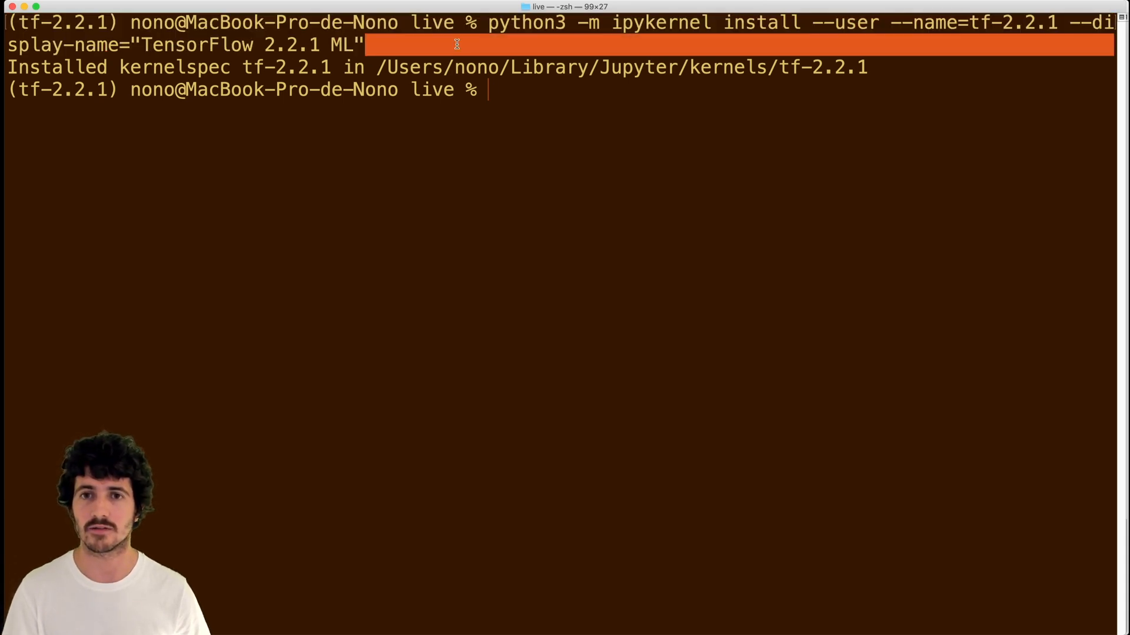
- Activate tf-2.3.1, clear, and install its kernelspec displayed as "TensorFlow 2.3.1 ML"
text(cond)
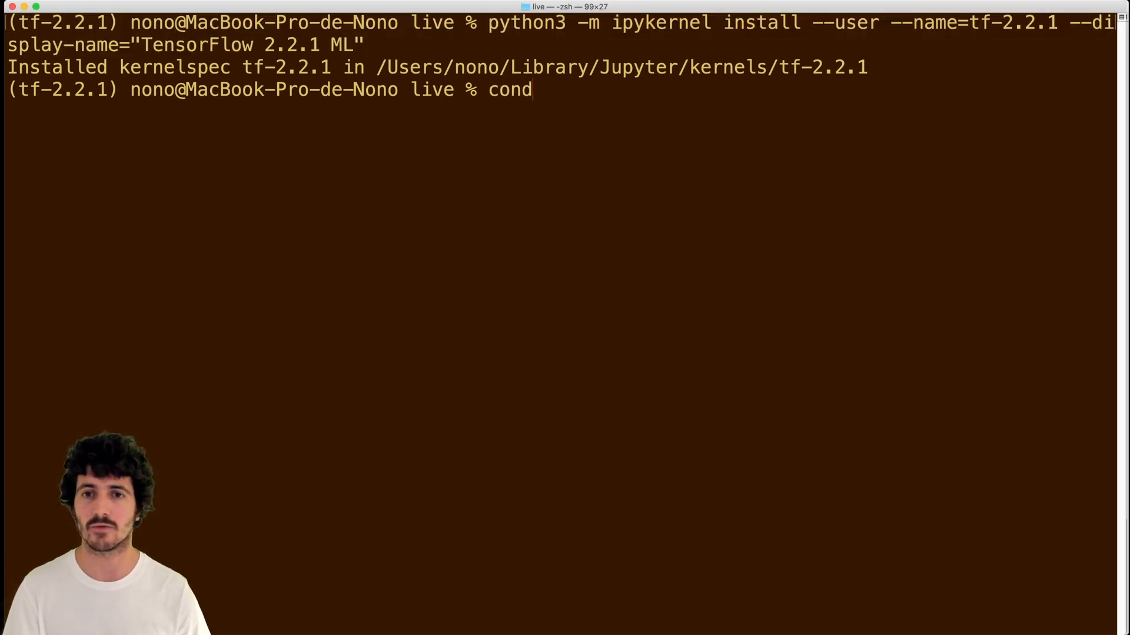
text(a activate tf-2.)
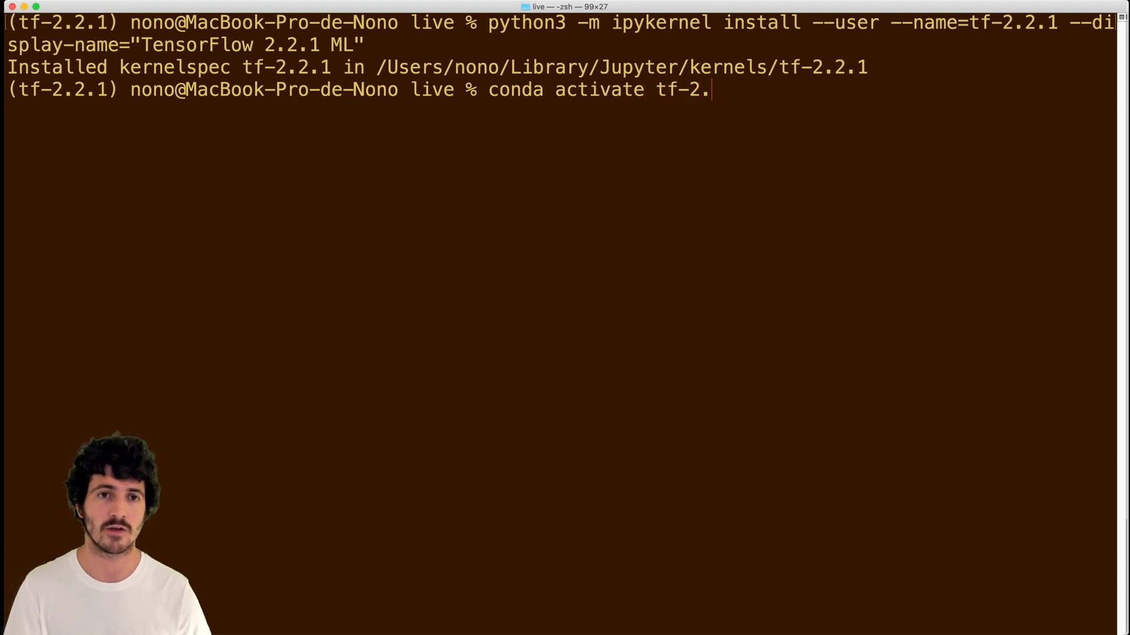
key(Return)
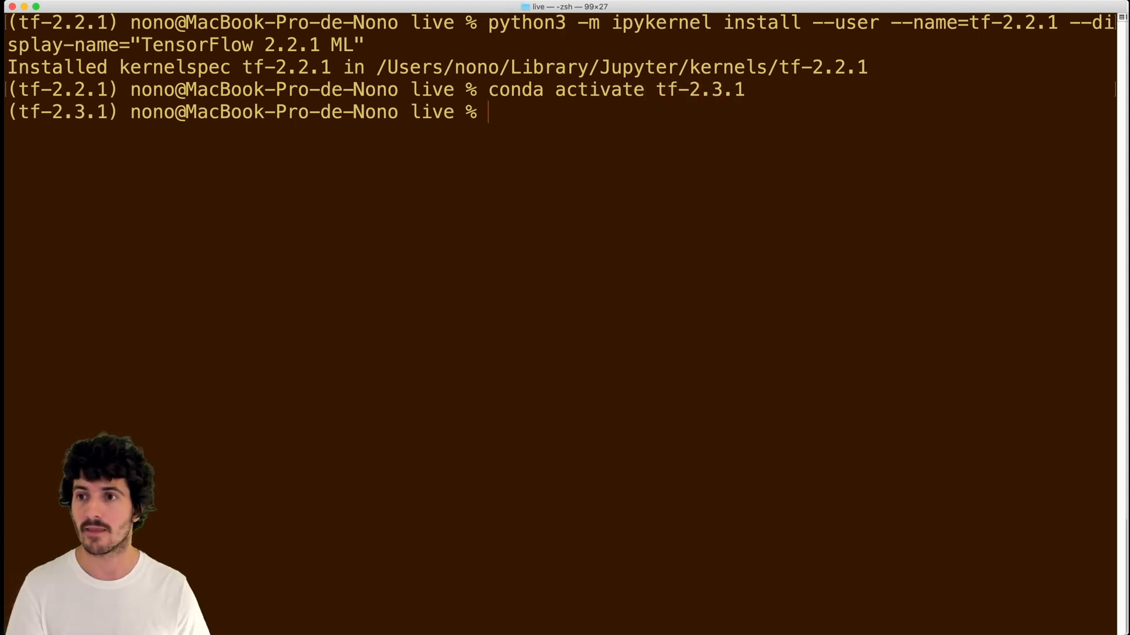
text(clear)
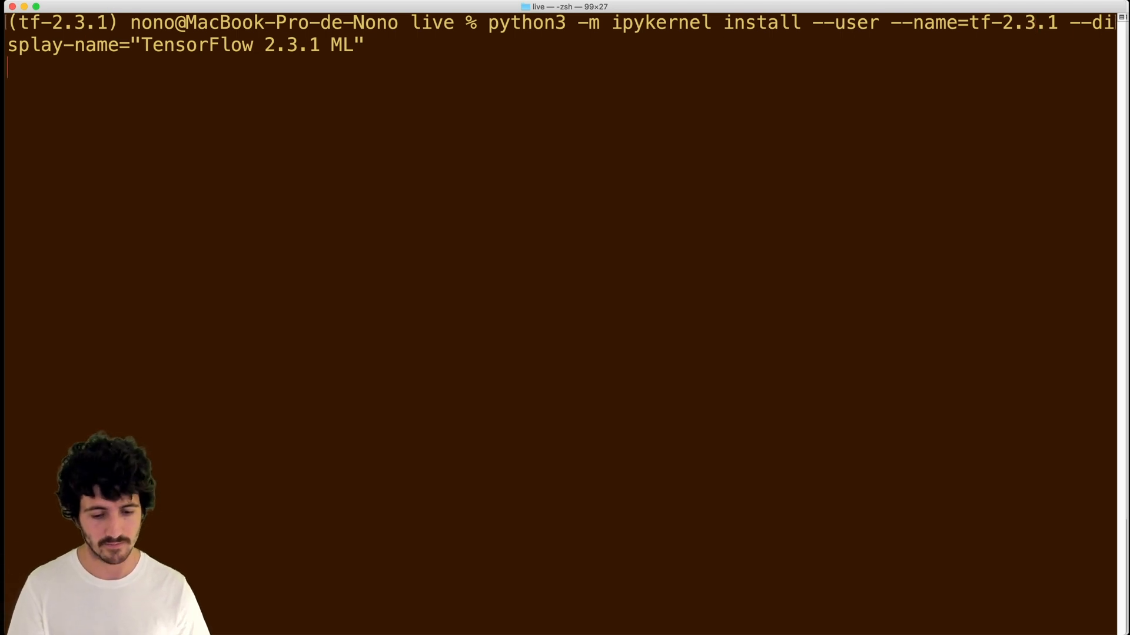
key(Return)
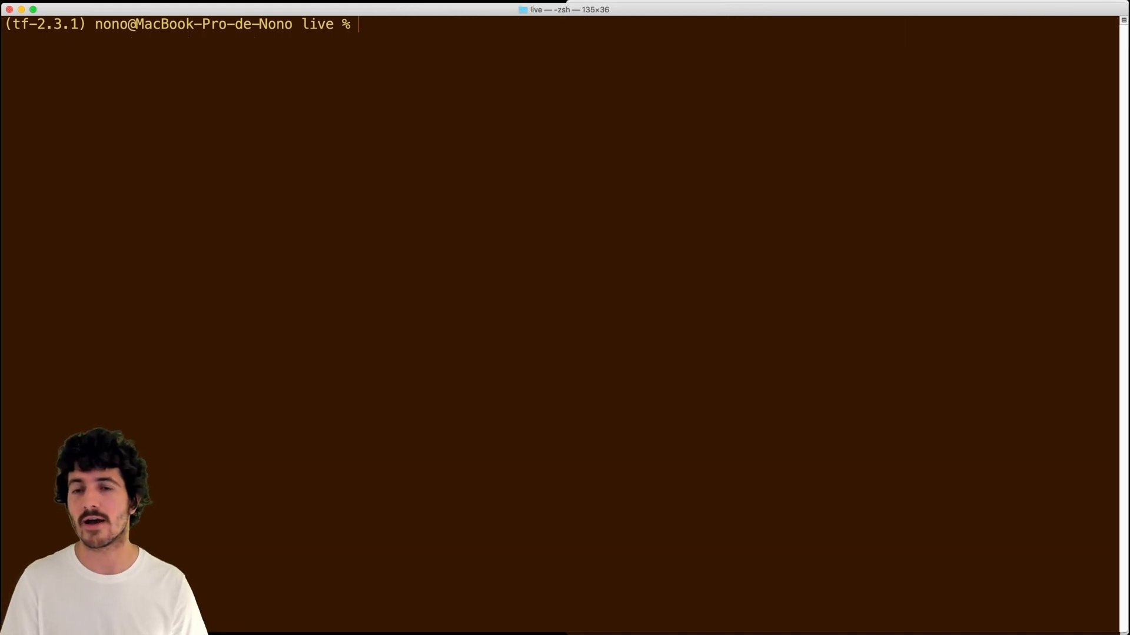
- Run jupyter kernelspec list and highlight the tf-2.2.1 and tf-2.3.1 entries
text(jupyter kernes)
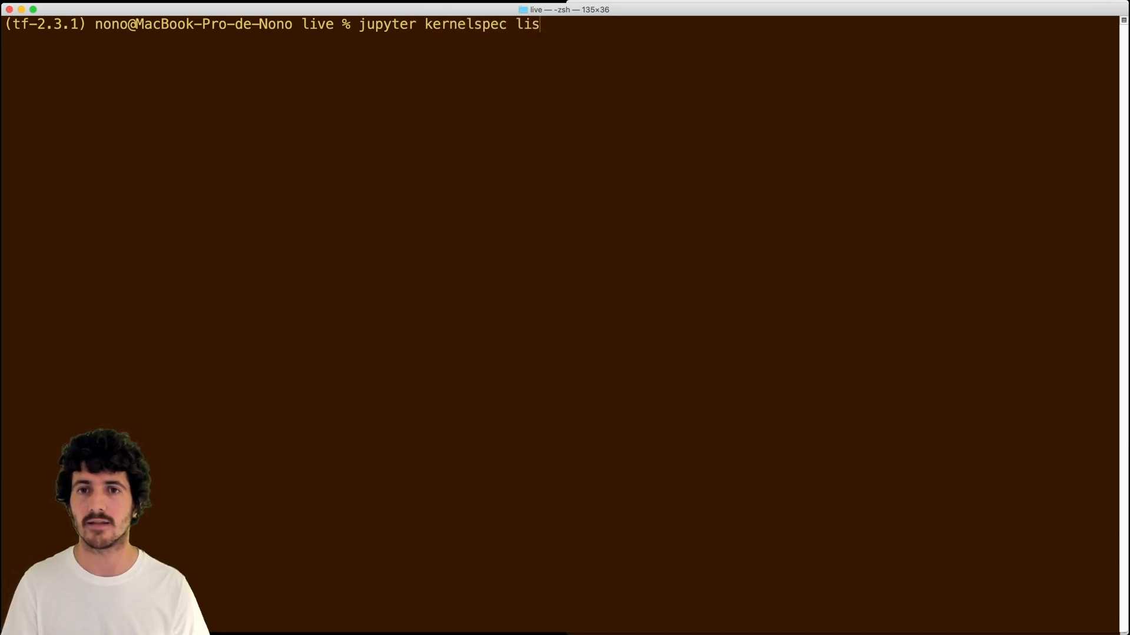
key(Return)
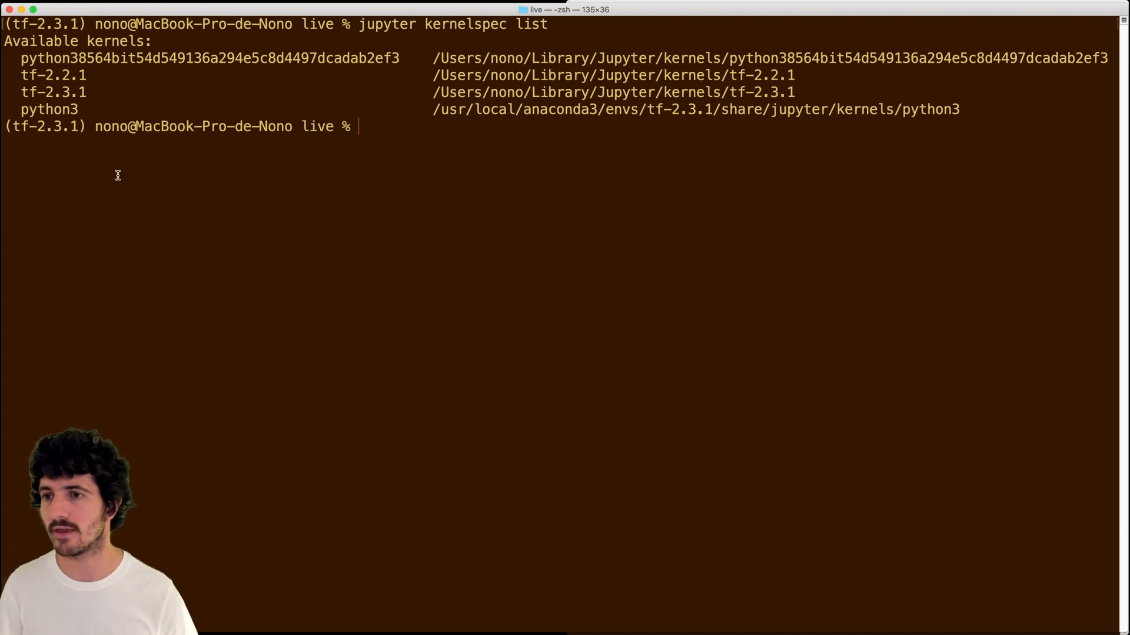
double_click(33, 58)
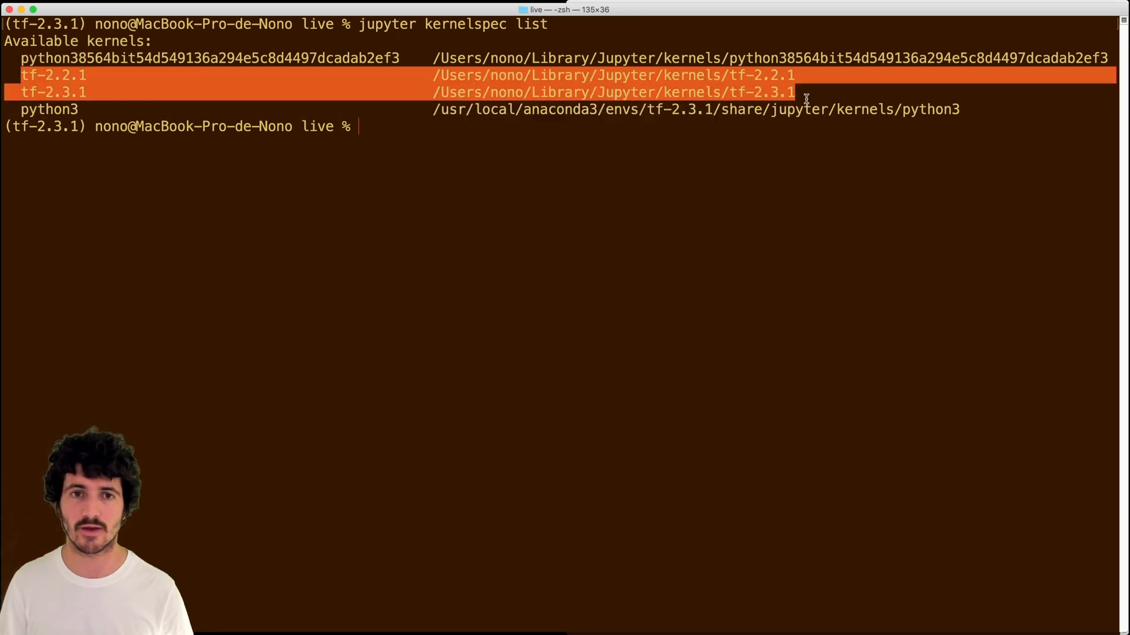
mouse_move(806, 96)
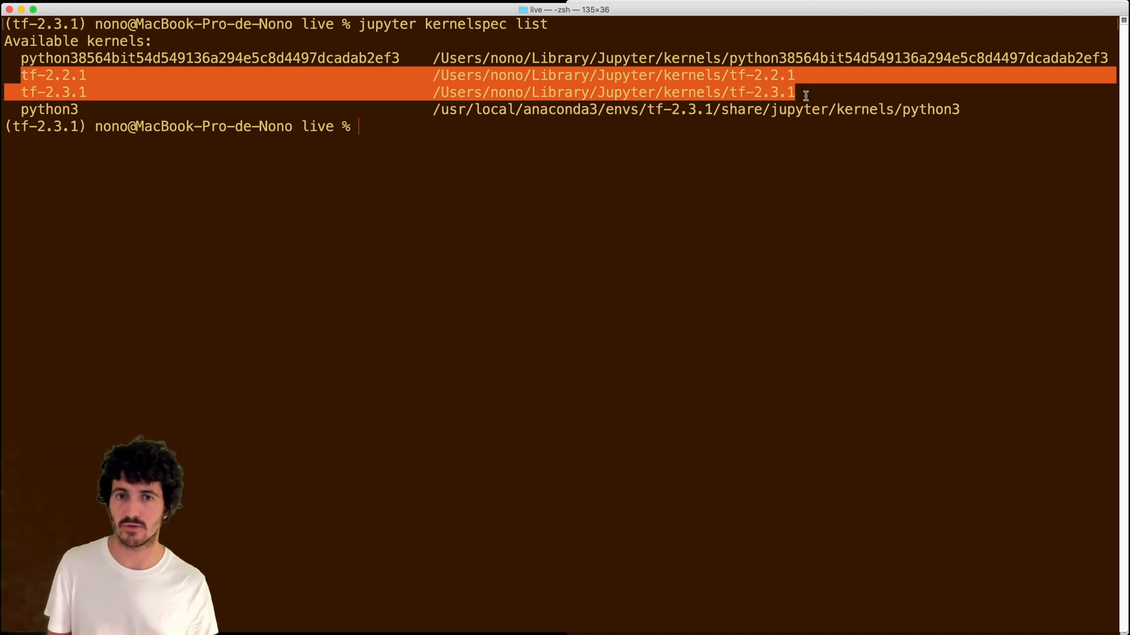
text(jupy)
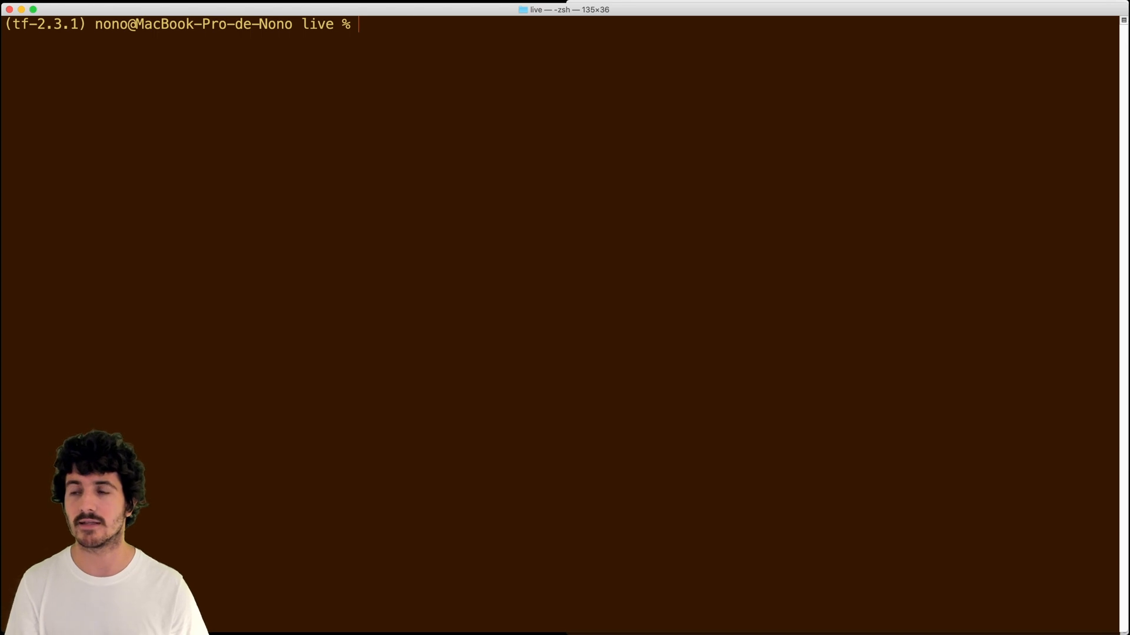
- Deactivate tf-2.3.1 to return to tf-2.2.1 and launch jupyter lab
text(conda)
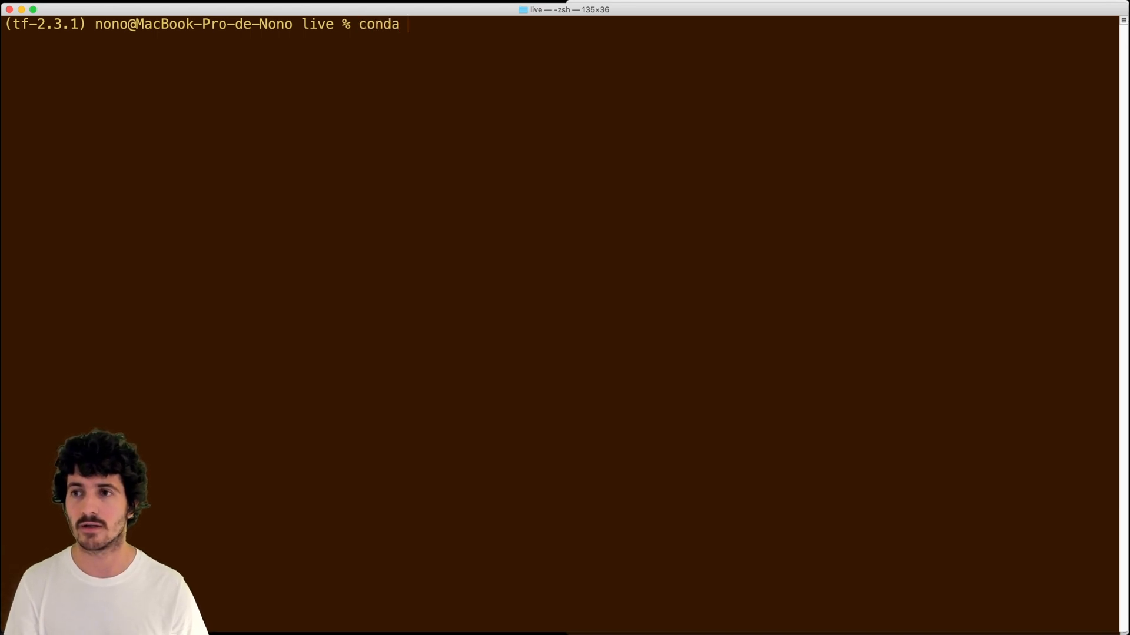
key(Return)
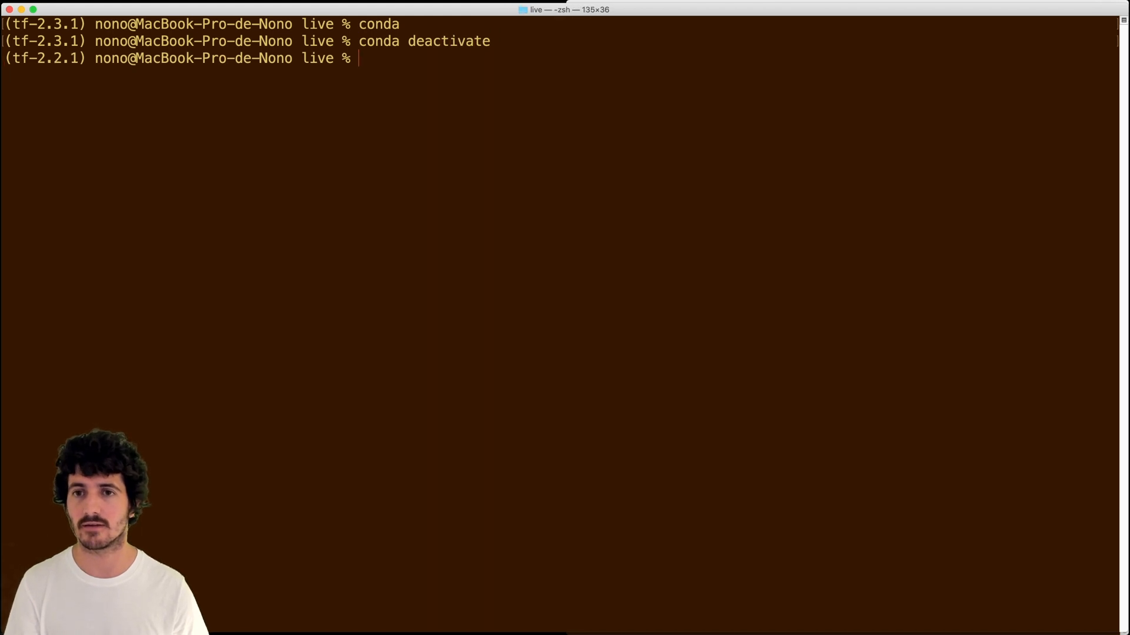
text(jupyter lab)
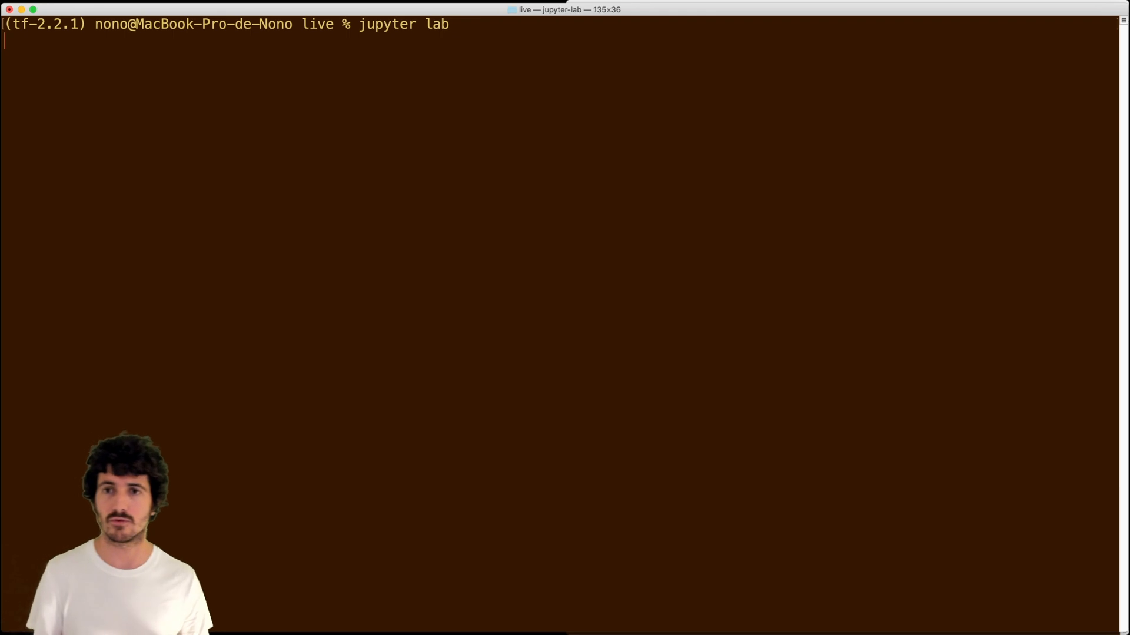
key(Return)
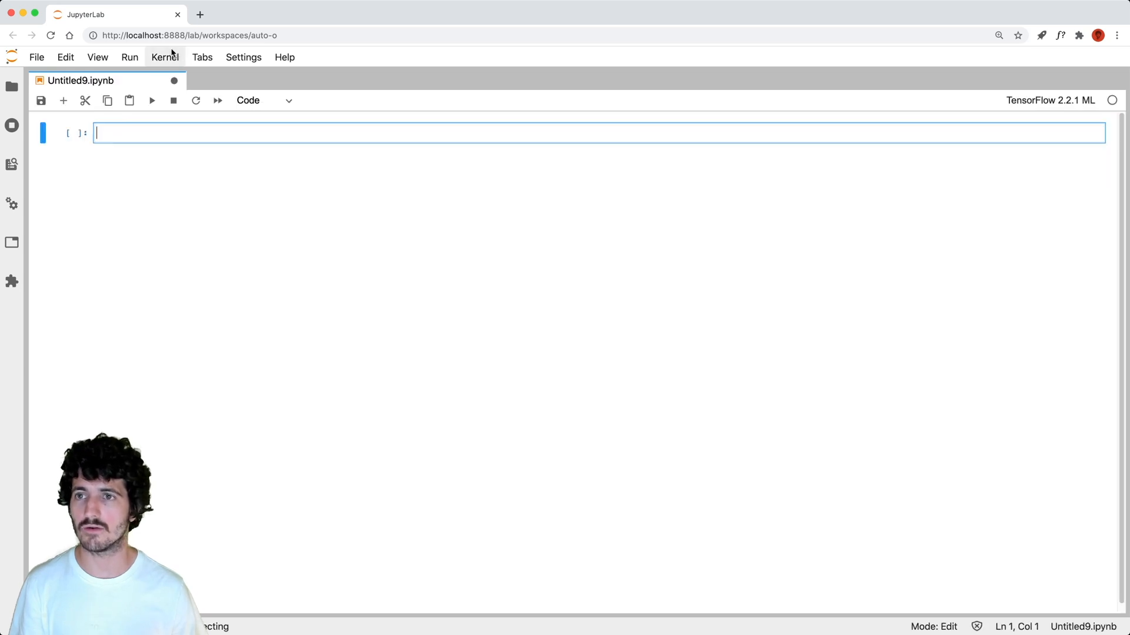
- Create notebook Untitled10 on the TensorFlow 2.3.1 ML kernel and switch between Untitled9 and Untitled10
click(11, 86)
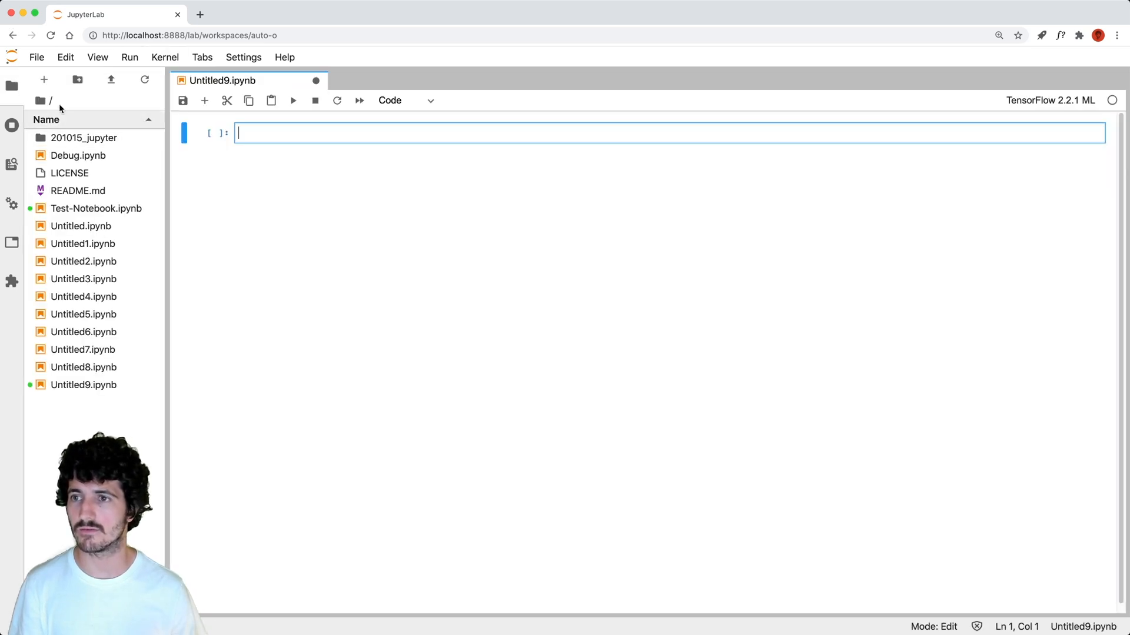
click(44, 80)
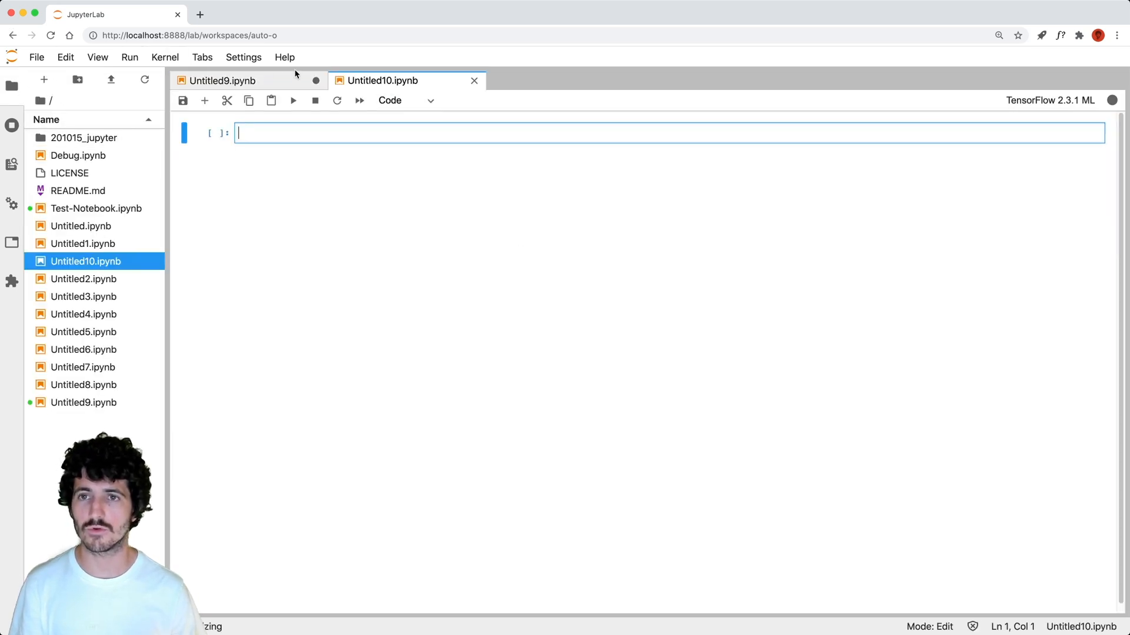
text(&)
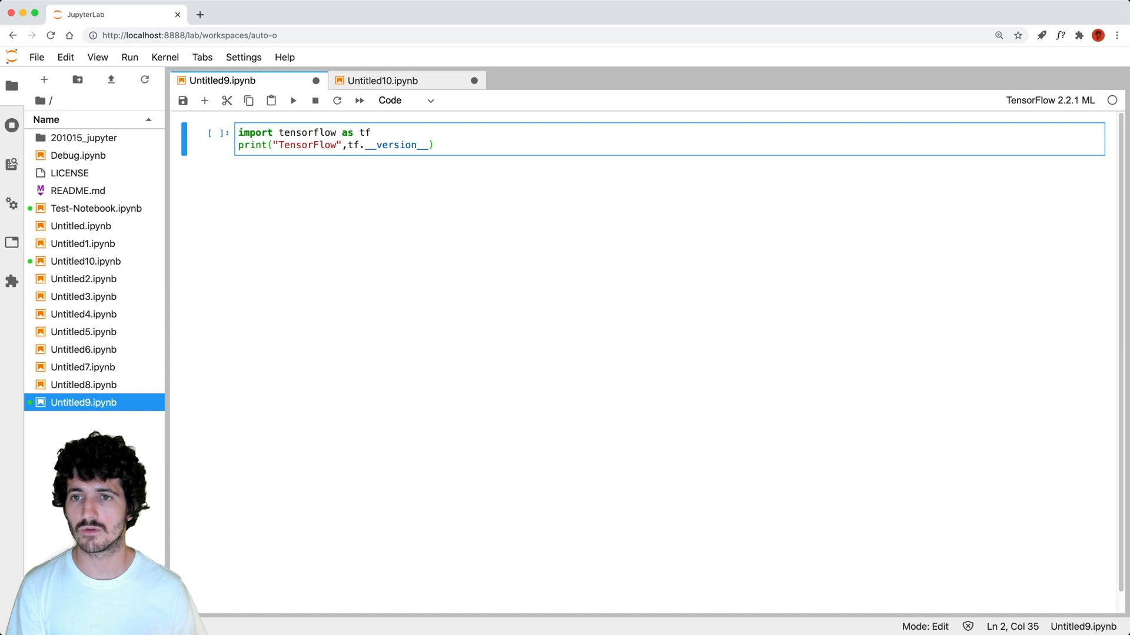
click(384, 80)
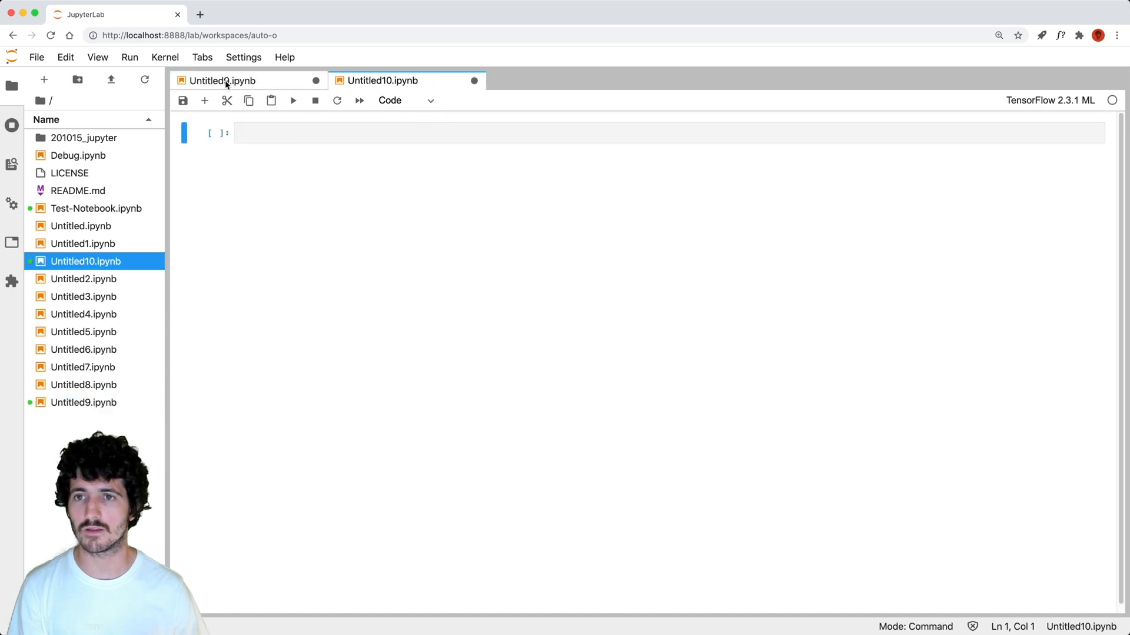
click(223, 80)
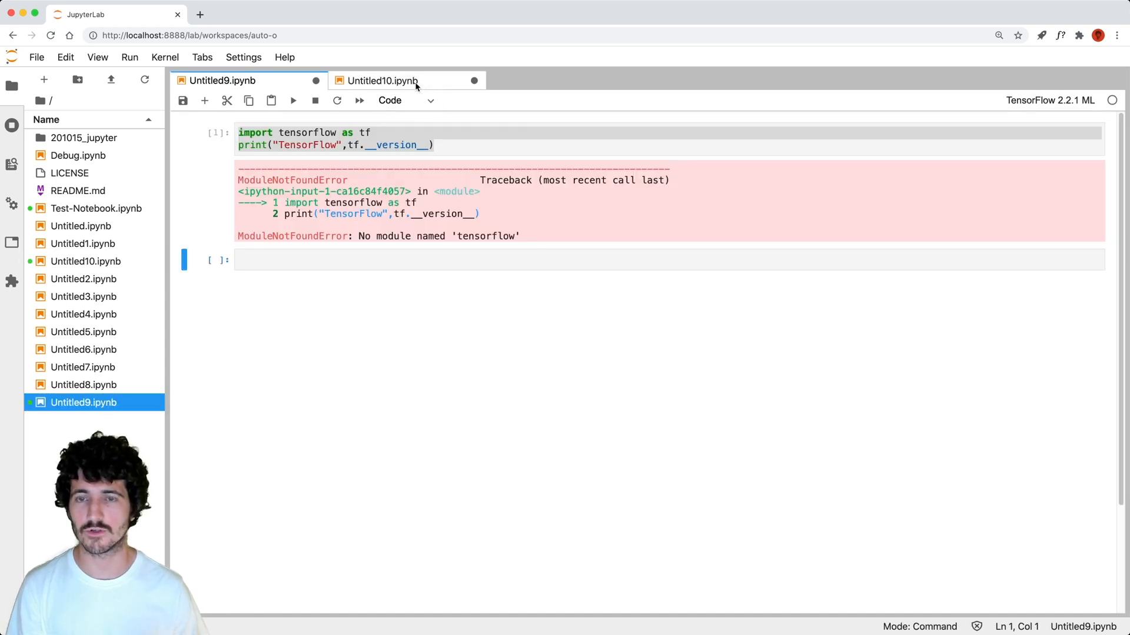
click(381, 80)
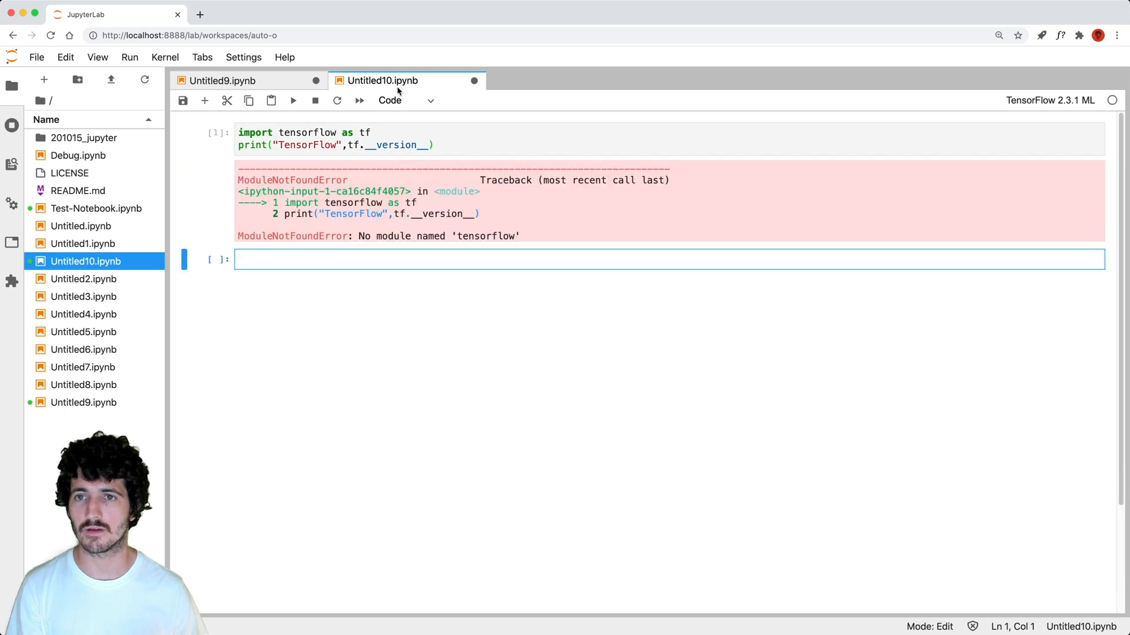
mouse_move(403, 48)
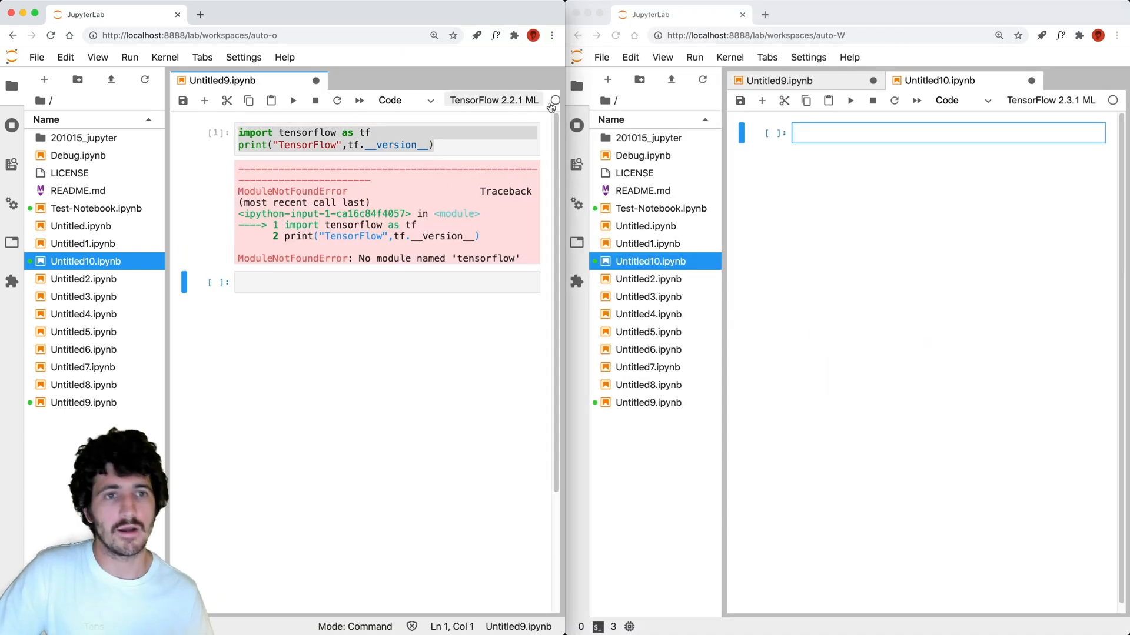
click(936, 132)
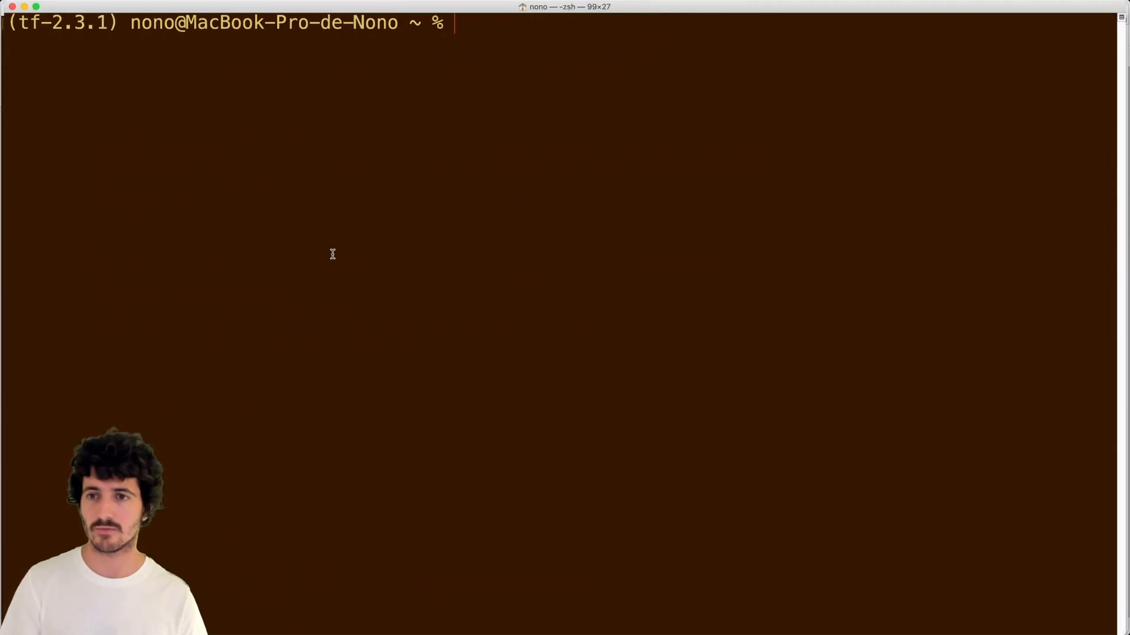
- Install tensorflow==2.3.1 with python3 -m pip in the tf-2.3.1 environment
text(co)
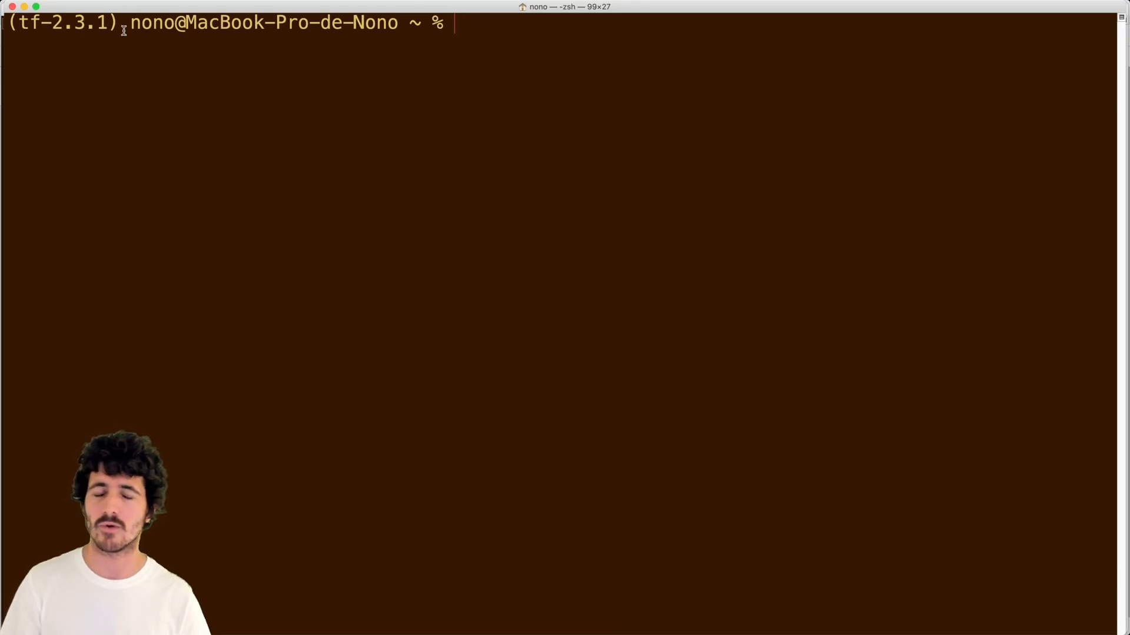
text(python3 -m pip)
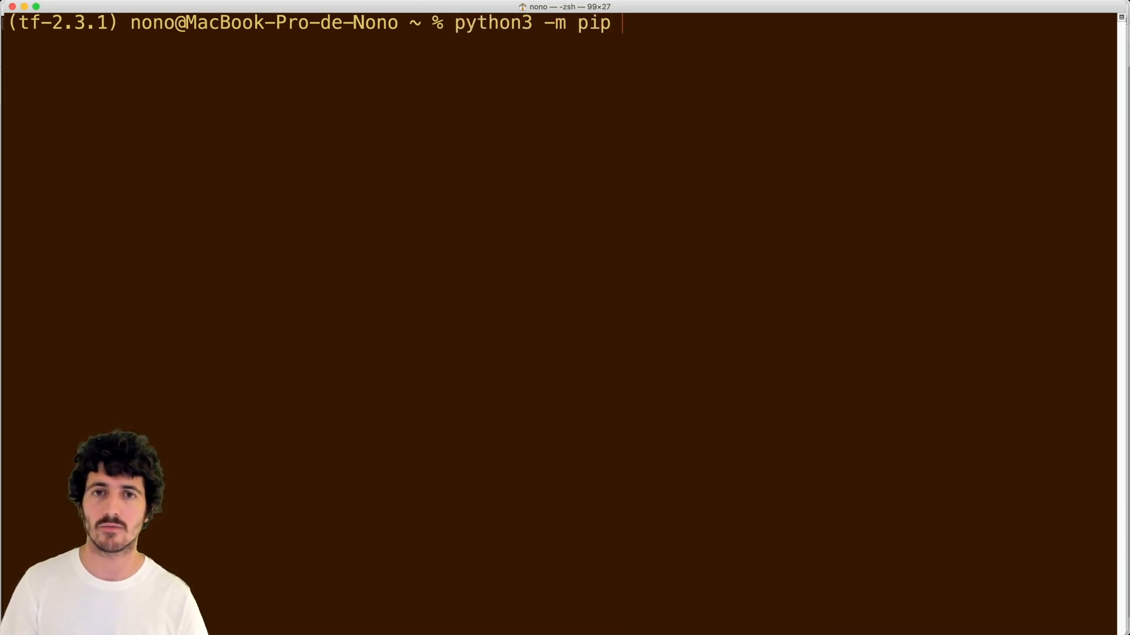
text(install tensorflow=)
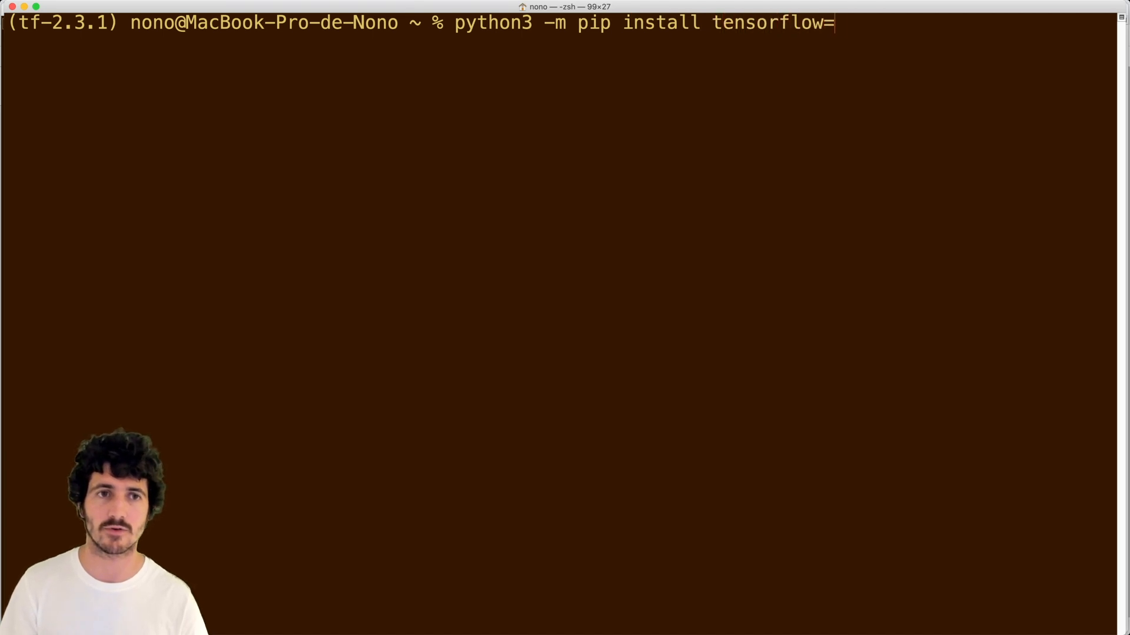
text(=2.3.1)
text(cond)
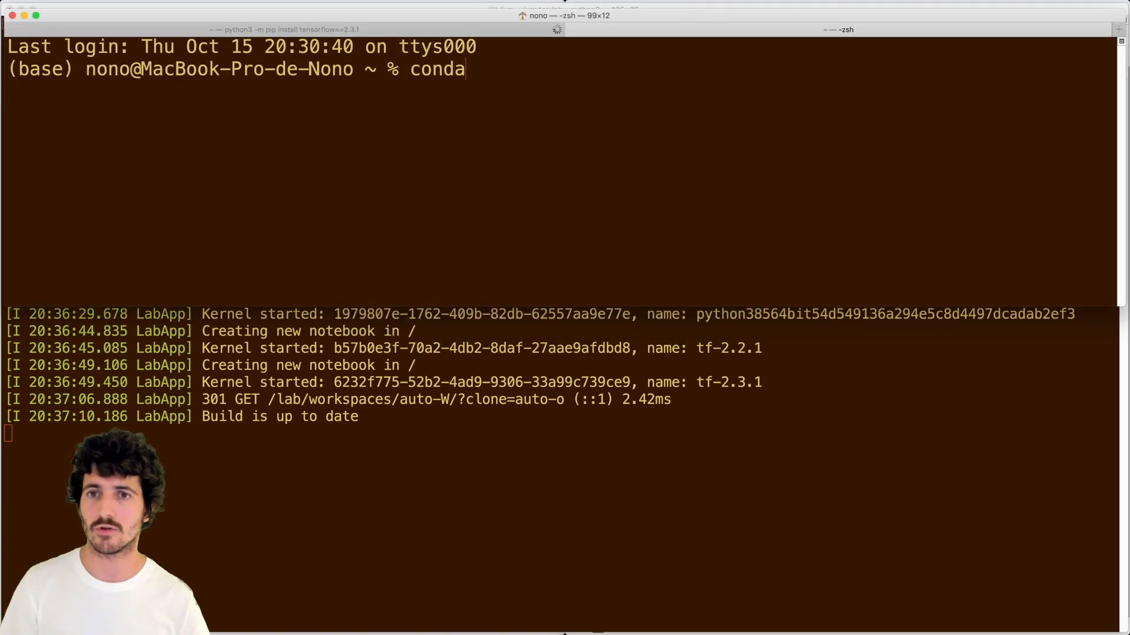
- In a second terminal, activate tf-2.2.1 and pip install tensorflow==2.2.1
text(activate tf)
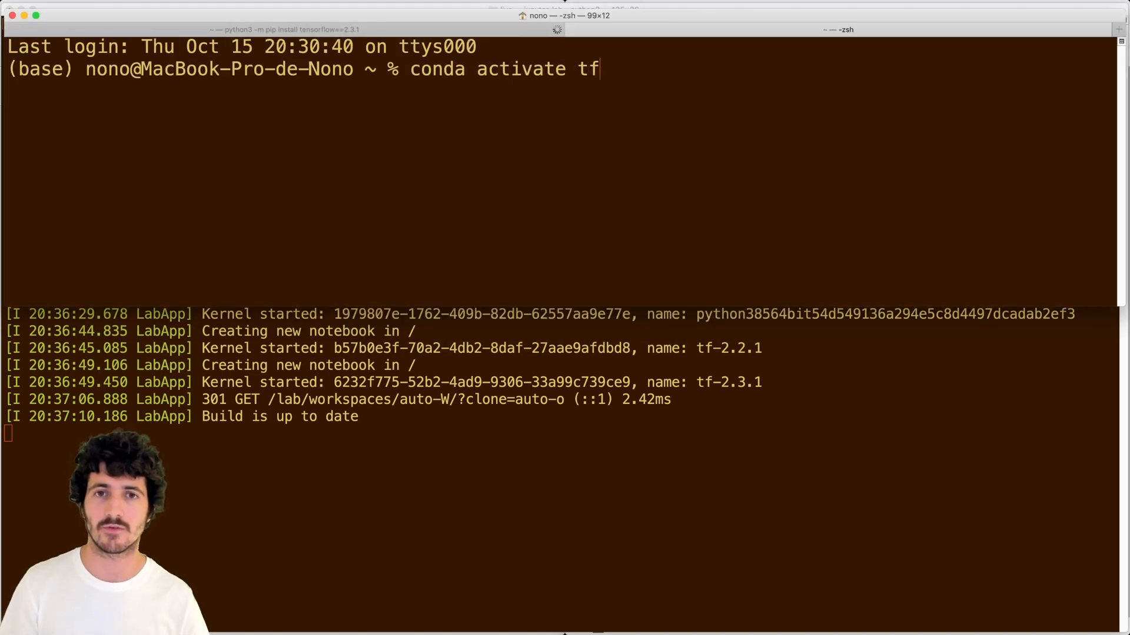
text(-2.2.1)
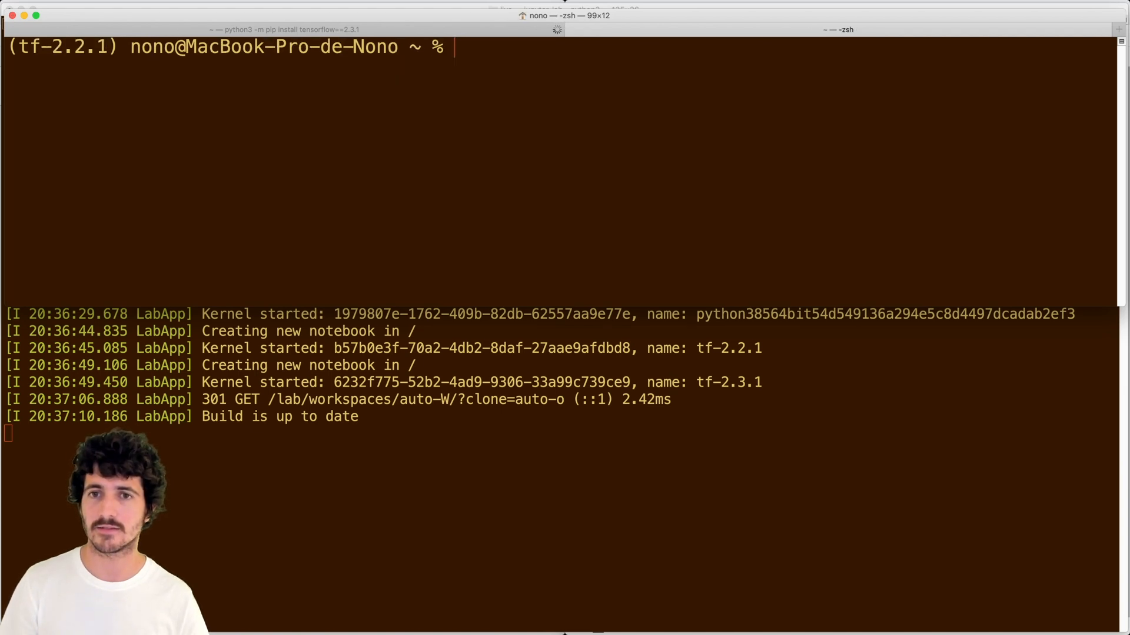
text(python3 -m)
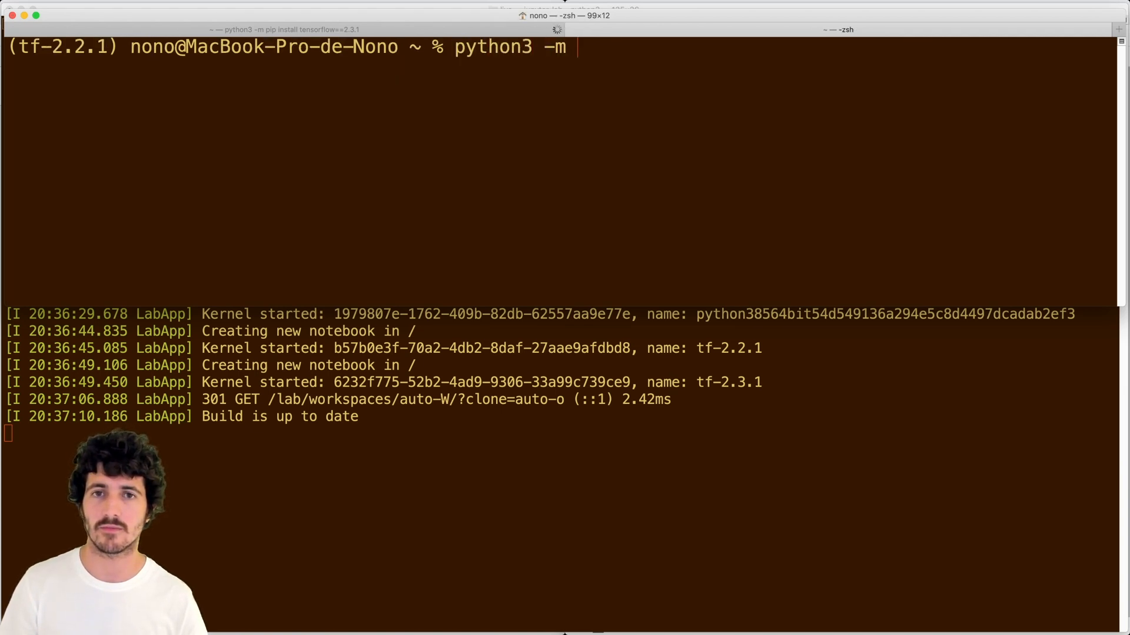
text(pip install tensorflo)
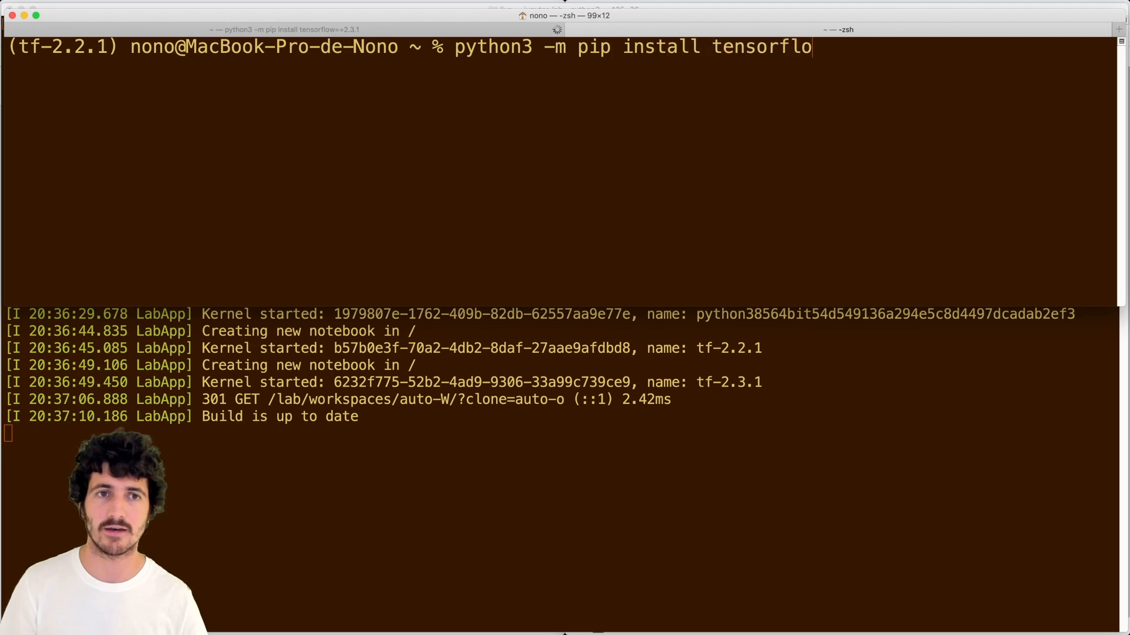
text(w==2.2.1)
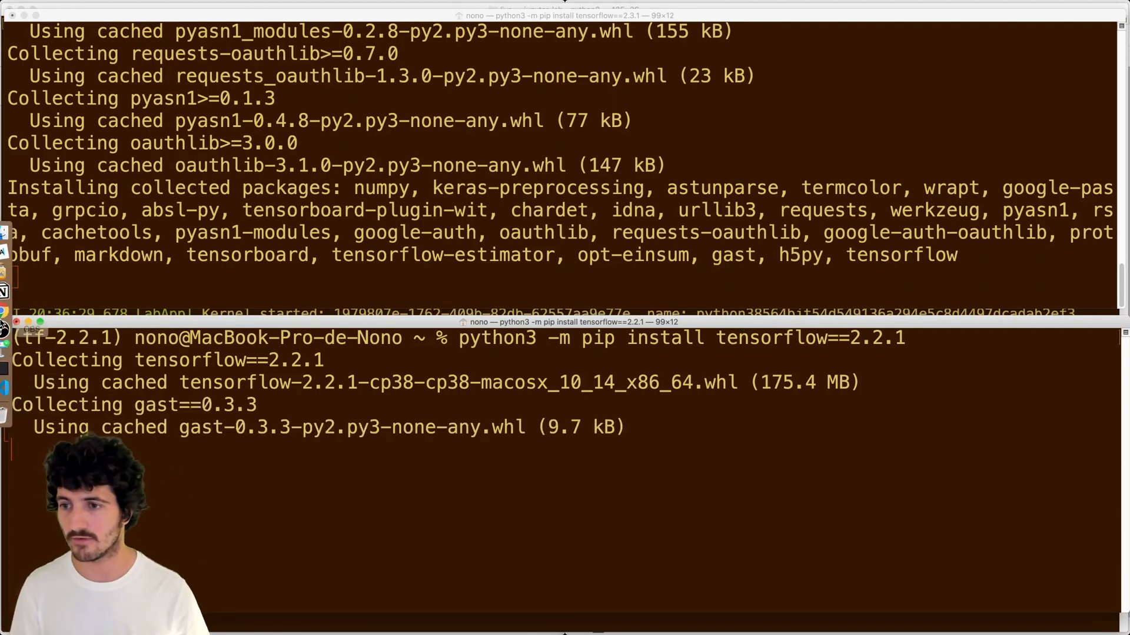
- Rerun the tensorflow import cell in the 2.2.1 notebook; it still fails with No module named 'tensorflow'
click(13, 311)
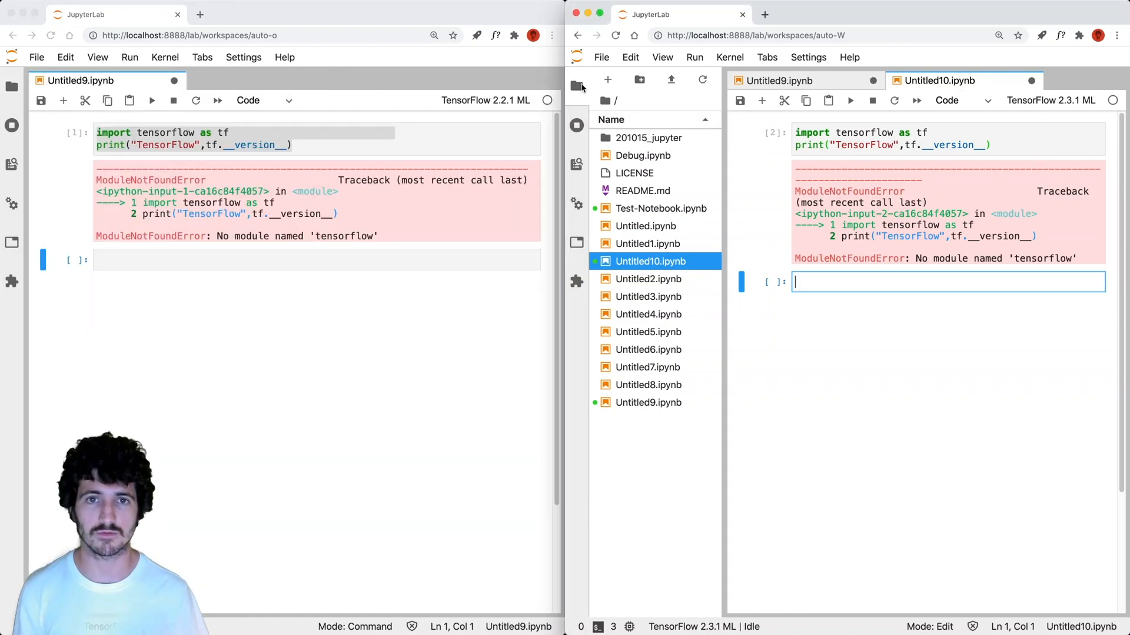
click(577, 87)
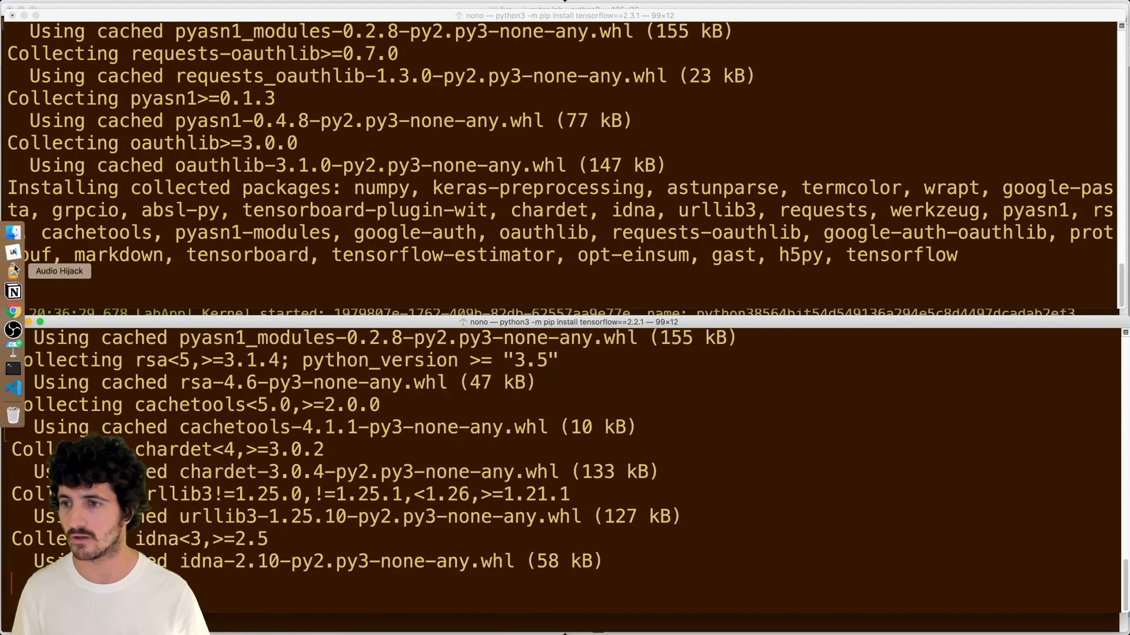
mouse_move(13, 311)
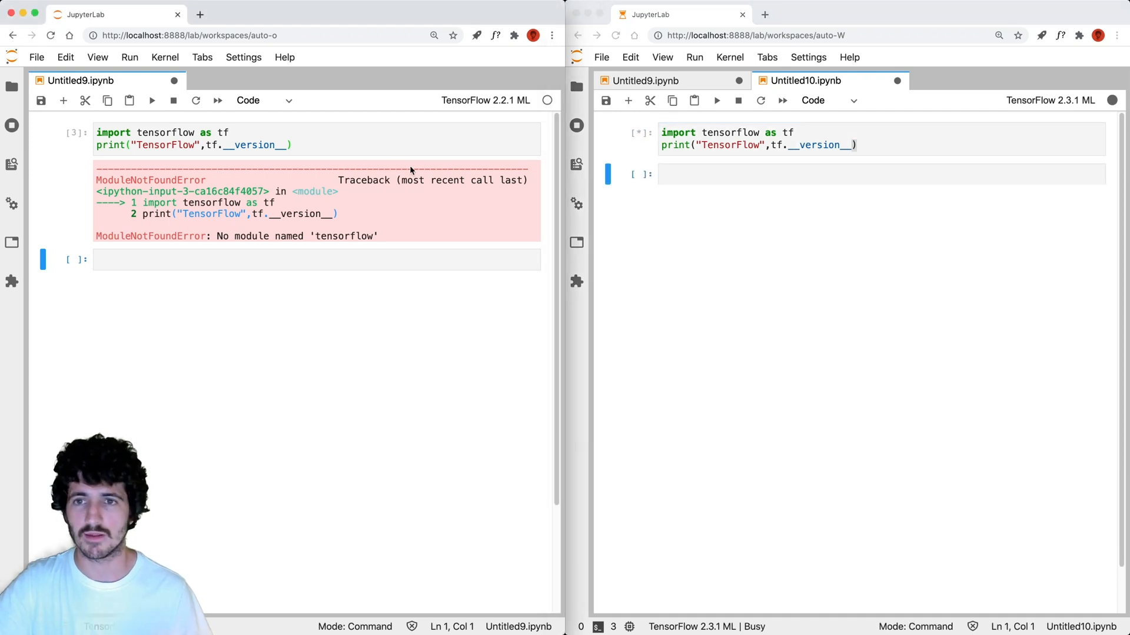
click(151, 100)
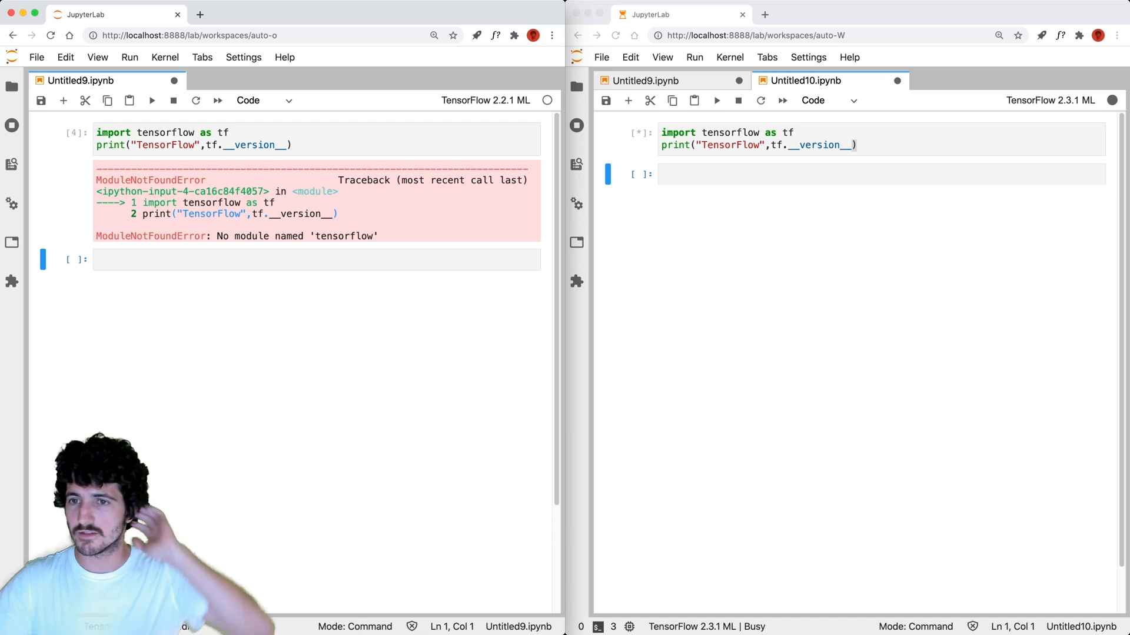
mouse_move(13, 388)
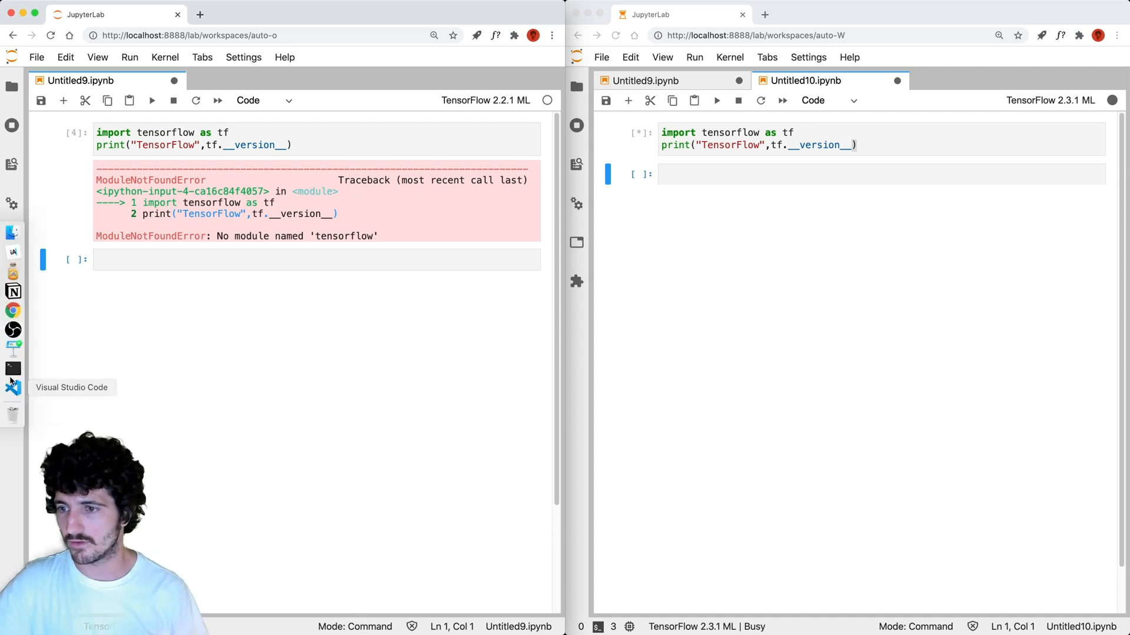
click(12, 369)
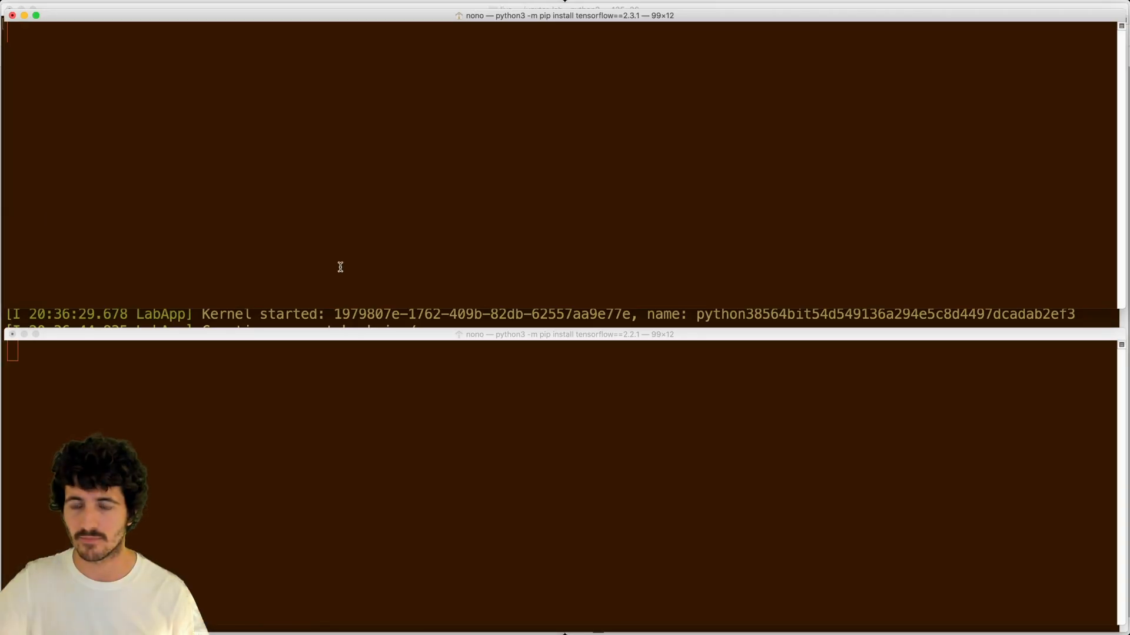
mouse_move(4, 259)
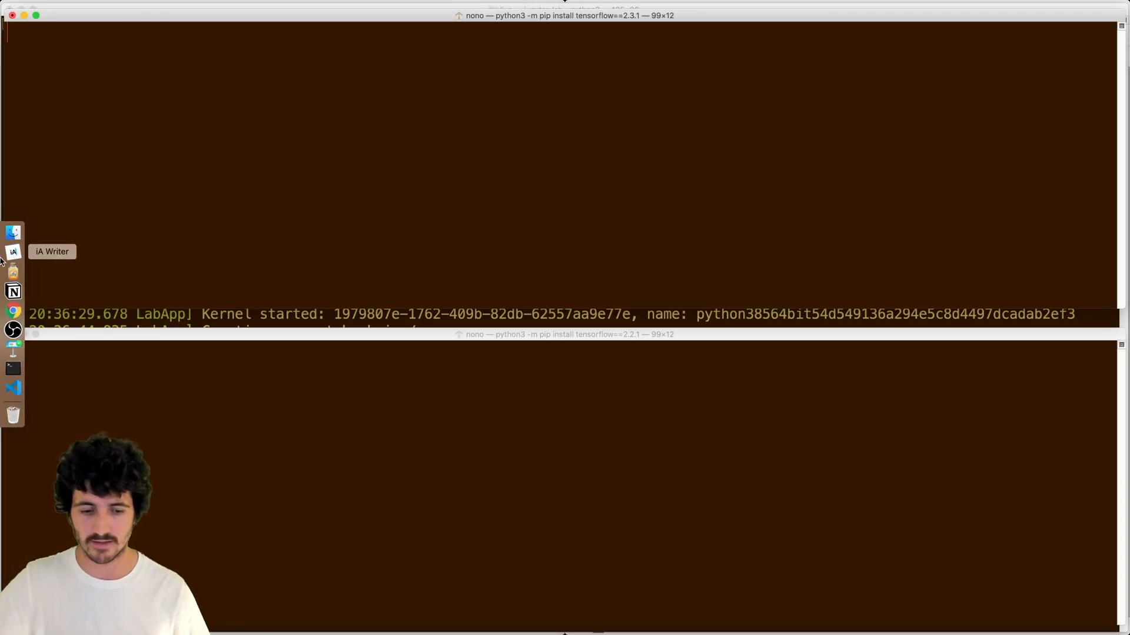
mouse_move(13, 311)
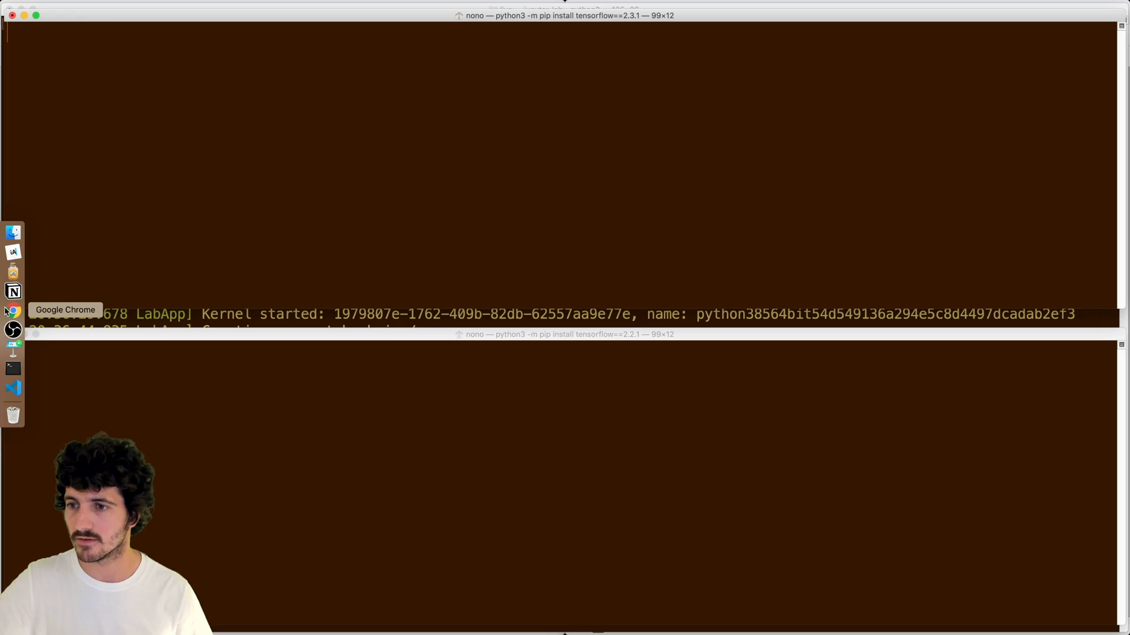
- Check on the running TensorFlow 2.3.1 and 2.2.1 pip installs, then go back to the JupyterLab windows
click(13, 312)
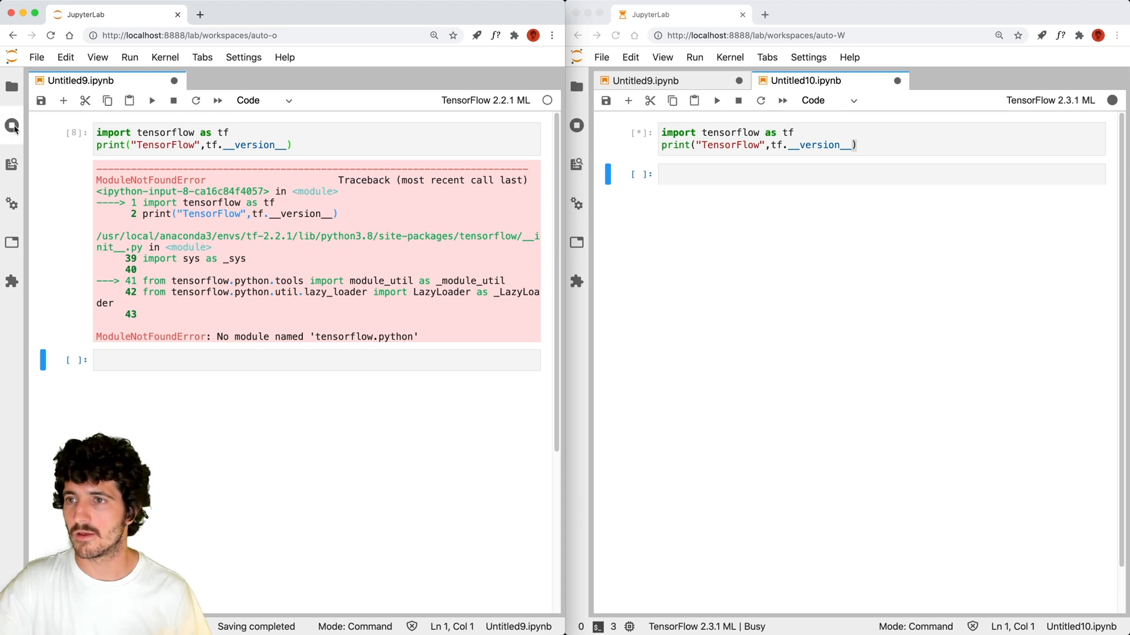
- Shut down the running kernel sessions in both notebook windows and clear the error output
click(13, 128)
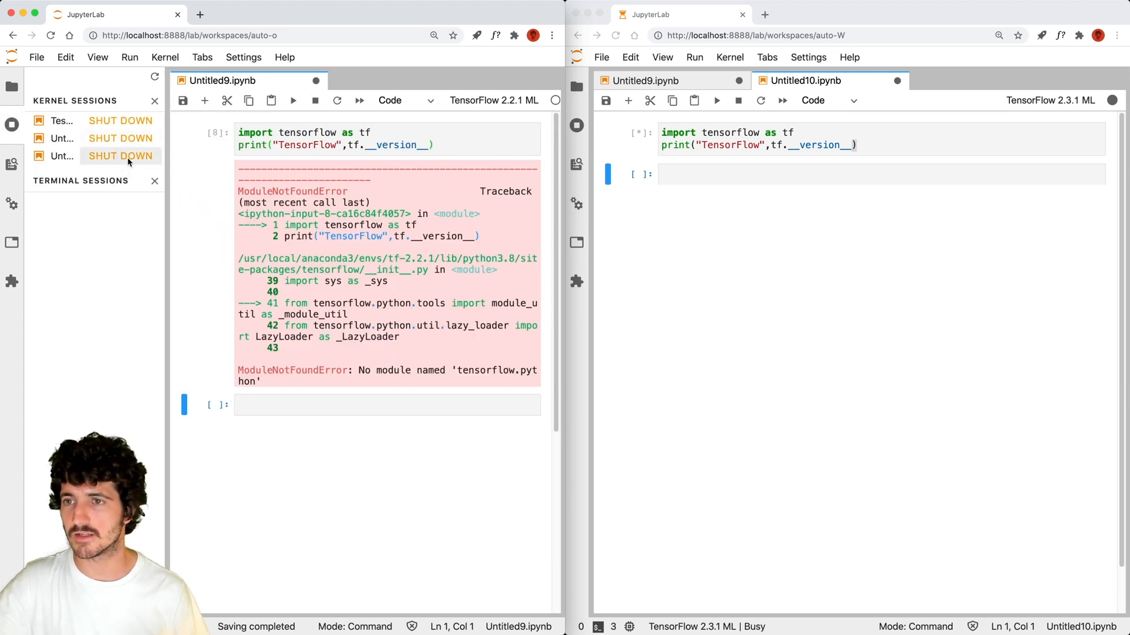
mouse_move(120, 120)
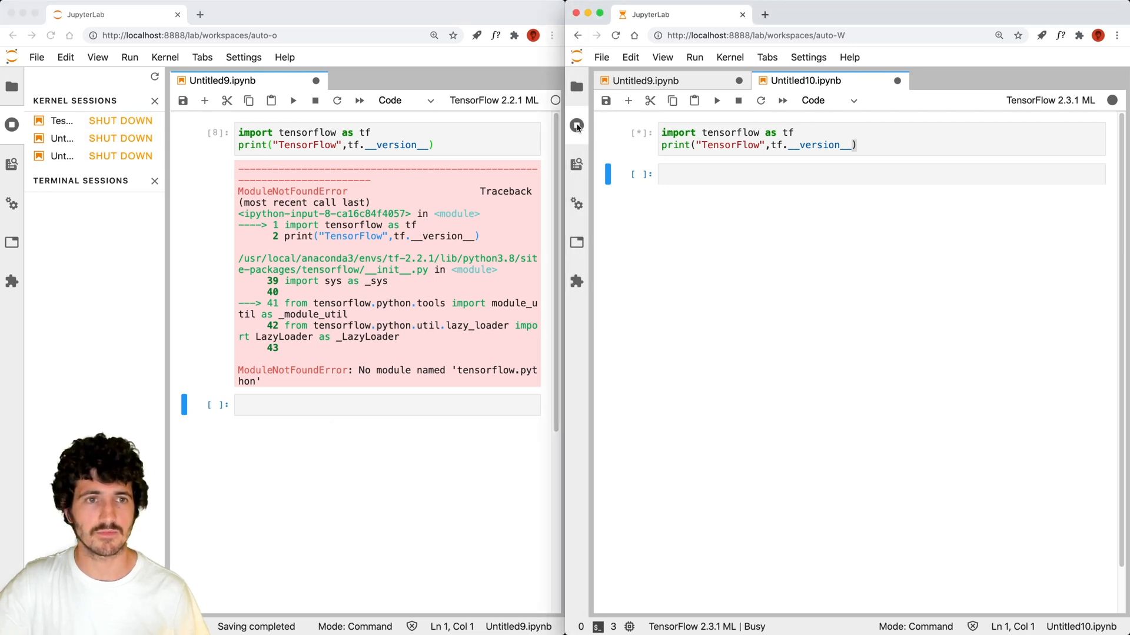
click(575, 125)
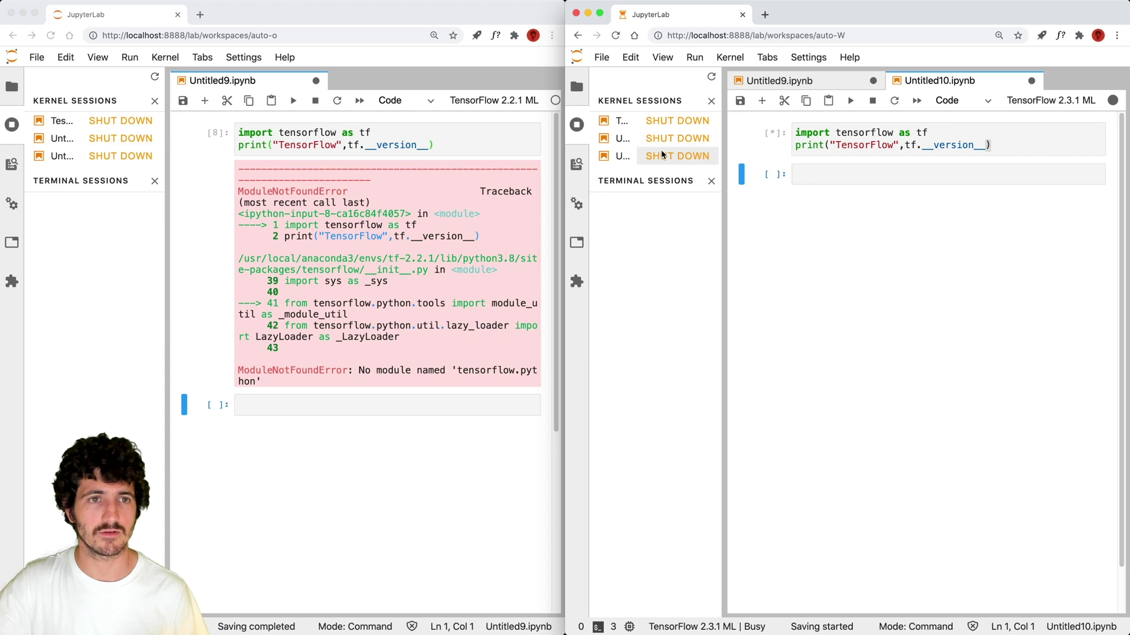
click(676, 156)
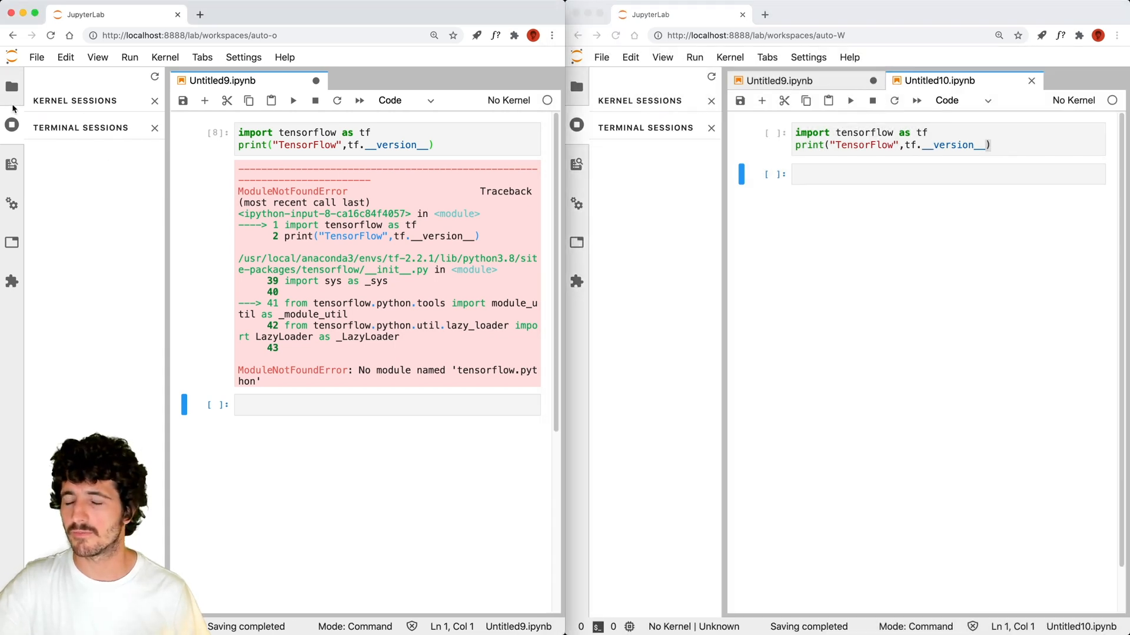
click(13, 86)
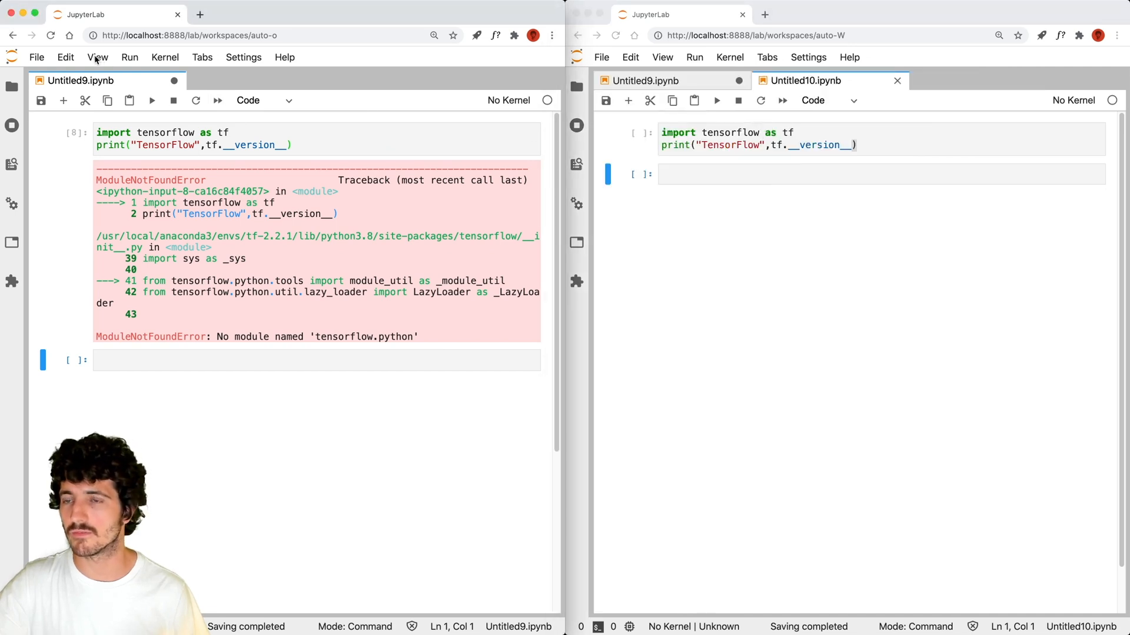
click(65, 57)
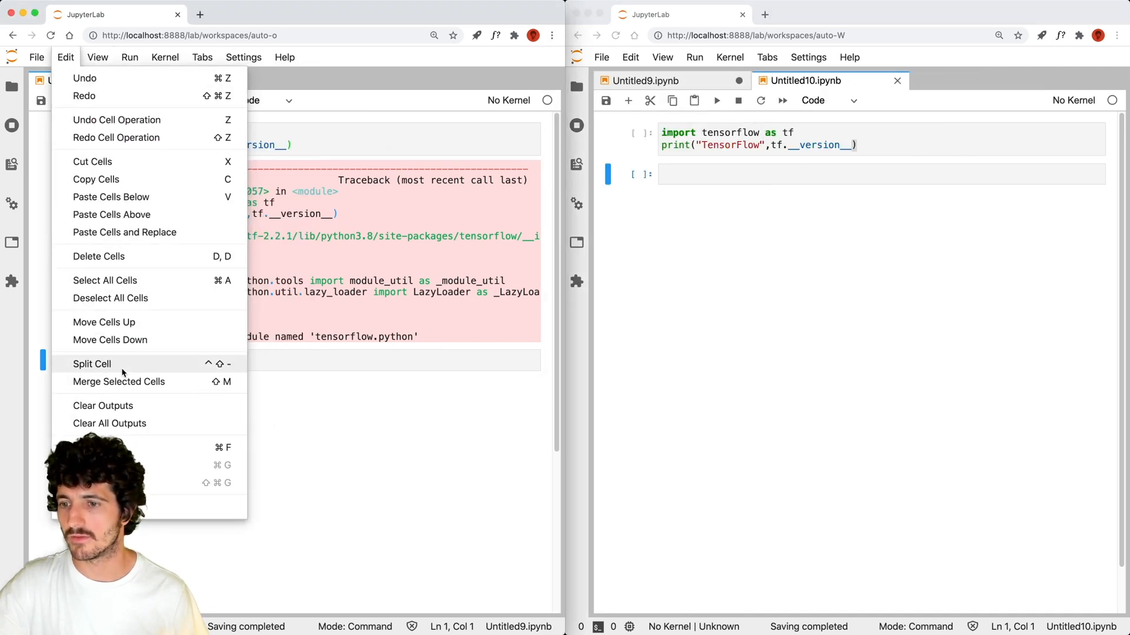
click(110, 424)
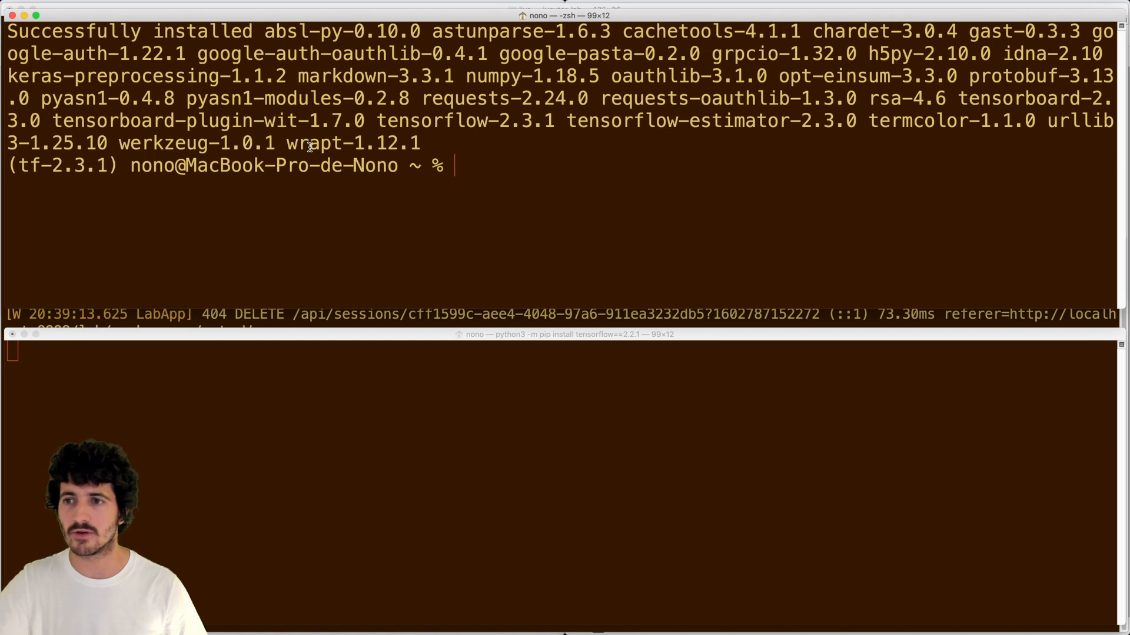
- Confirm tf.__version__ reports 2.3.1 in tf-2.3.1 using python3, and start the tf-2.2.1 check
text(python3)
text(impo)
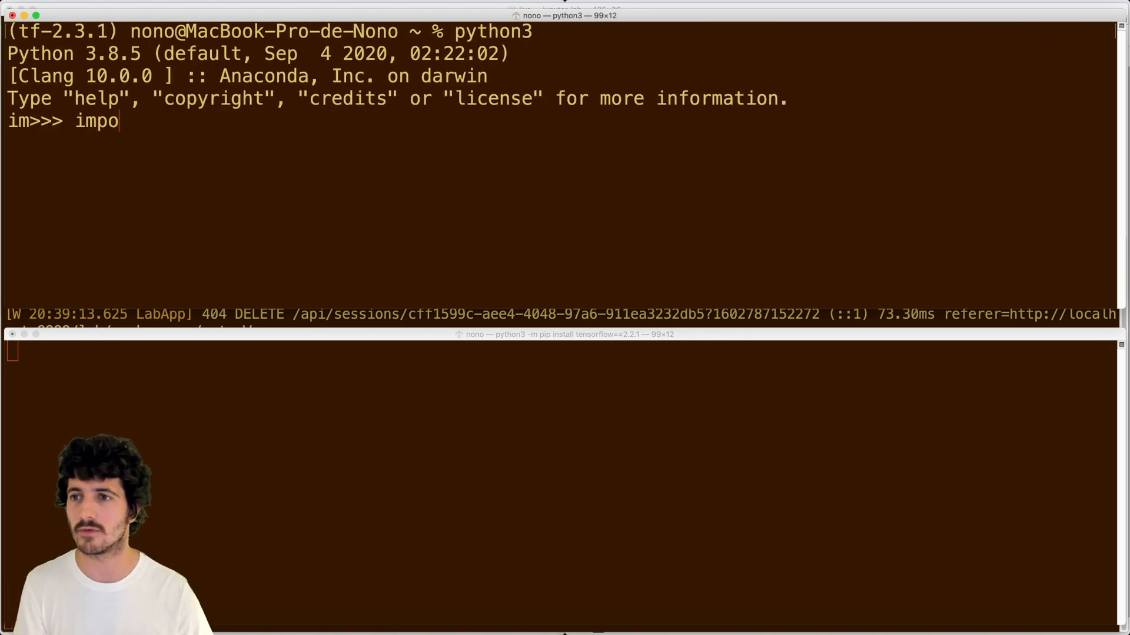
text(rt tensorflow as tf)
text(tf.)
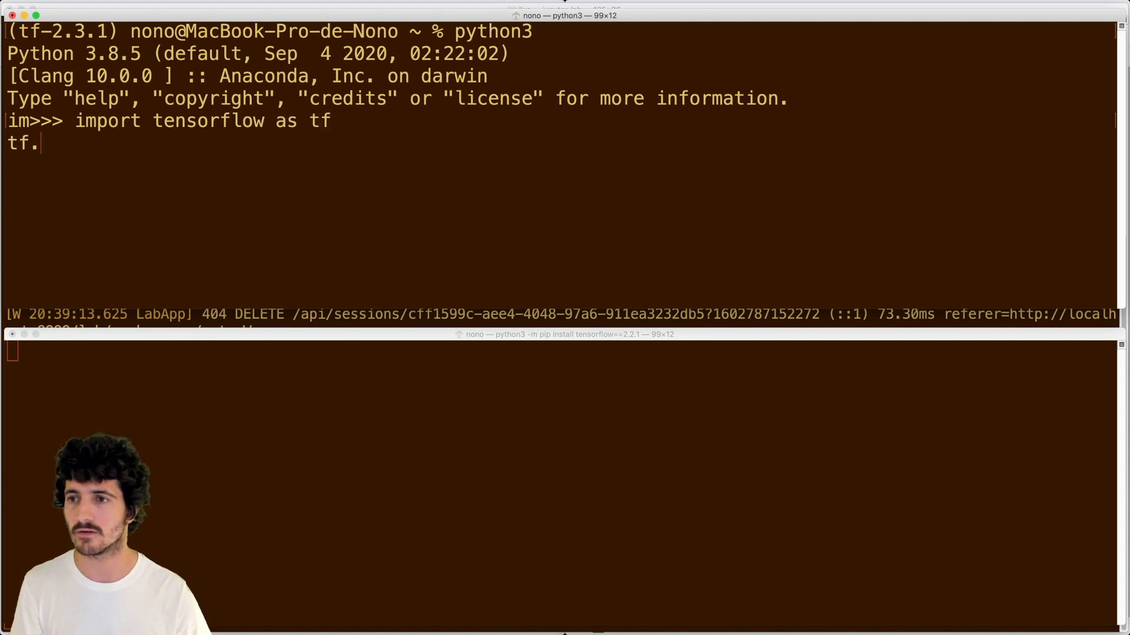
text(__version__)
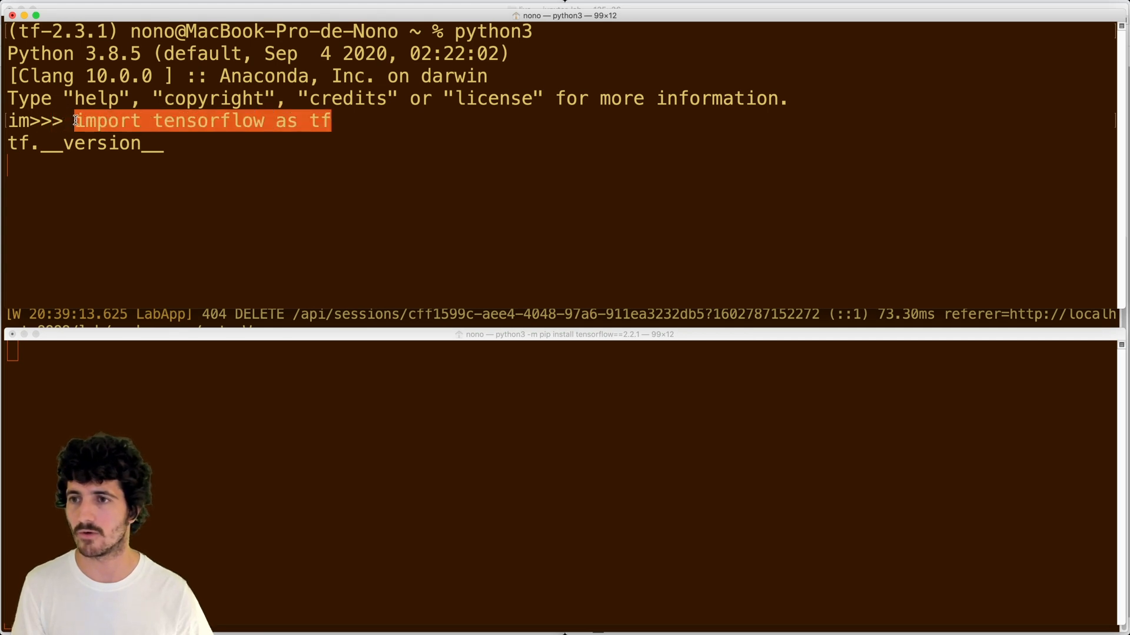
text(python3)
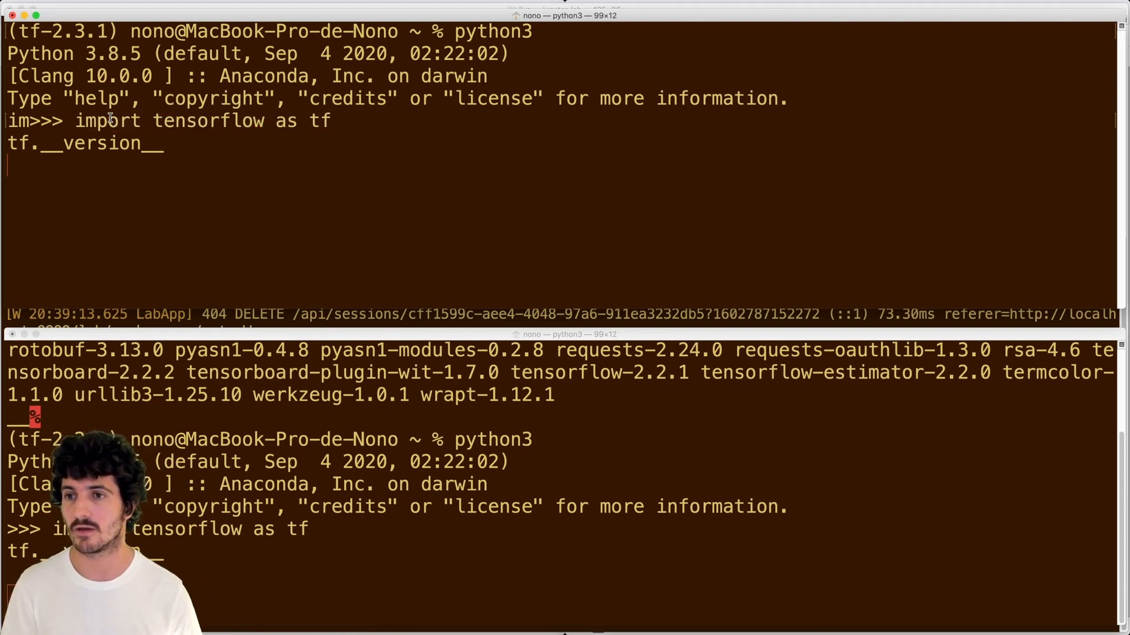
double_click(83, 143)
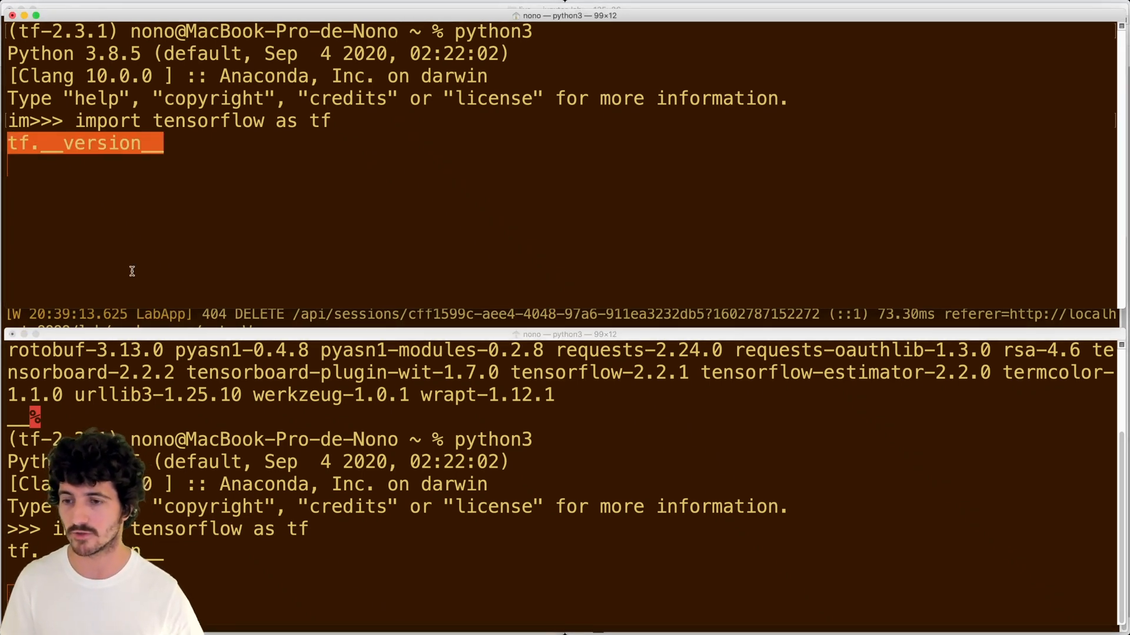
key(Return)
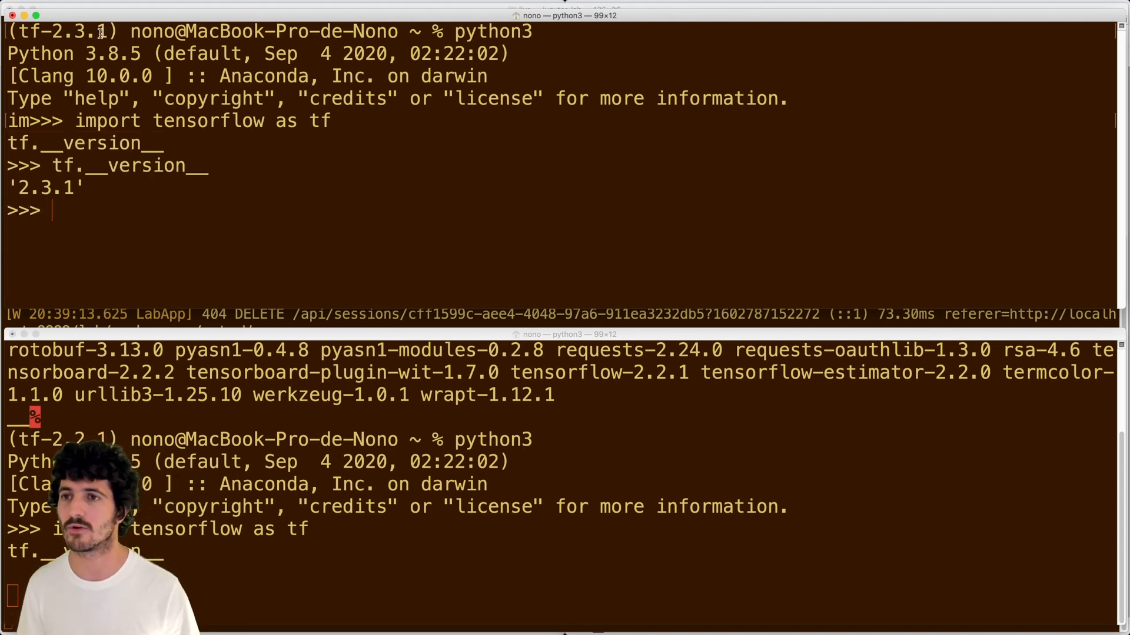
double_click(46, 187)
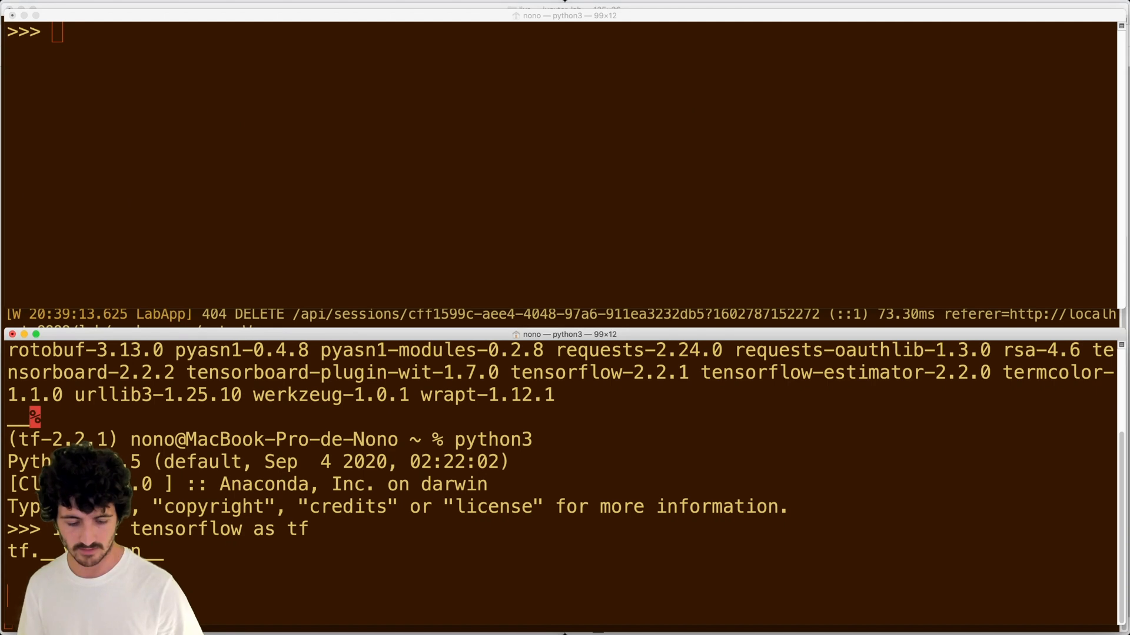
key(Return)
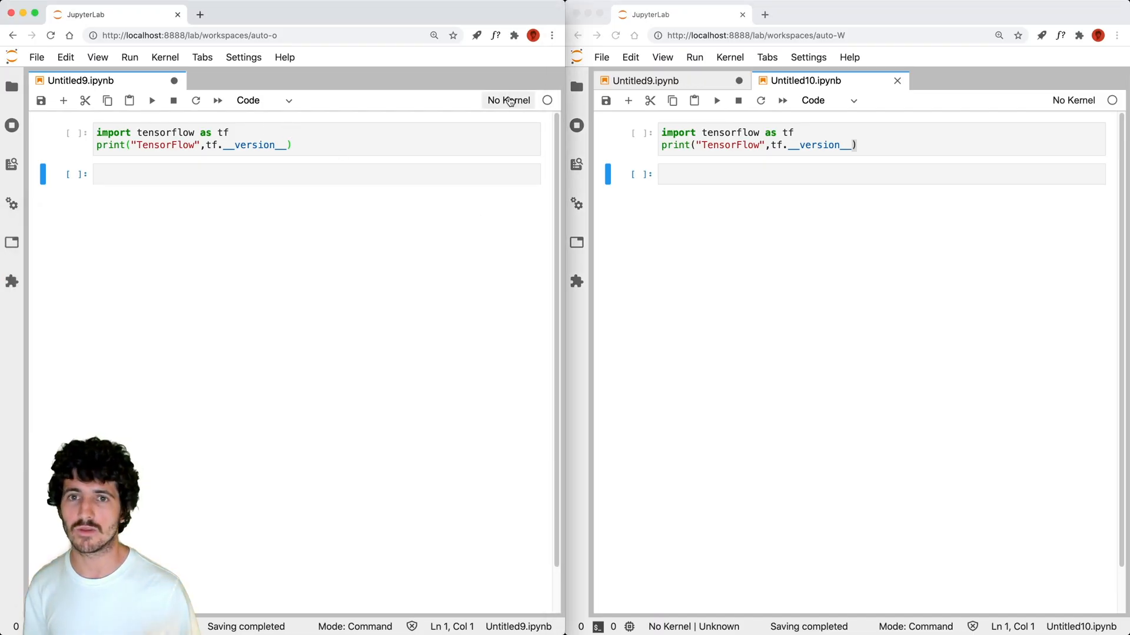
- Attach TensorFlow 2.2.1 ML to Untitled9 and 2.3.1 ML to Untitled10, and run the version cells
click(508, 100)
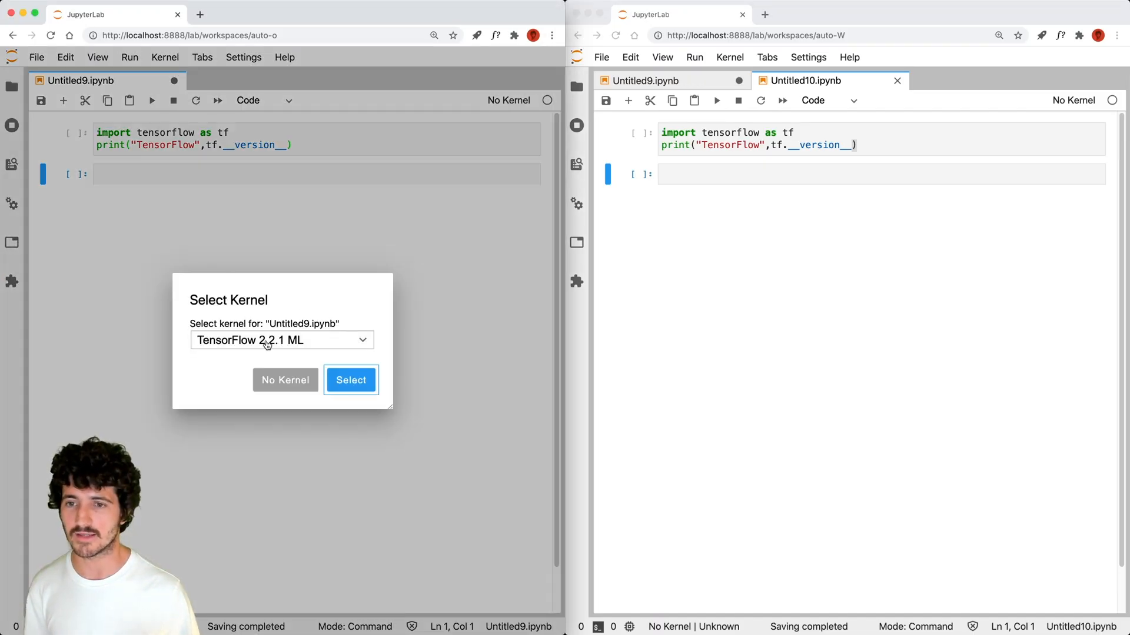
click(350, 380)
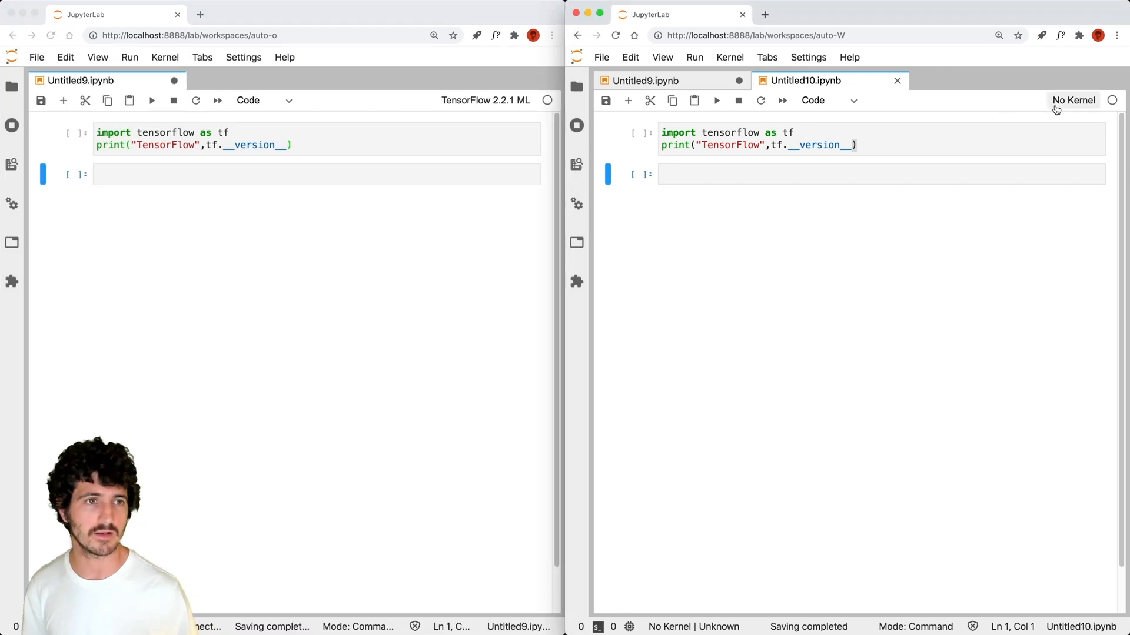
click(1073, 100)
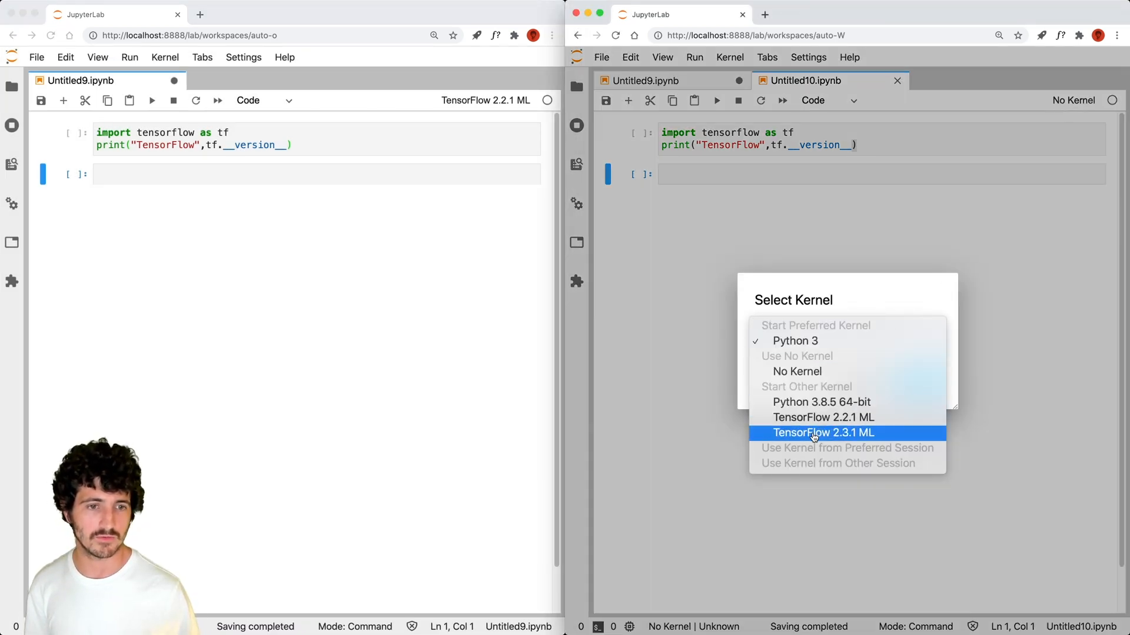
click(822, 433)
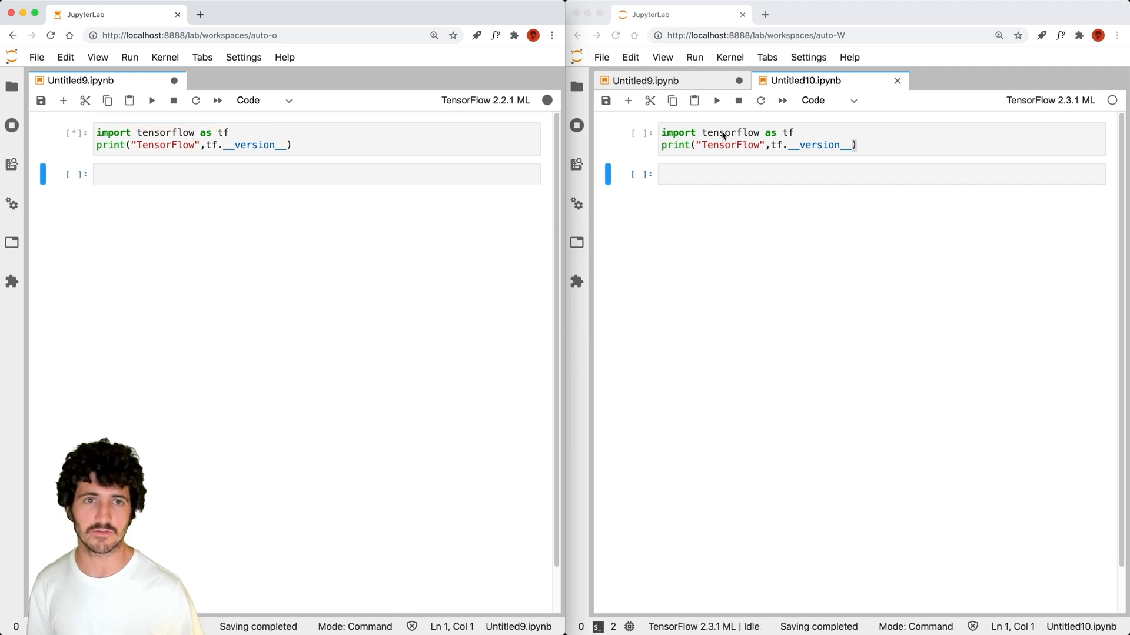
click(716, 100)
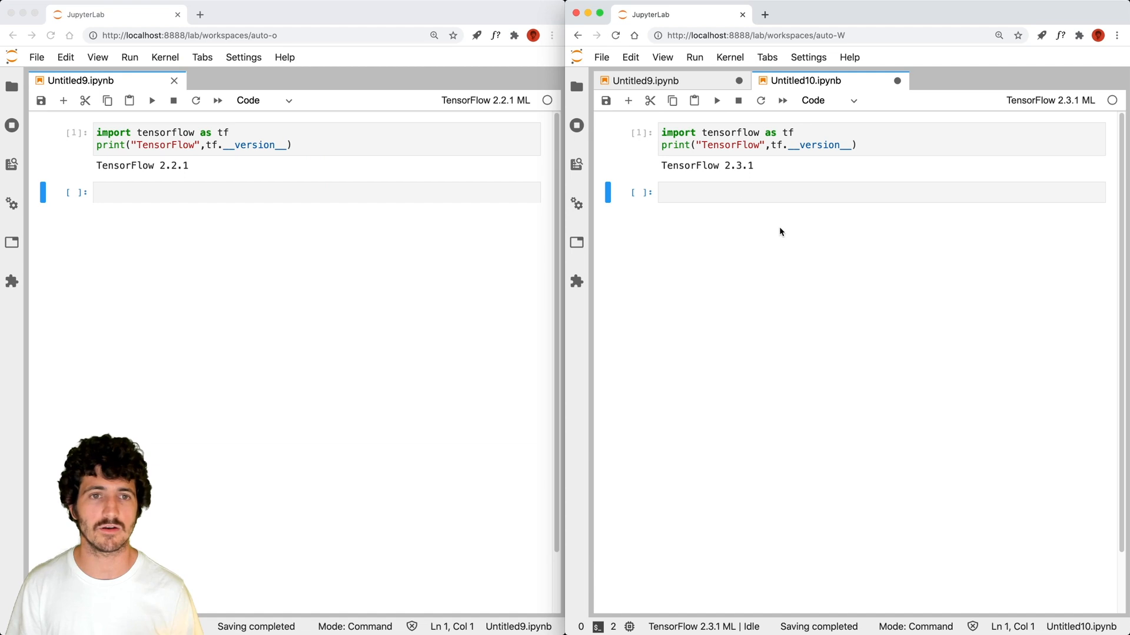
mouse_move(757, 174)
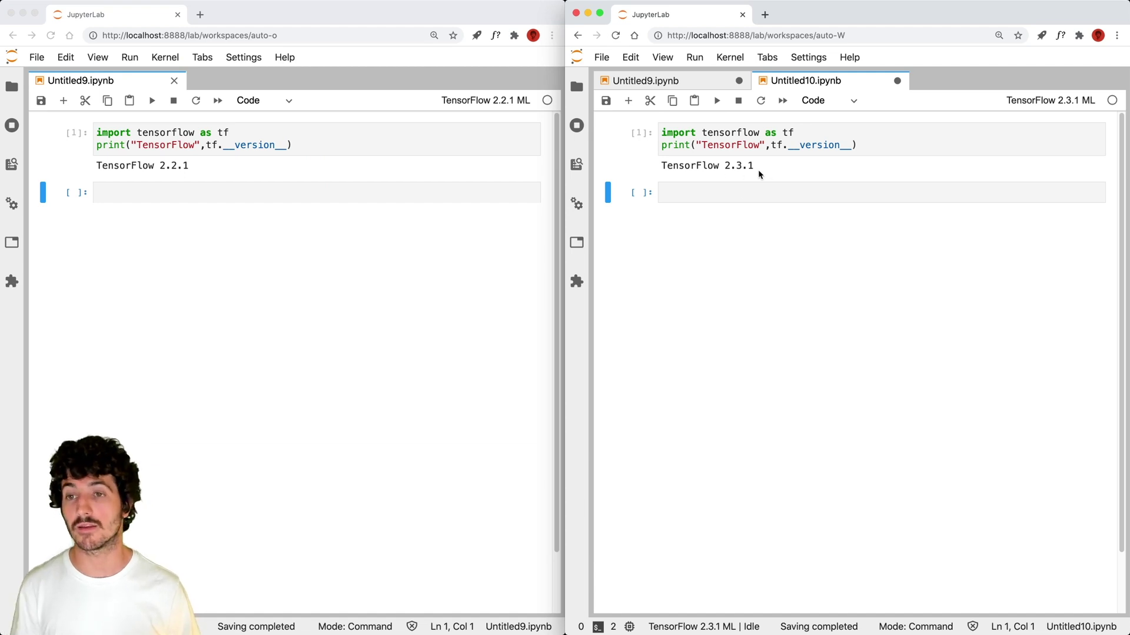